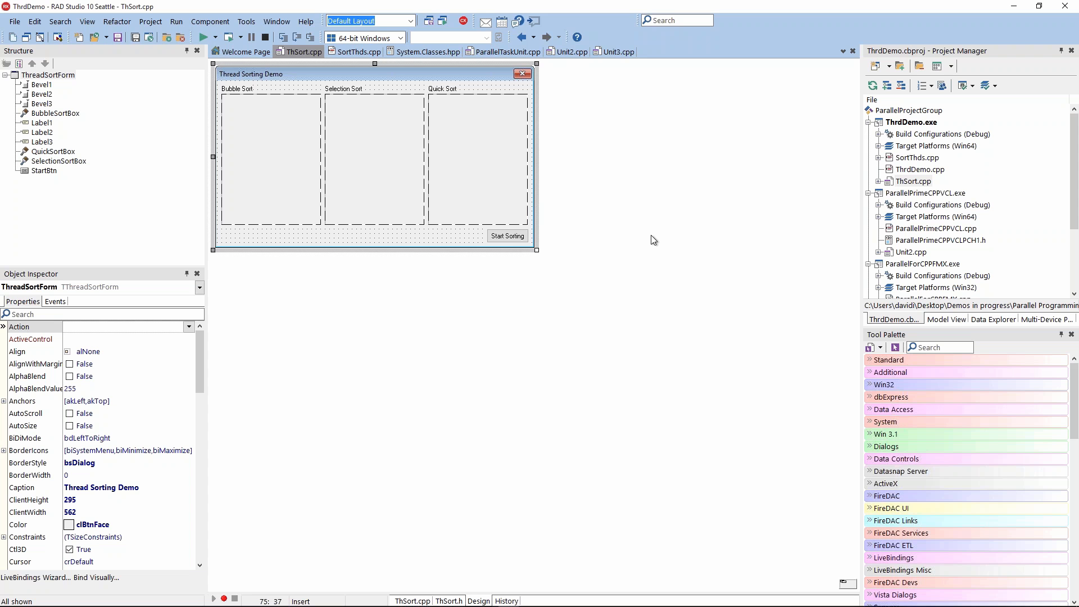
pyautogui.moveTo(612, 225)
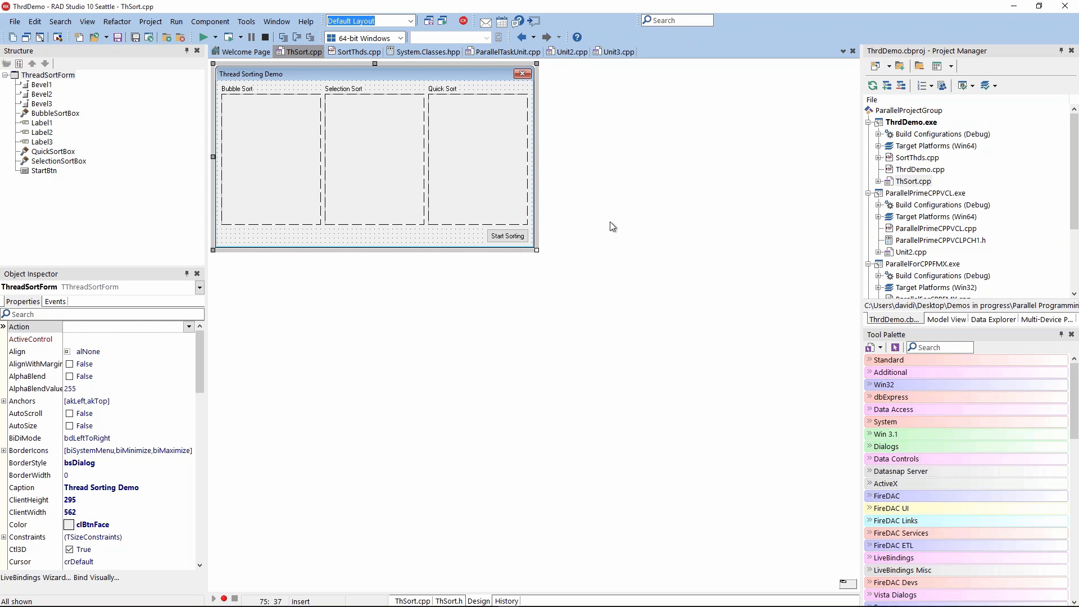
pyautogui.moveTo(433, 58)
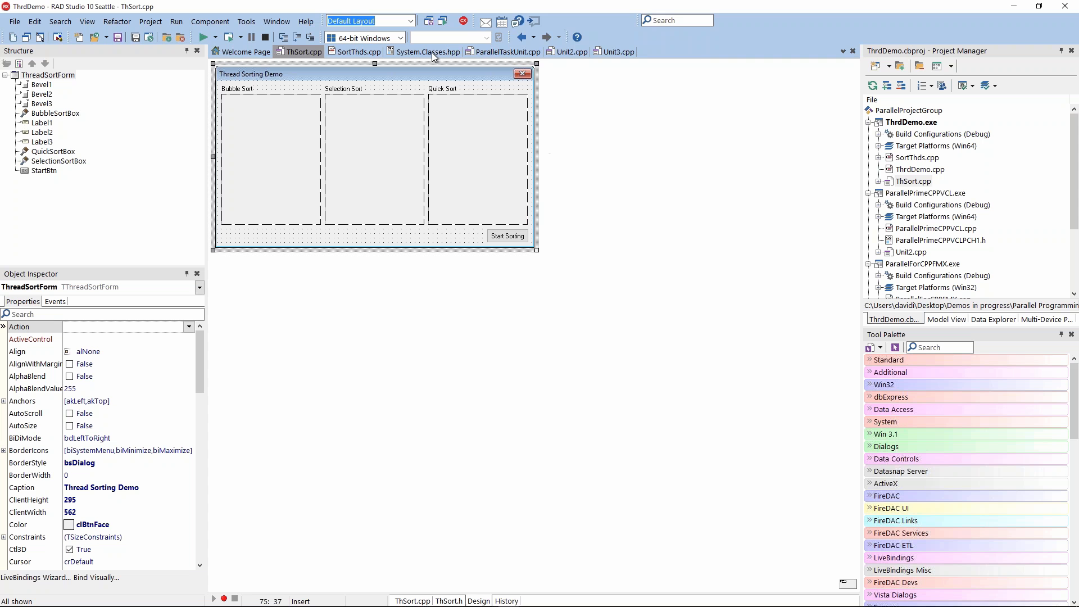
pyautogui.moveTo(429, 51)
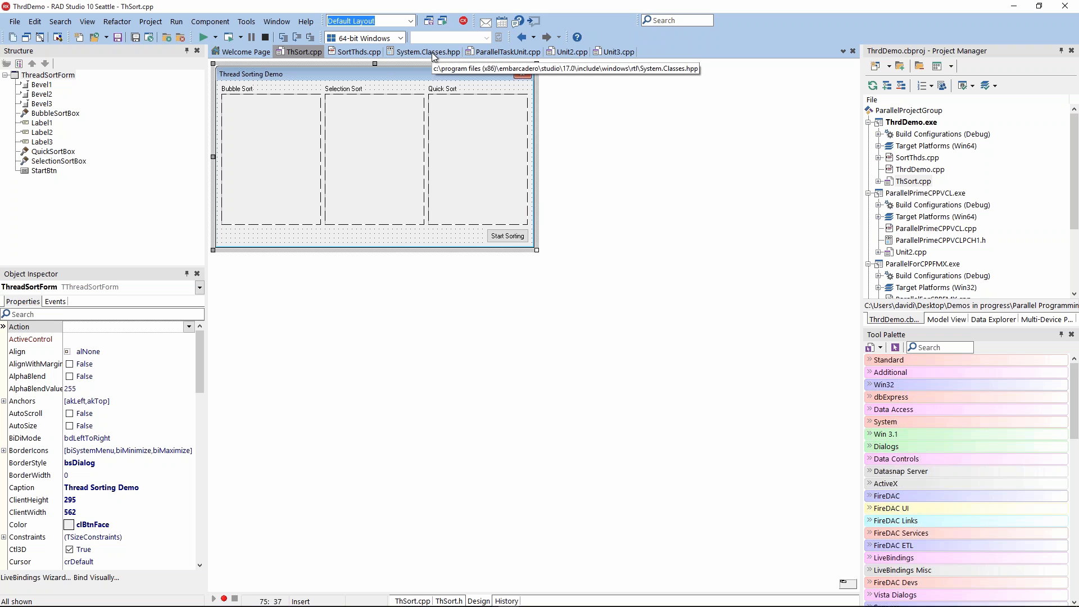
pyautogui.moveTo(434, 56)
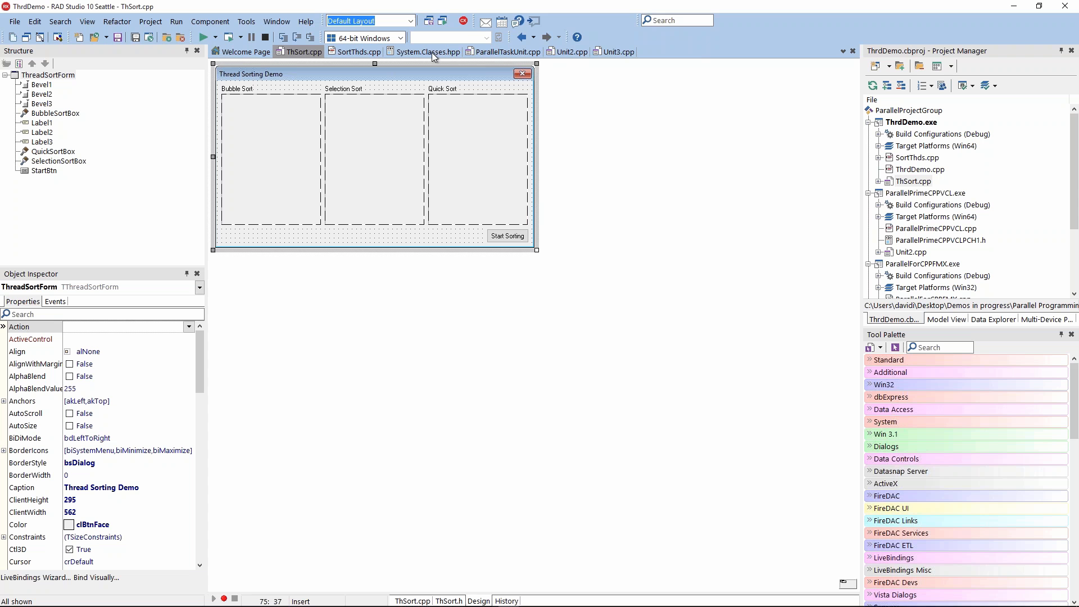
pyautogui.moveTo(302, 52)
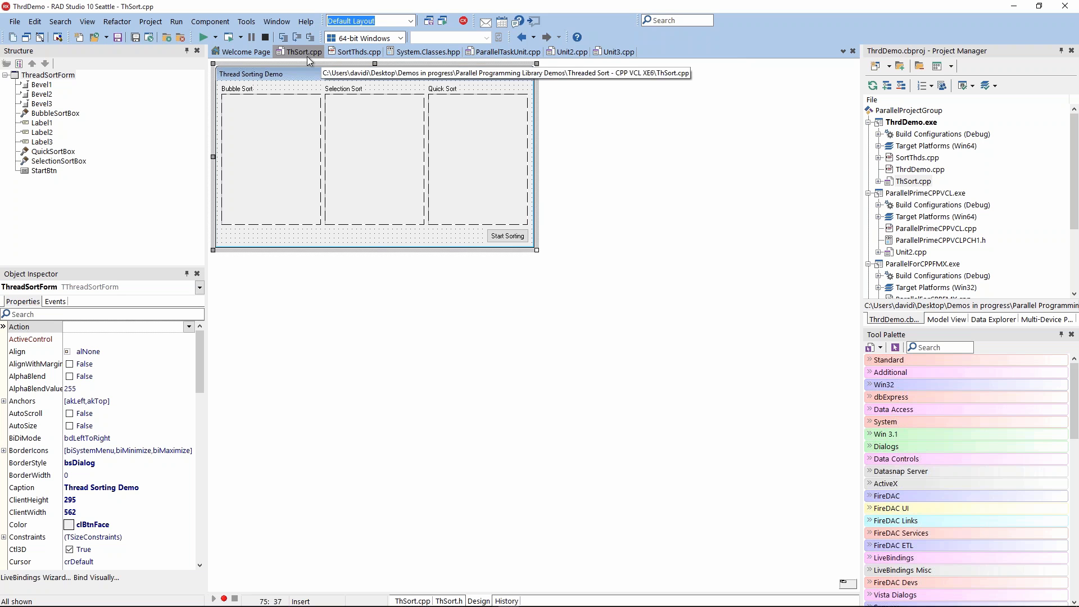
pyautogui.moveTo(354, 104)
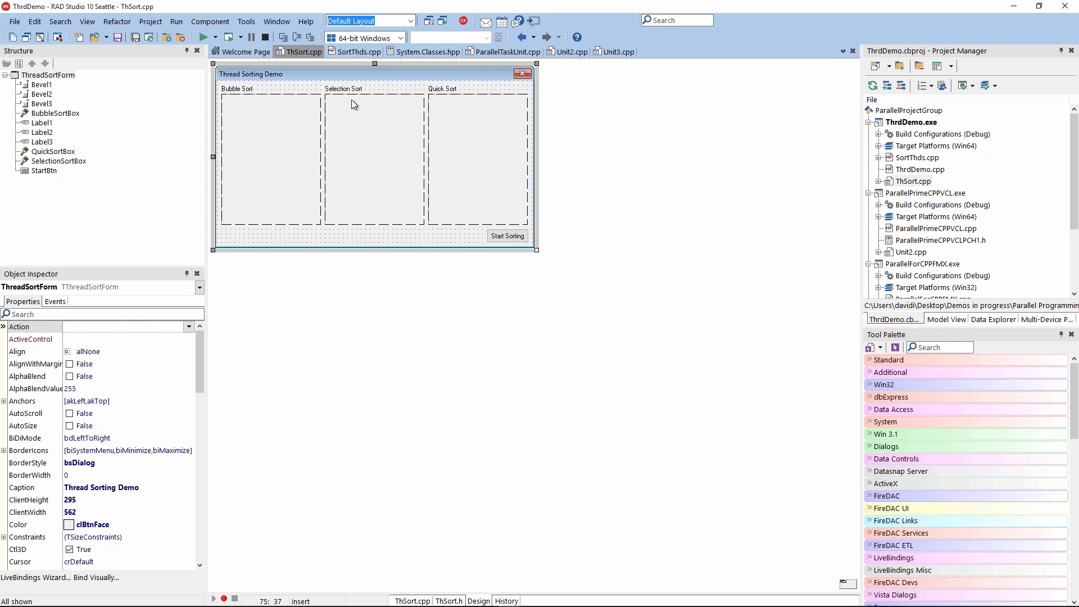
pyautogui.moveTo(353, 104)
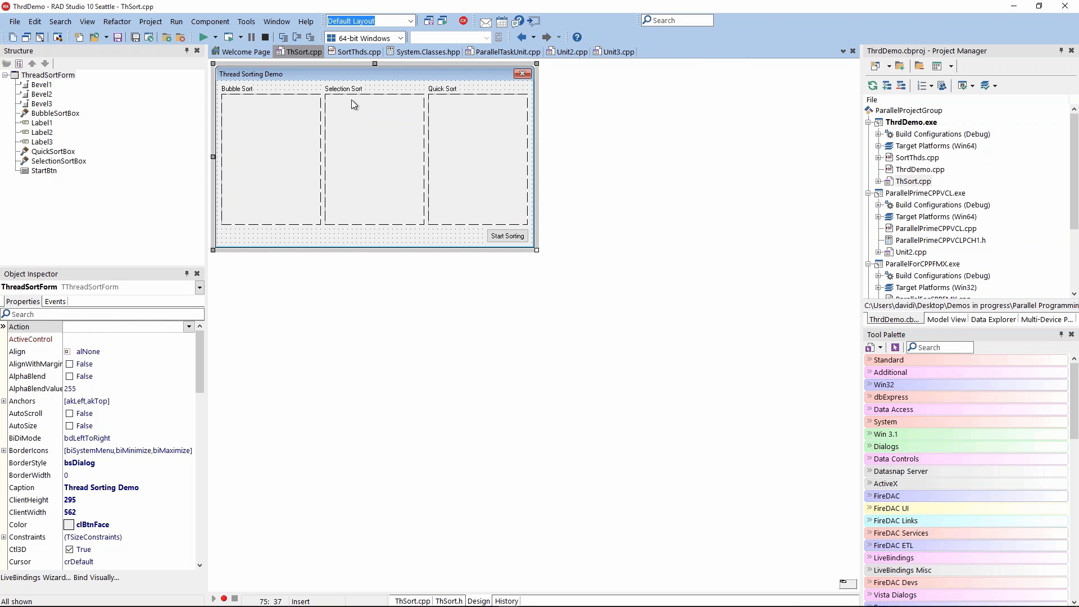
pyautogui.moveTo(287, 159)
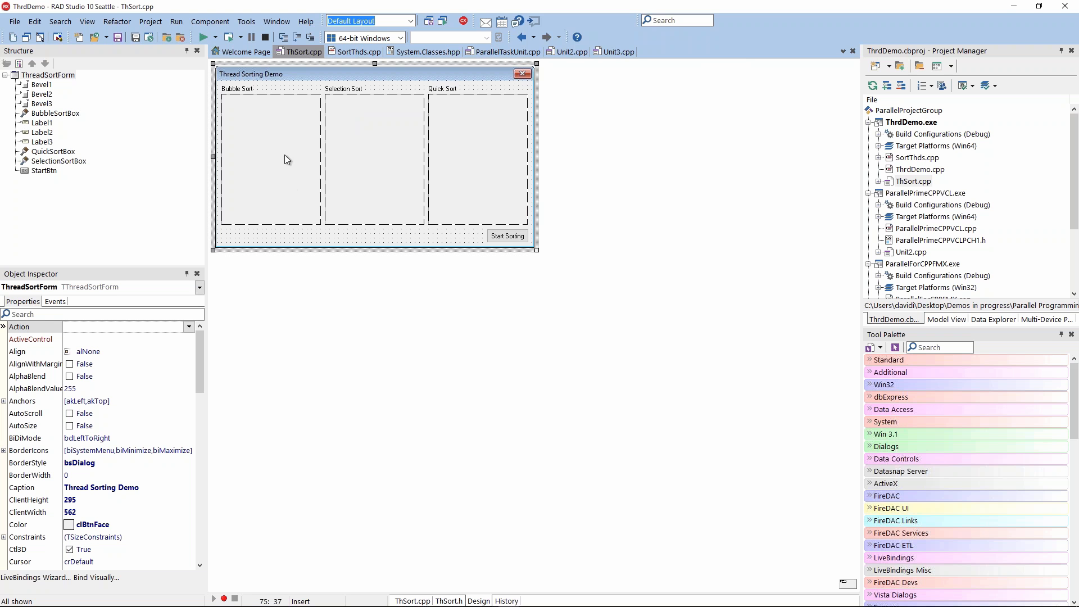
pyautogui.moveTo(275, 152)
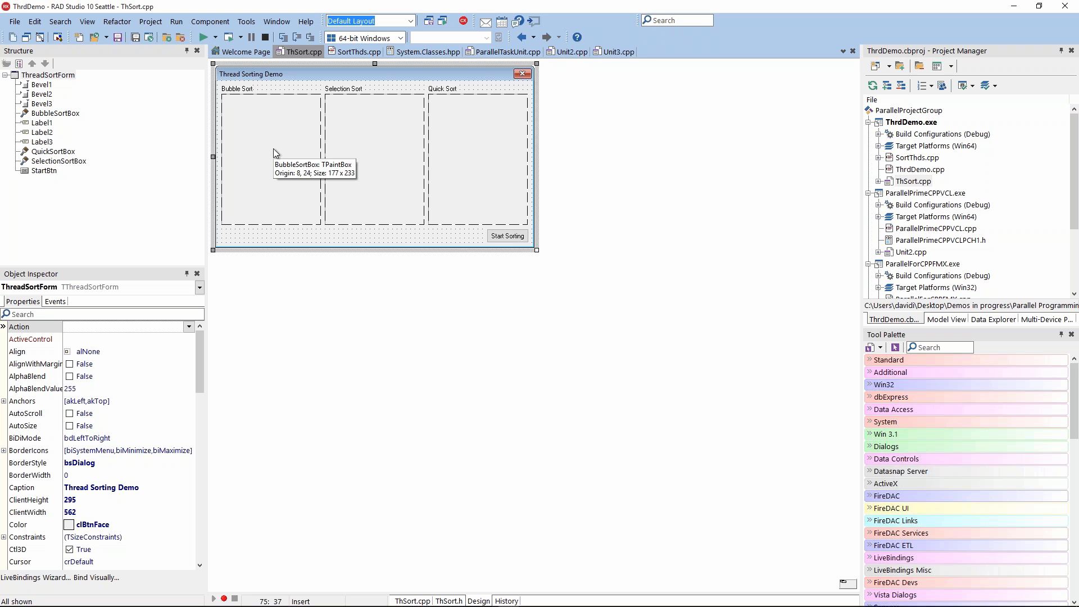
pyautogui.moveTo(310, 169)
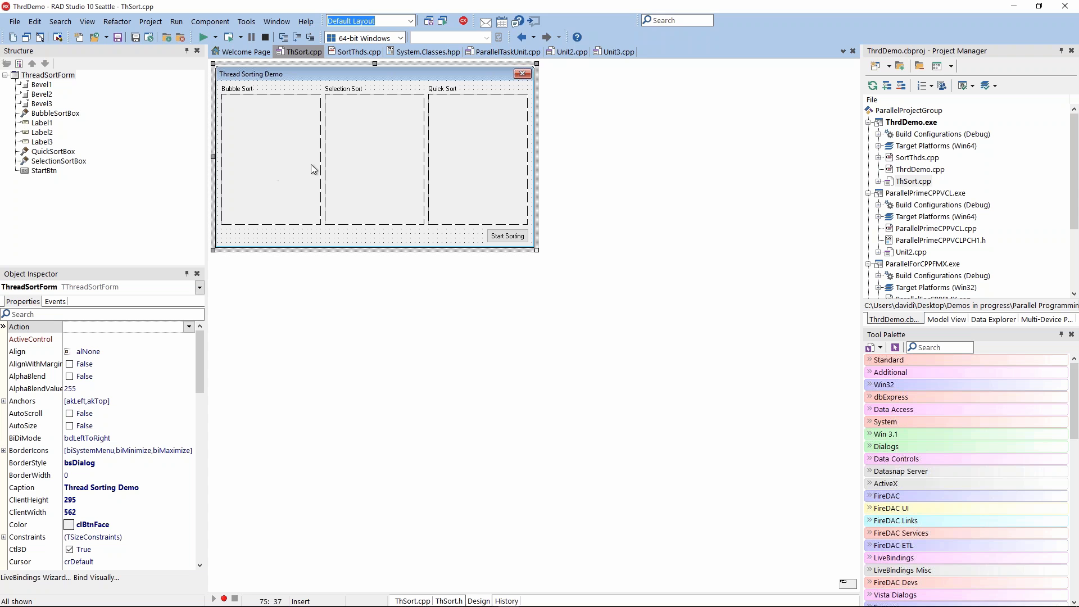
pyautogui.moveTo(406, 195)
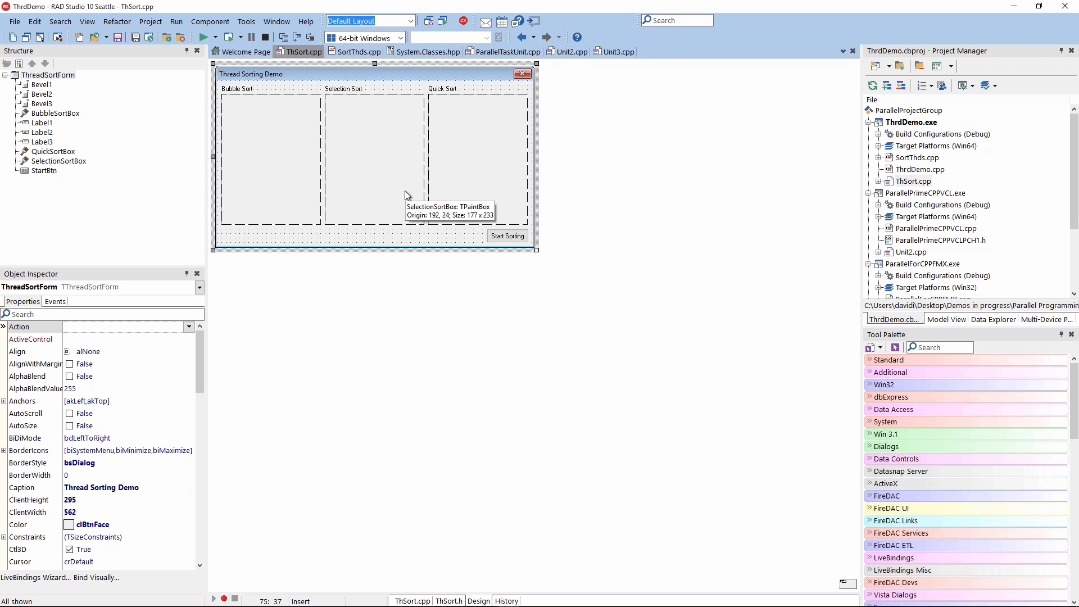
pyautogui.moveTo(406, 194)
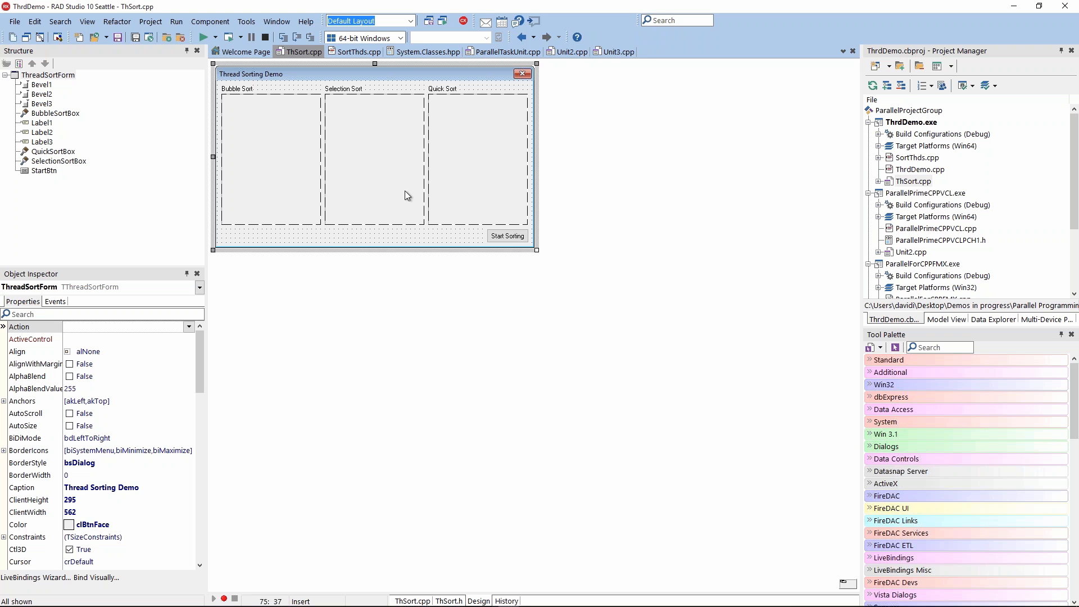
pyautogui.moveTo(358, 196)
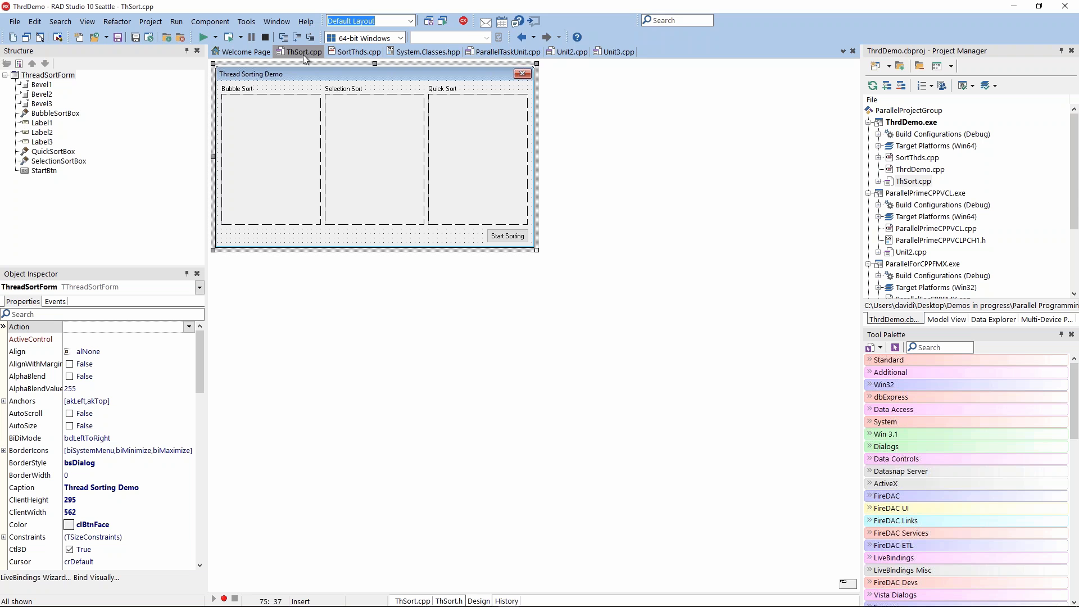
pyautogui.moveTo(302, 51)
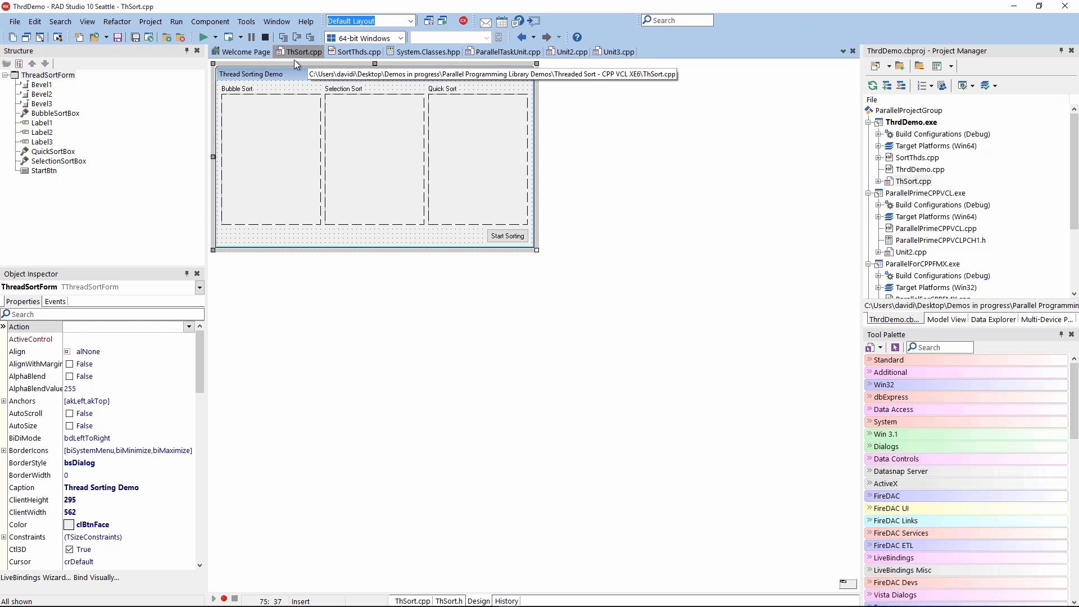
pyautogui.moveTo(290, 122)
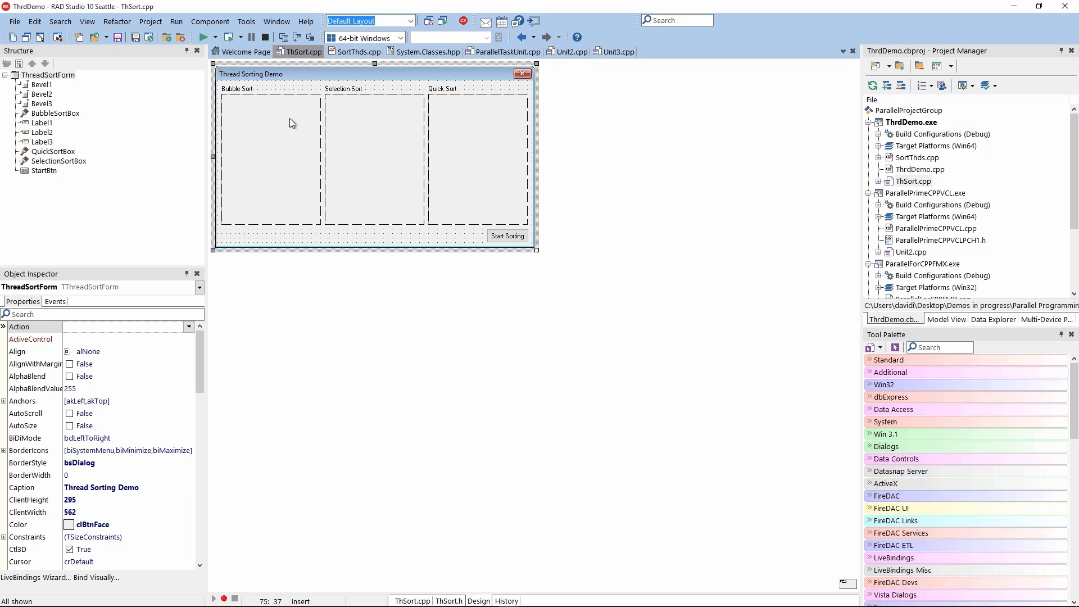
pyautogui.moveTo(249, 148)
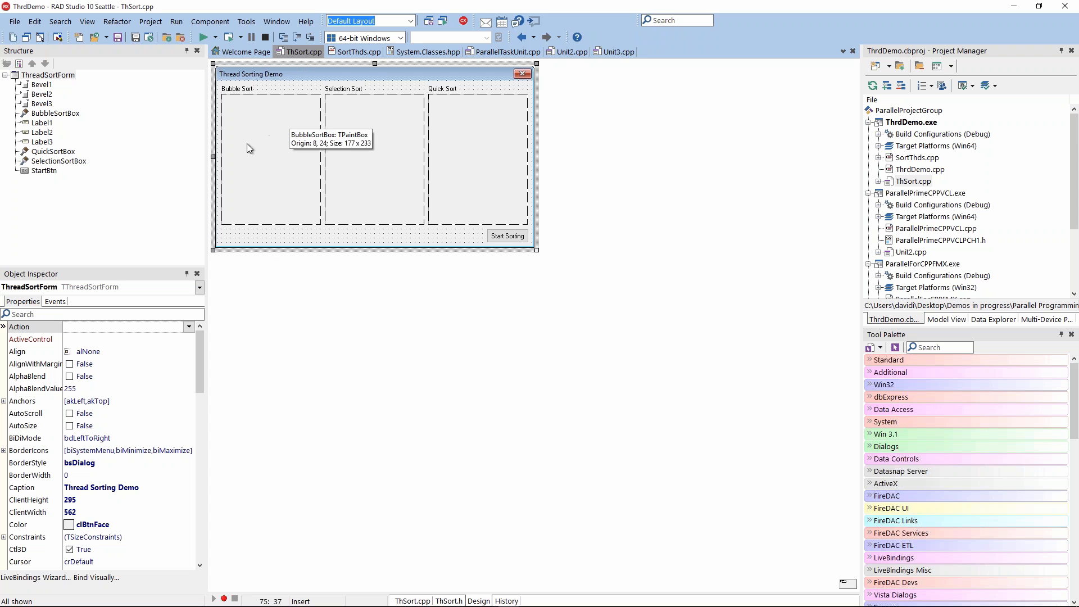
pyautogui.moveTo(263, 142)
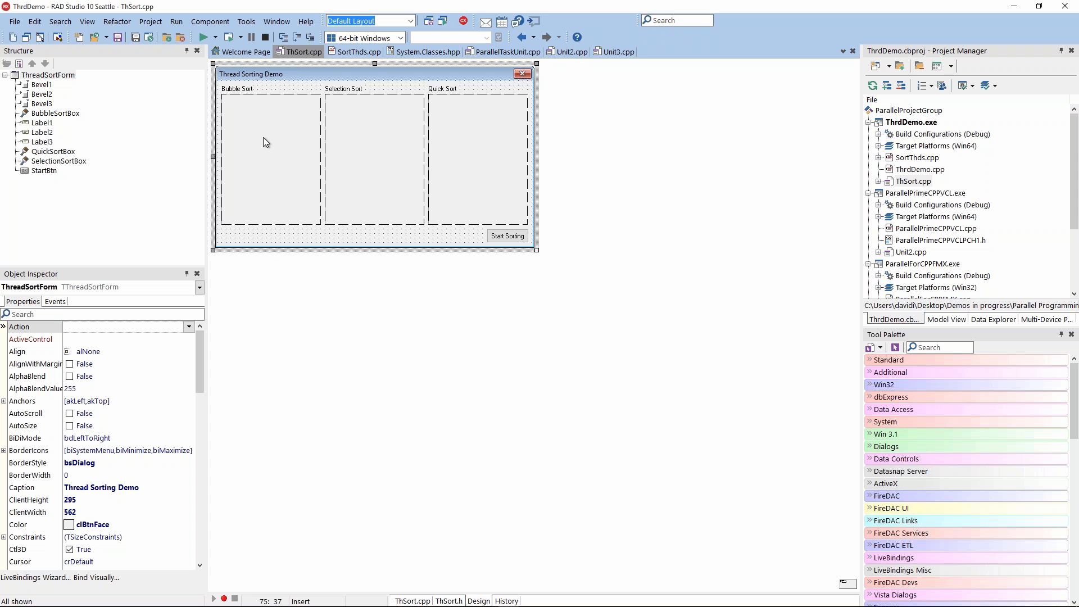
pyautogui.moveTo(253, 134)
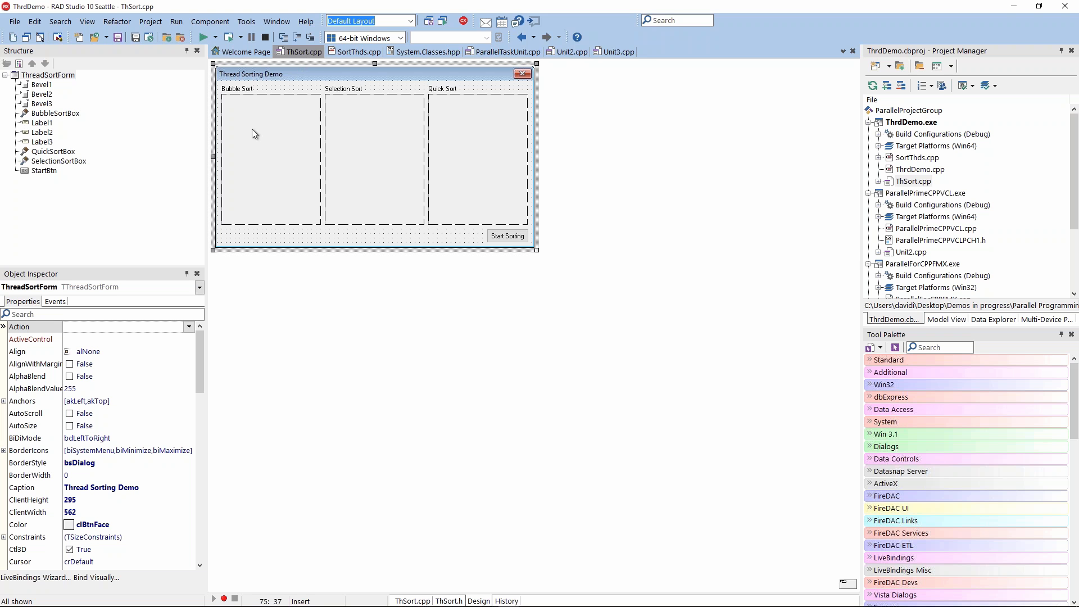
pyautogui.moveTo(296, 144)
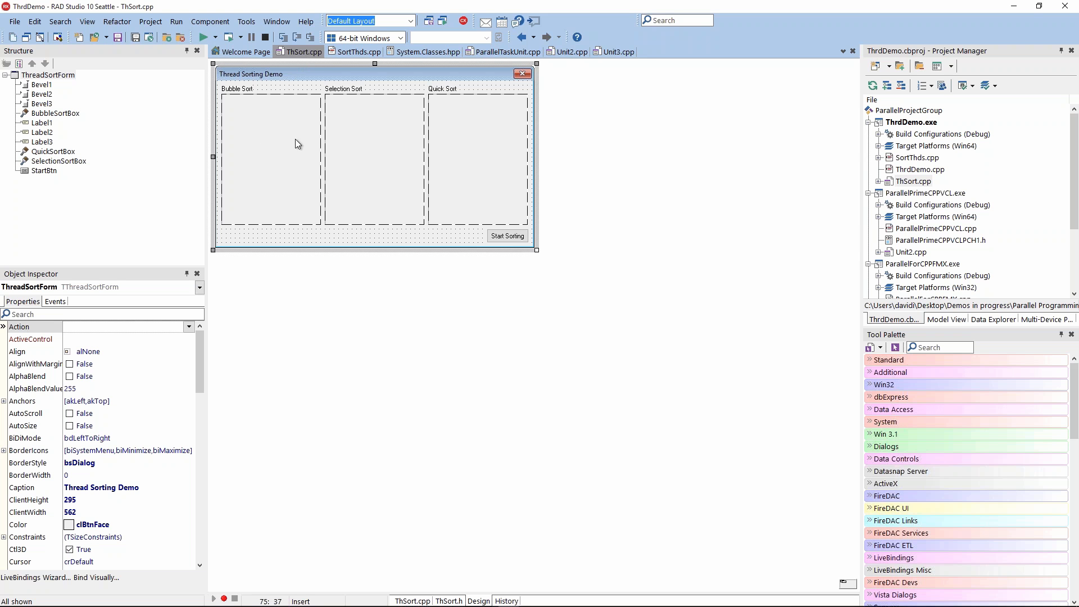
pyautogui.moveTo(285, 159)
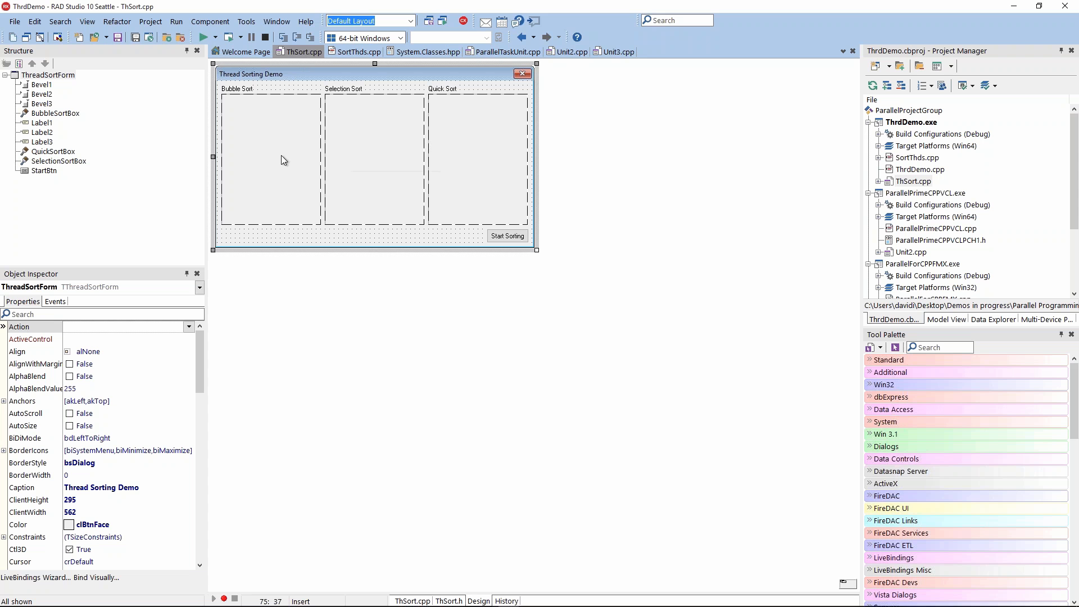
pyautogui.moveTo(283, 160)
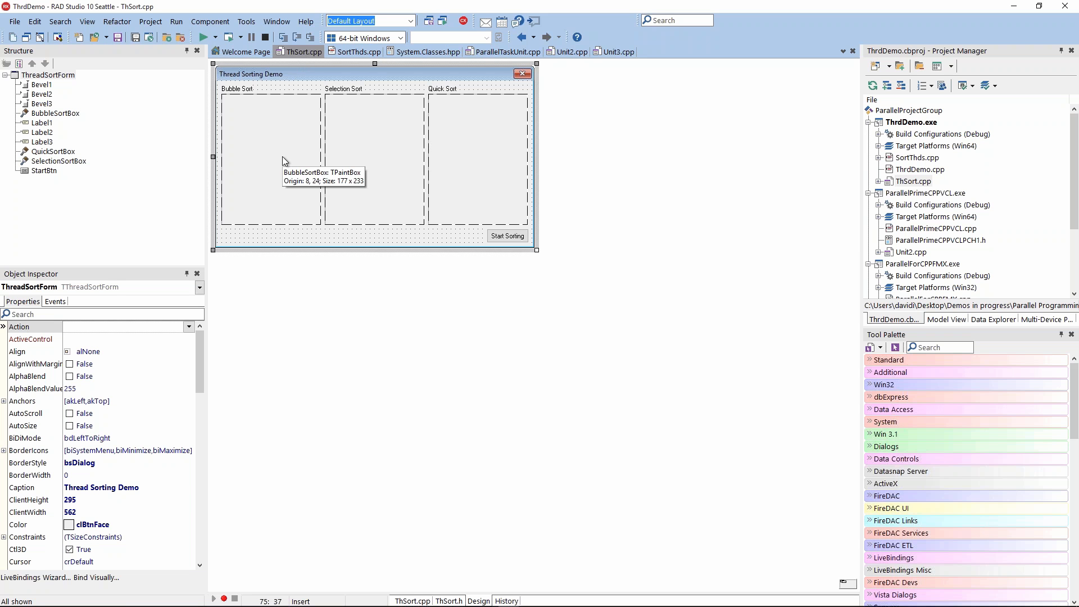
pyautogui.moveTo(363, 237)
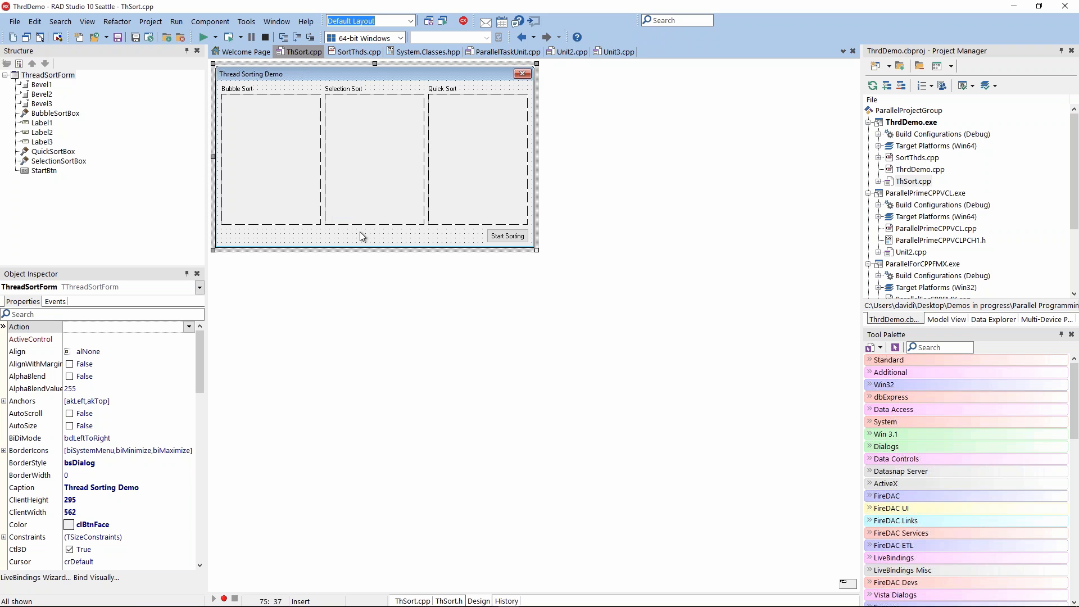
pyautogui.moveTo(459, 173)
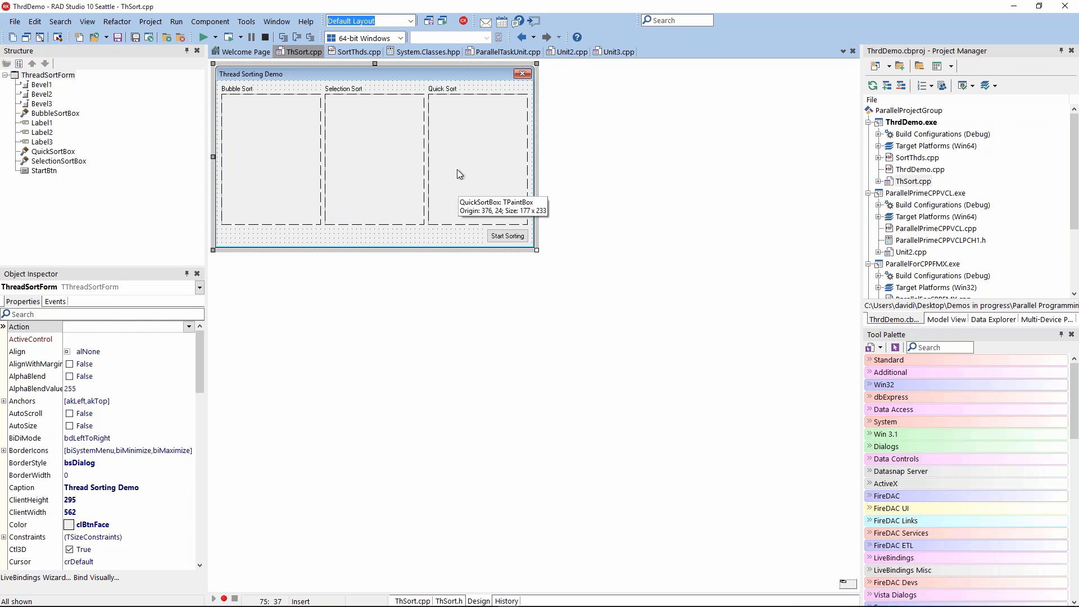
pyautogui.moveTo(293, 184)
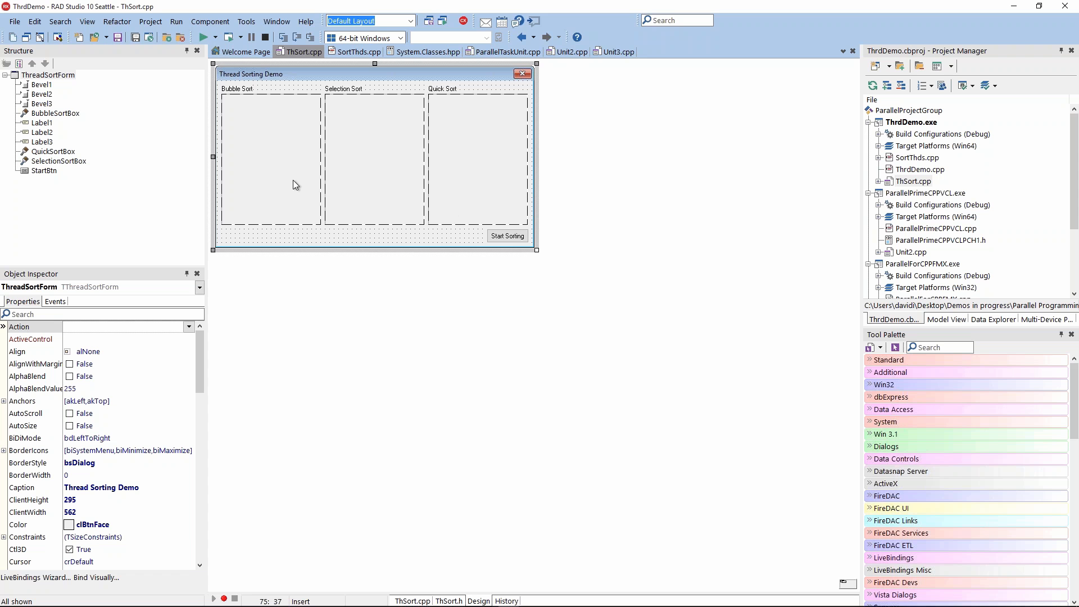
pyautogui.moveTo(294, 183)
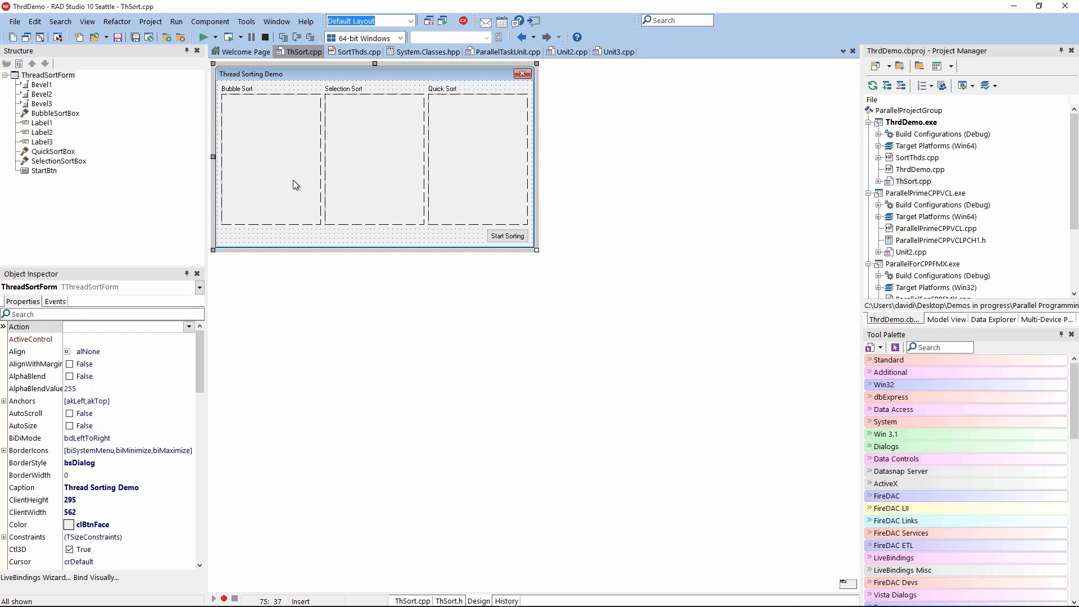
pyautogui.moveTo(338, 75)
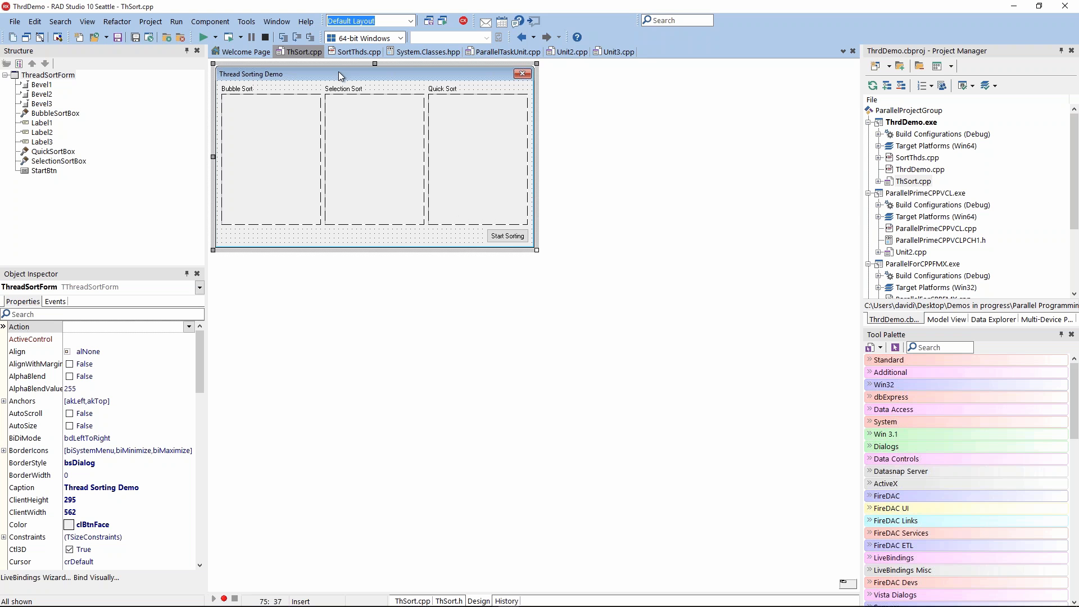
# Switch from the form design to its source code and scroll through it
pyautogui.click(448, 600)
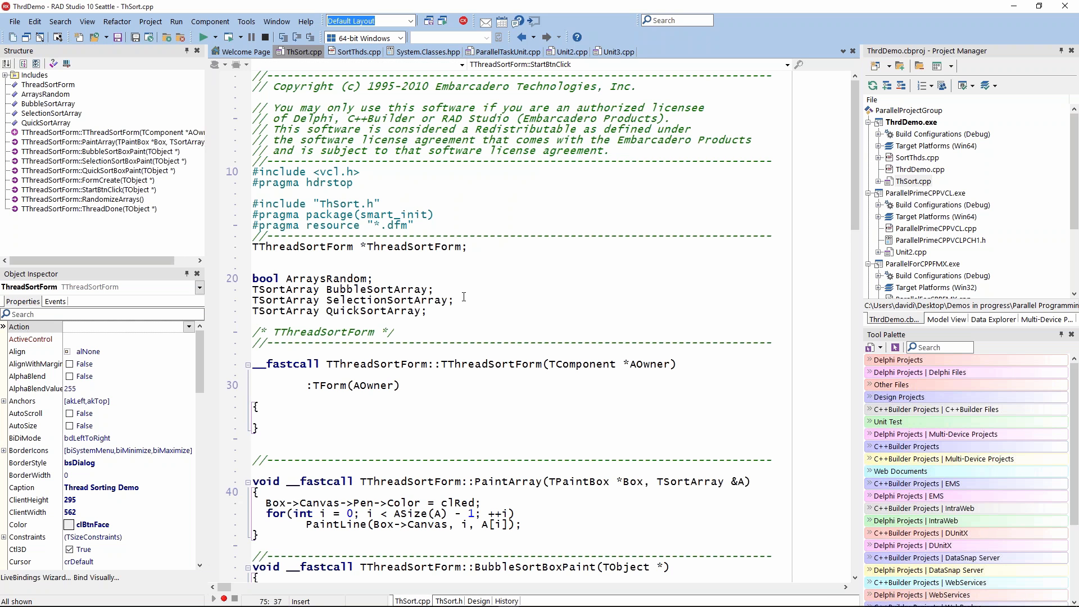
pyautogui.scroll(-3)
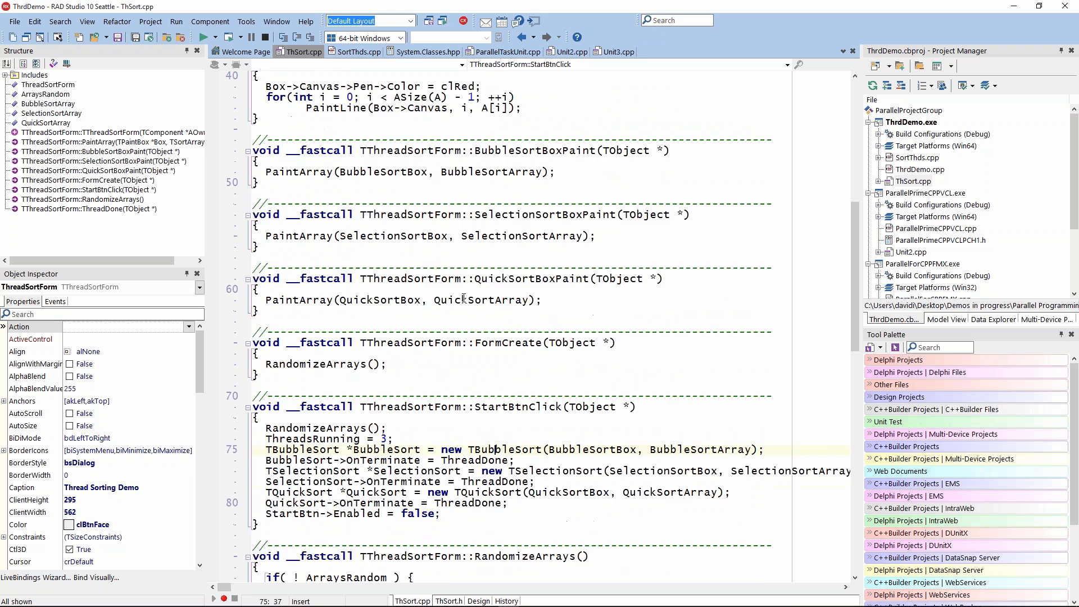
pyautogui.scroll(-3)
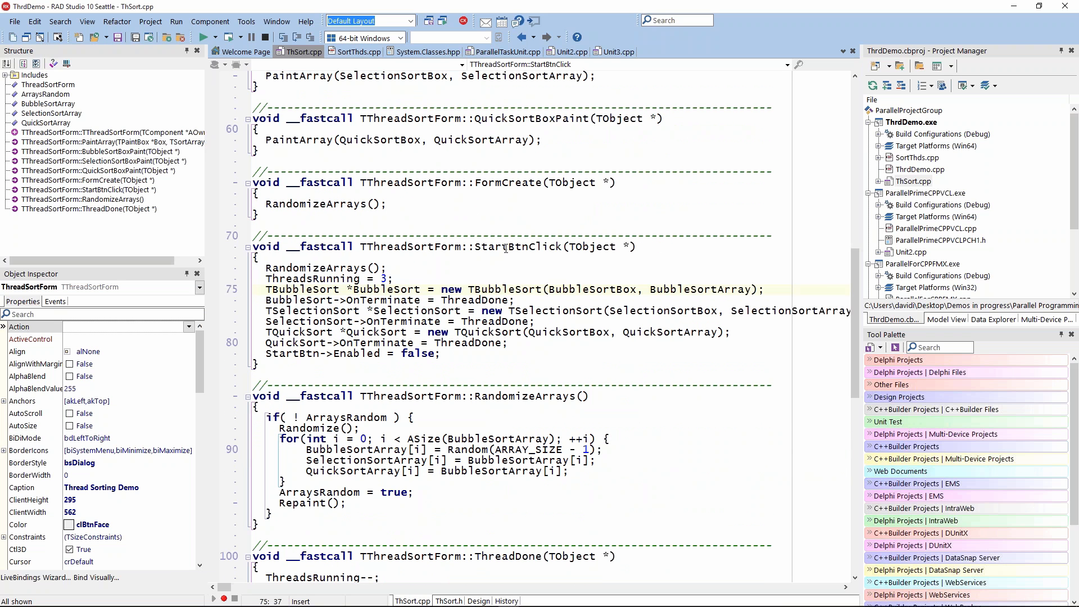
pyautogui.moveTo(513, 291)
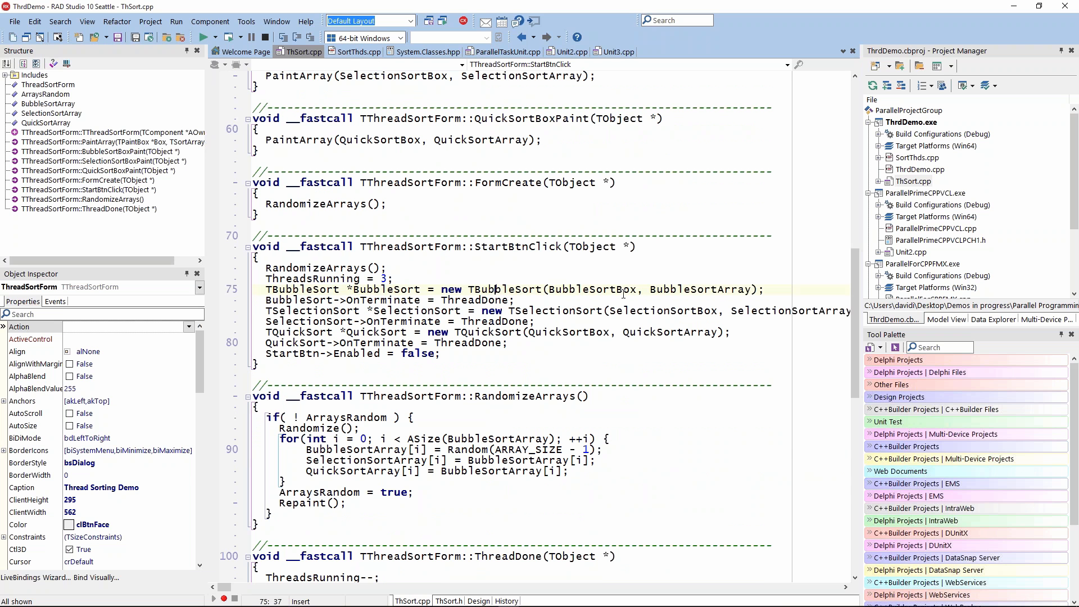
pyautogui.moveTo(431, 315)
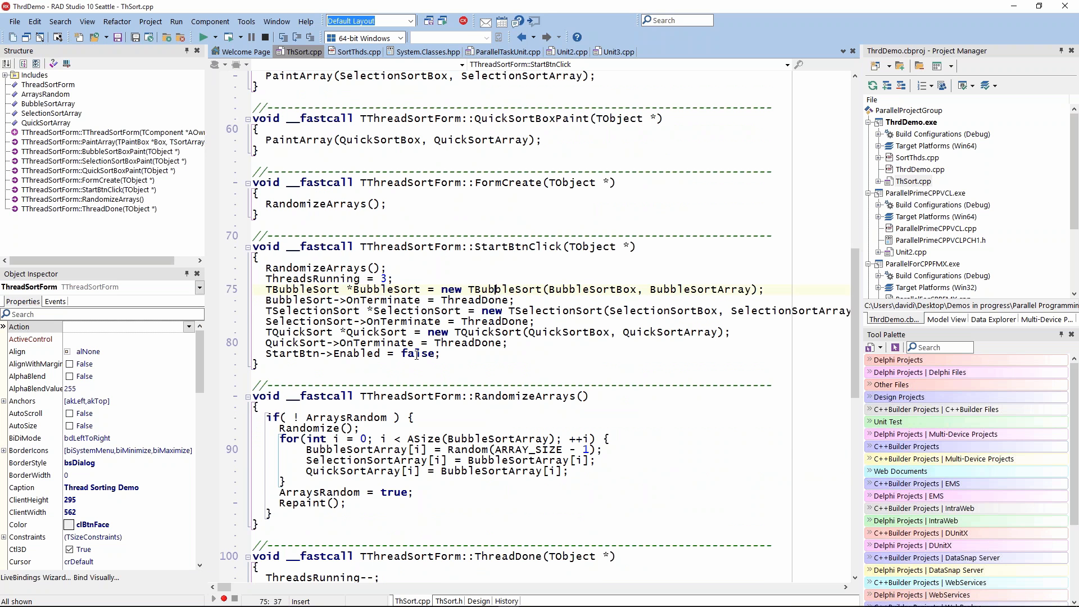
# Go to the commented TThread:: line in TSortThread::Execute in SortThds.cpp
pyautogui.click(359, 51)
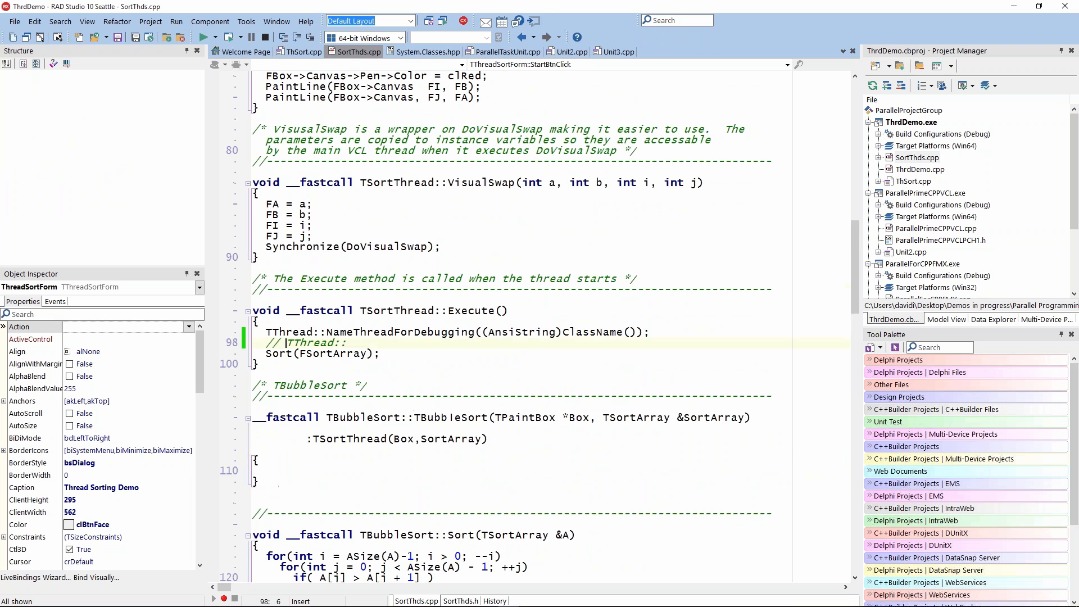
pyautogui.click(521, 353)
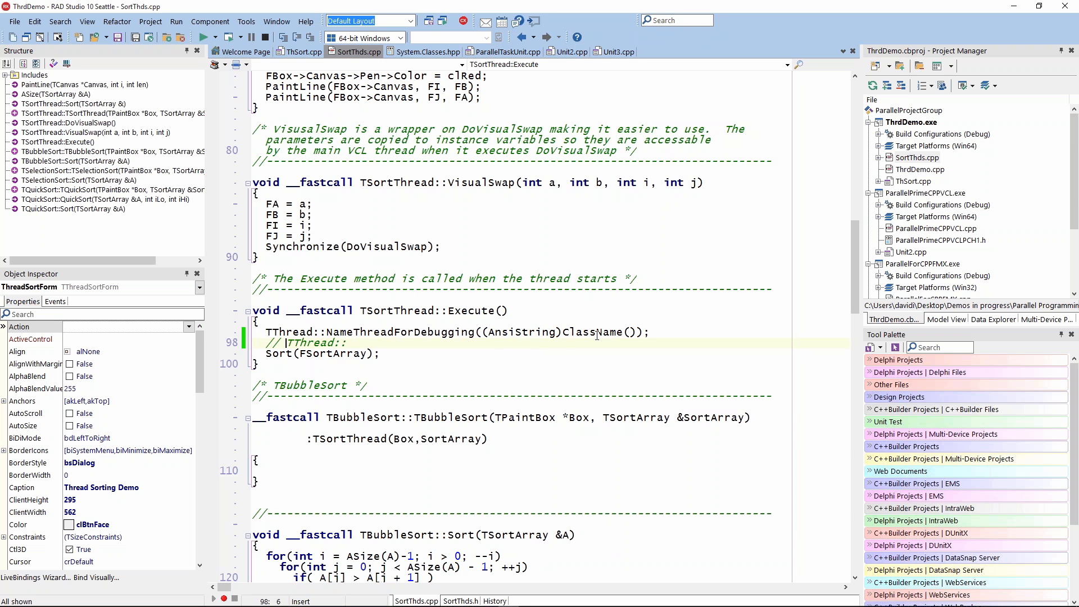
pyautogui.moveTo(588, 332)
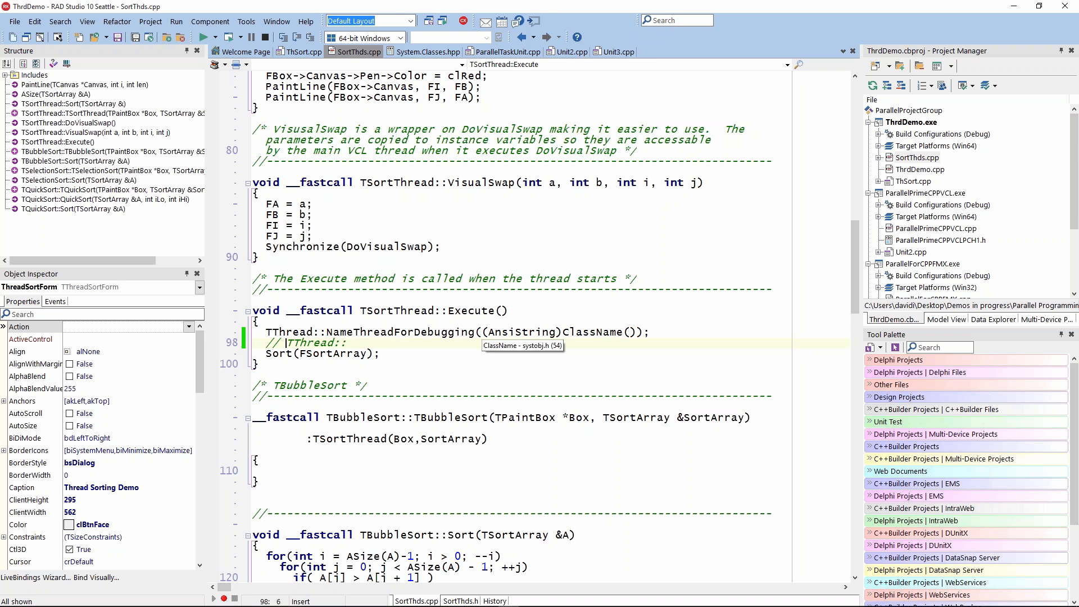
pyautogui.moveTo(265, 343)
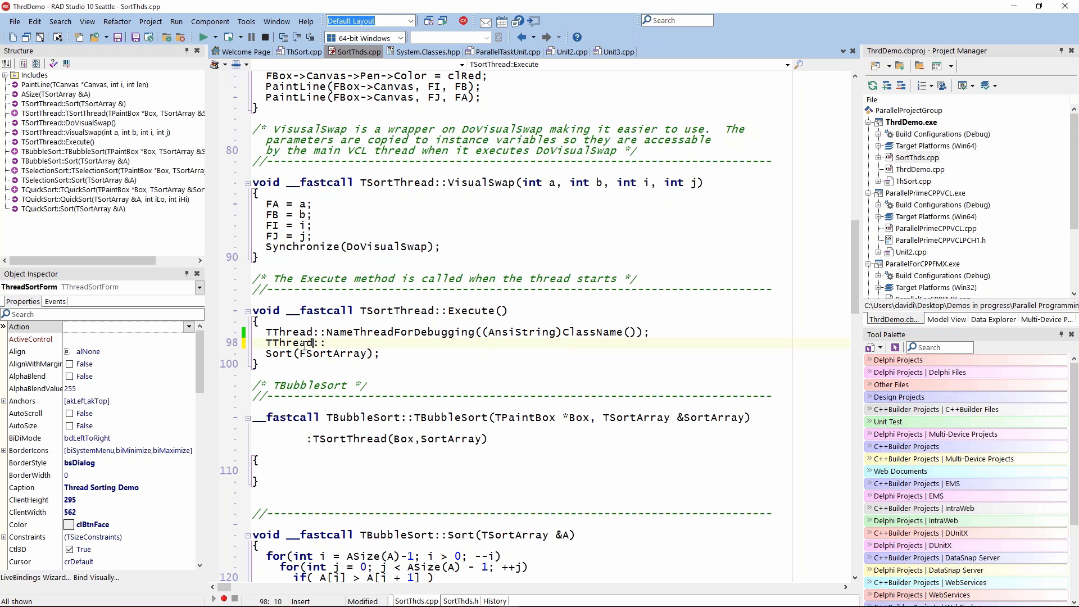
# Enter :: after TThread to list its members with Code Insight
pyautogui.write('::')
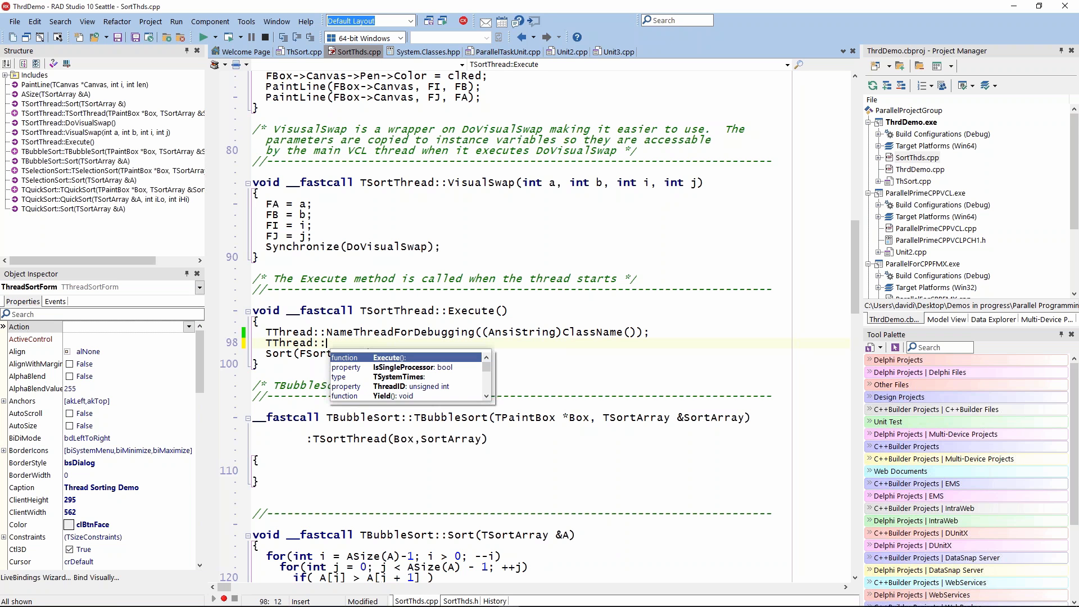
pyautogui.moveTo(400, 365)
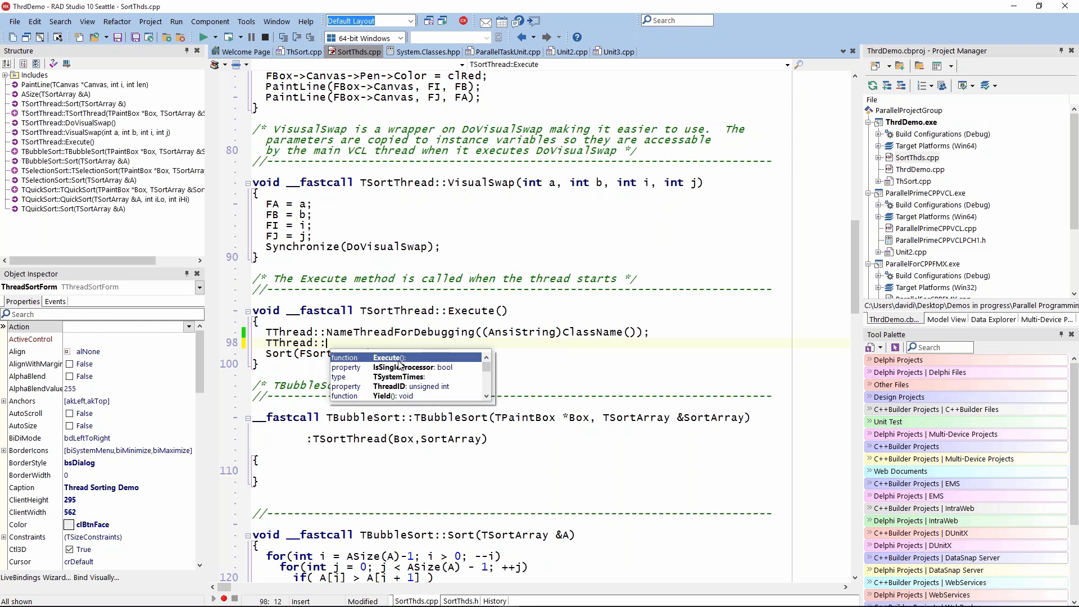
pyautogui.moveTo(391, 400)
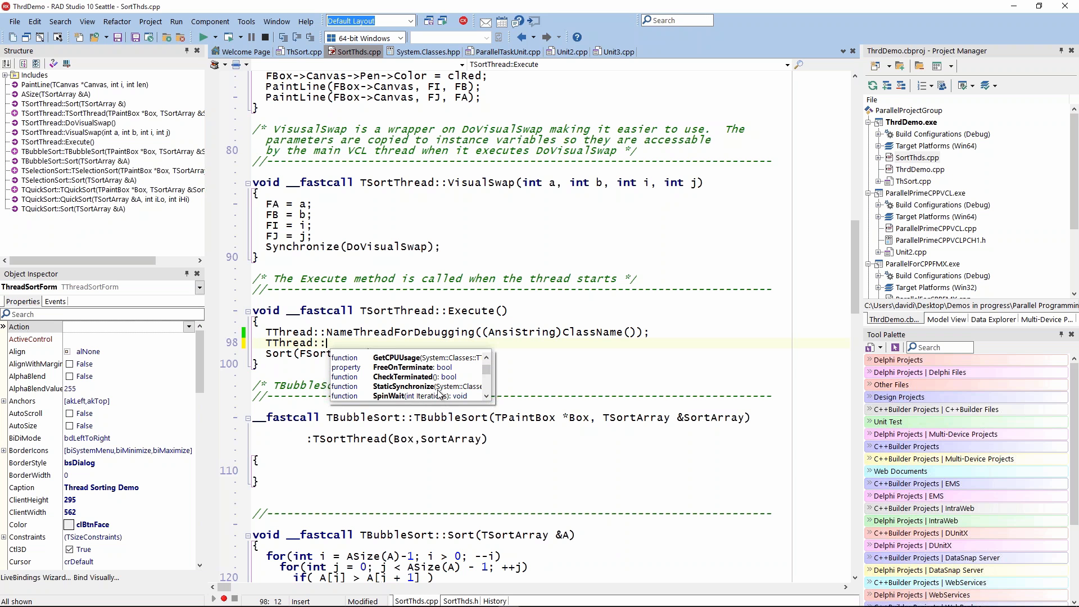
pyautogui.moveTo(489, 399)
pyautogui.write('//')
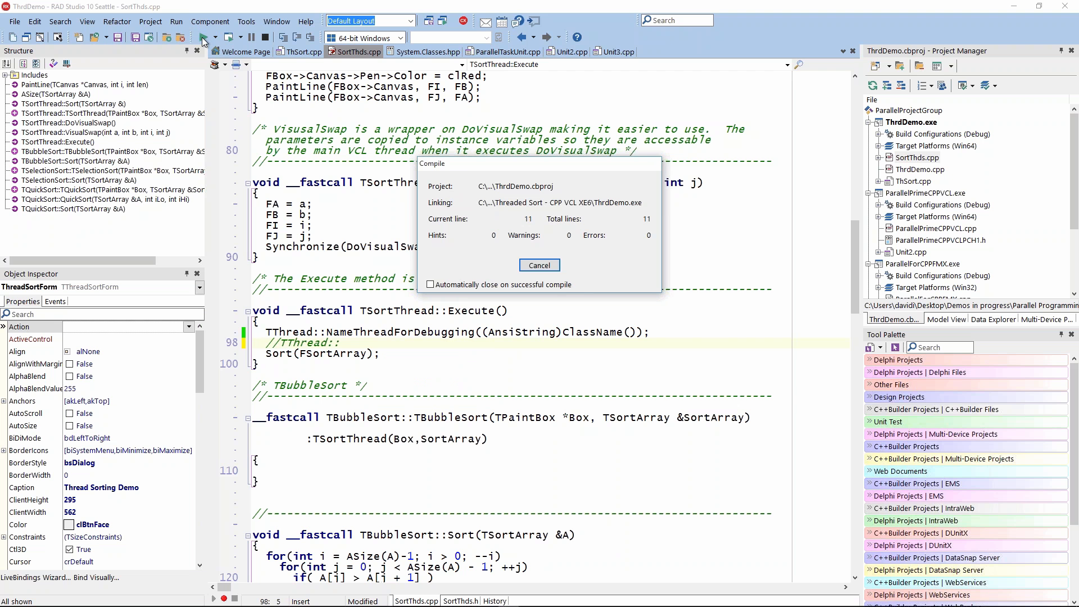
# Start all three sorting threads, let them finish, and close the Thread Sorting Demo
pyautogui.click(201, 39)
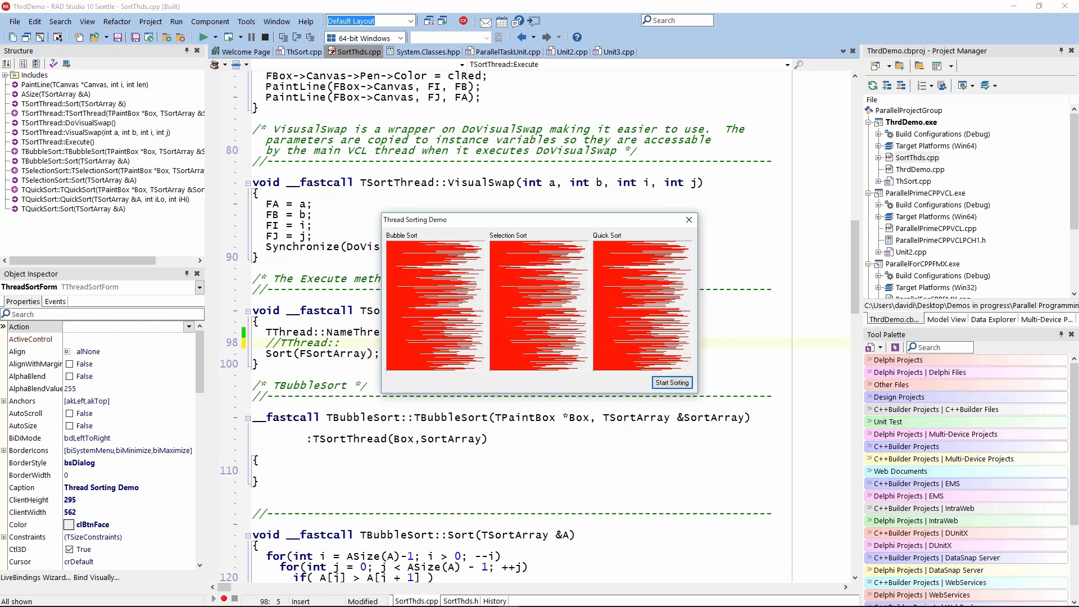
pyautogui.moveTo(411, 263)
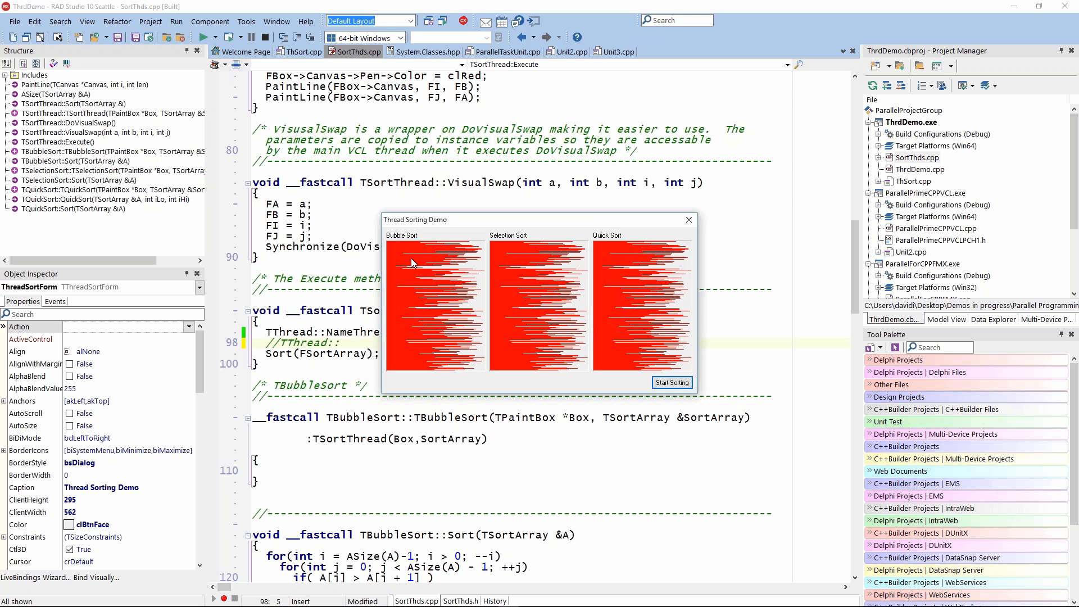
pyautogui.moveTo(471, 324)
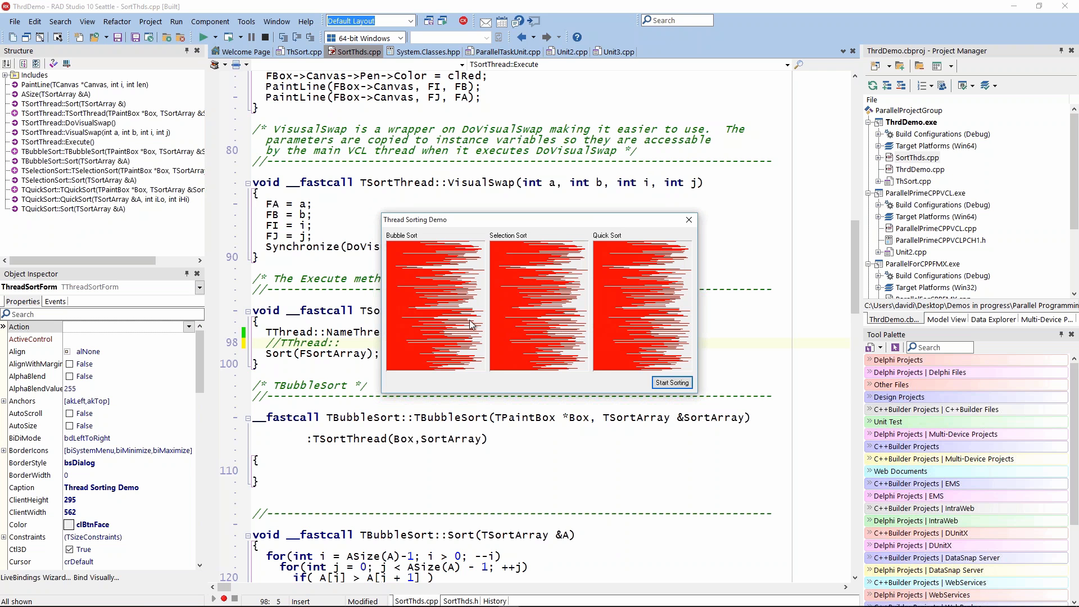
pyautogui.moveTo(639, 269)
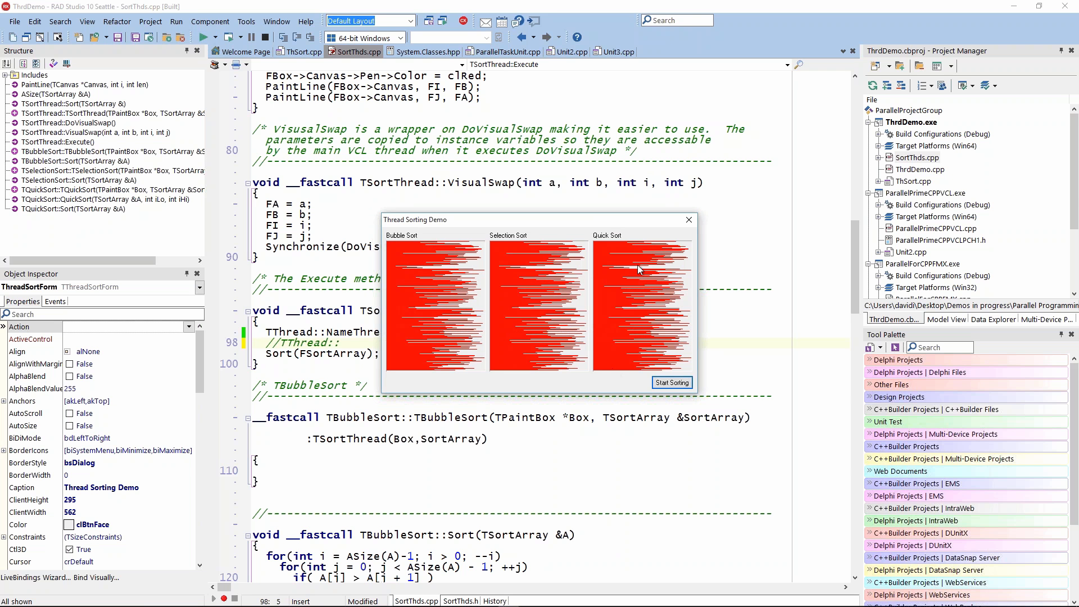
pyautogui.moveTo(665, 259)
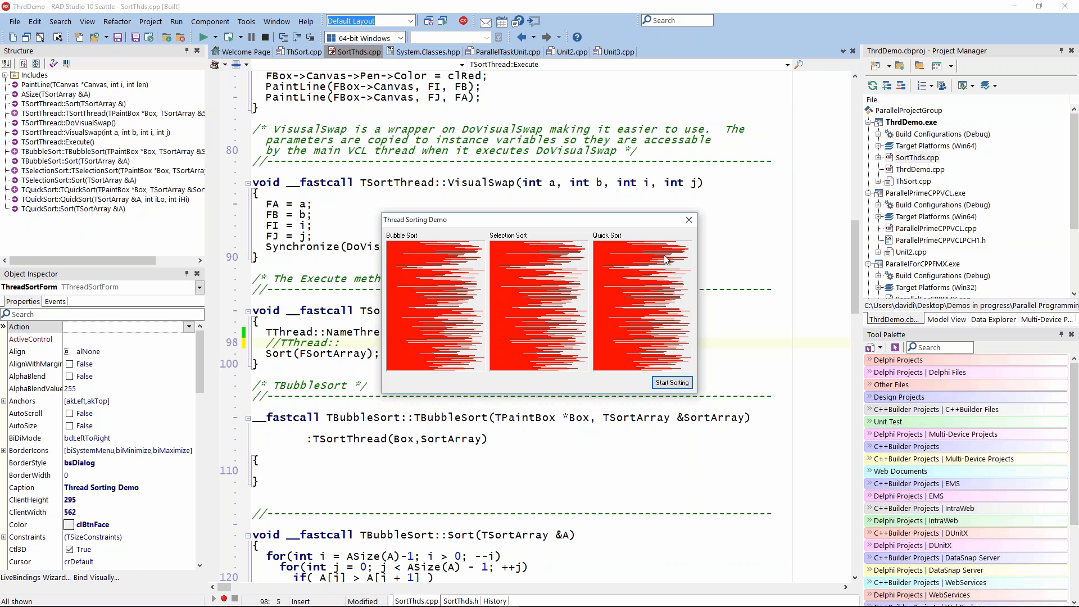
pyautogui.click(671, 383)
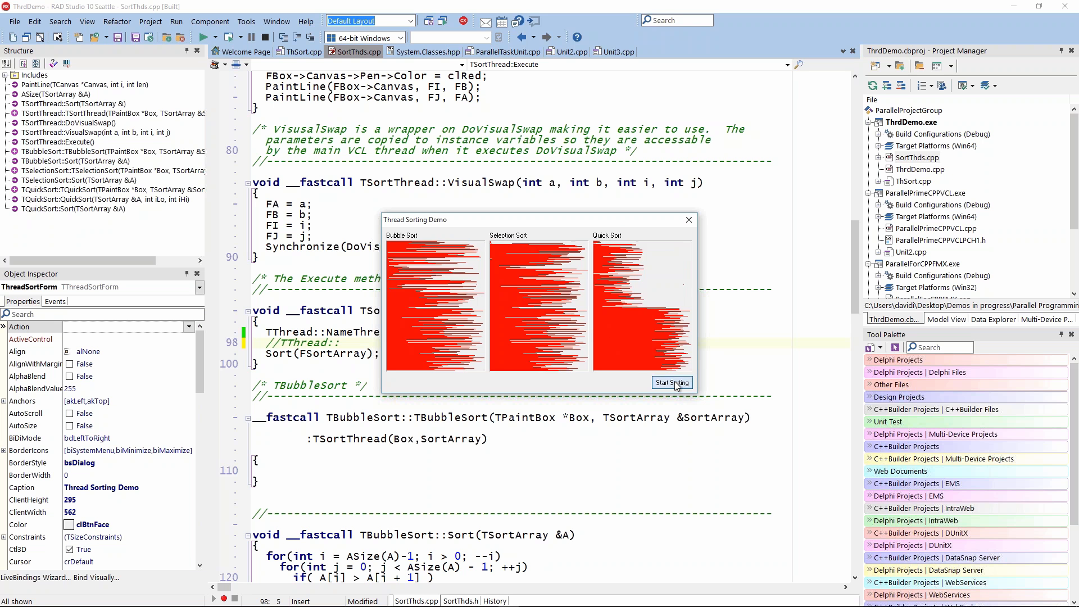
pyautogui.click(671, 382)
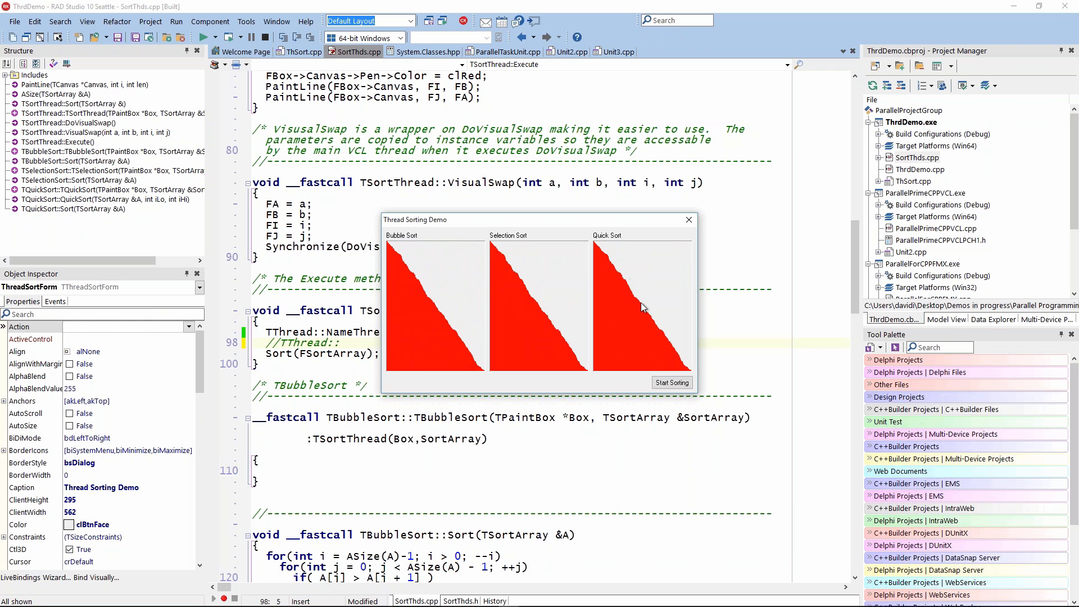
pyautogui.moveTo(680, 229)
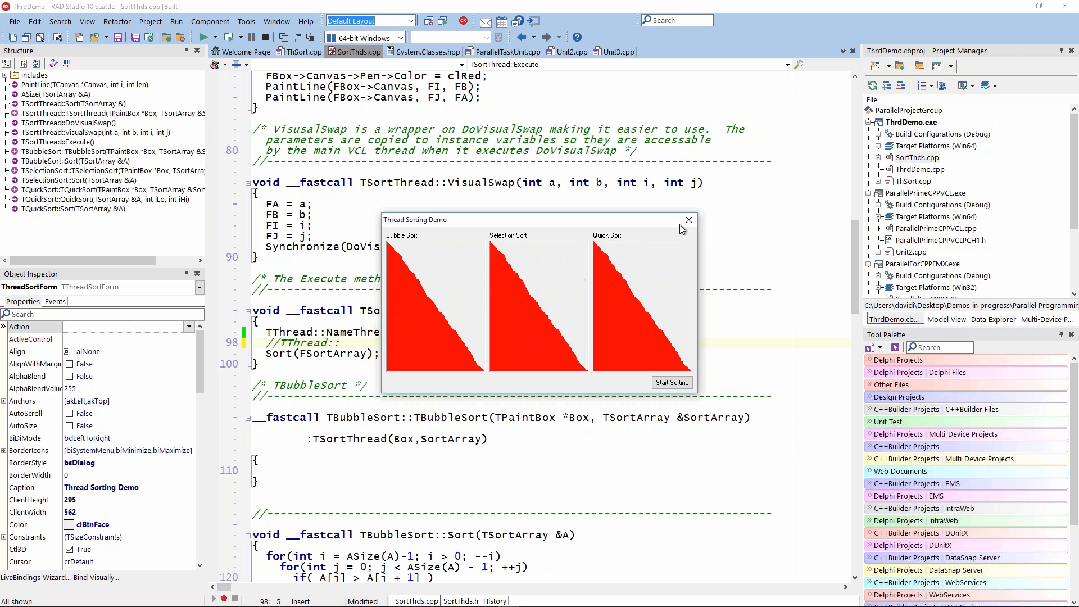
pyautogui.click(688, 219)
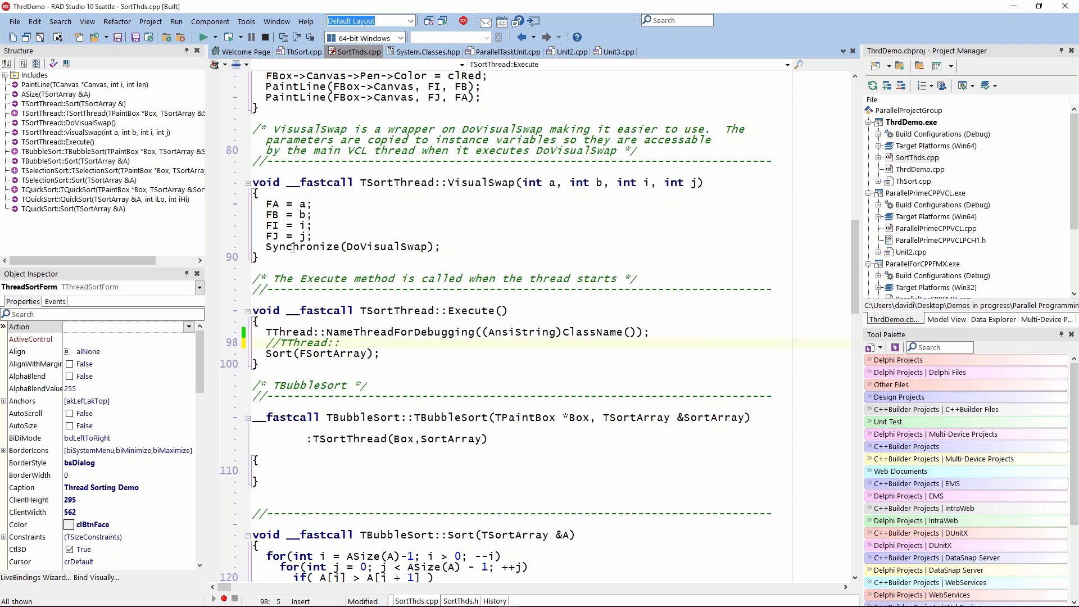
pyautogui.moveTo(293, 246)
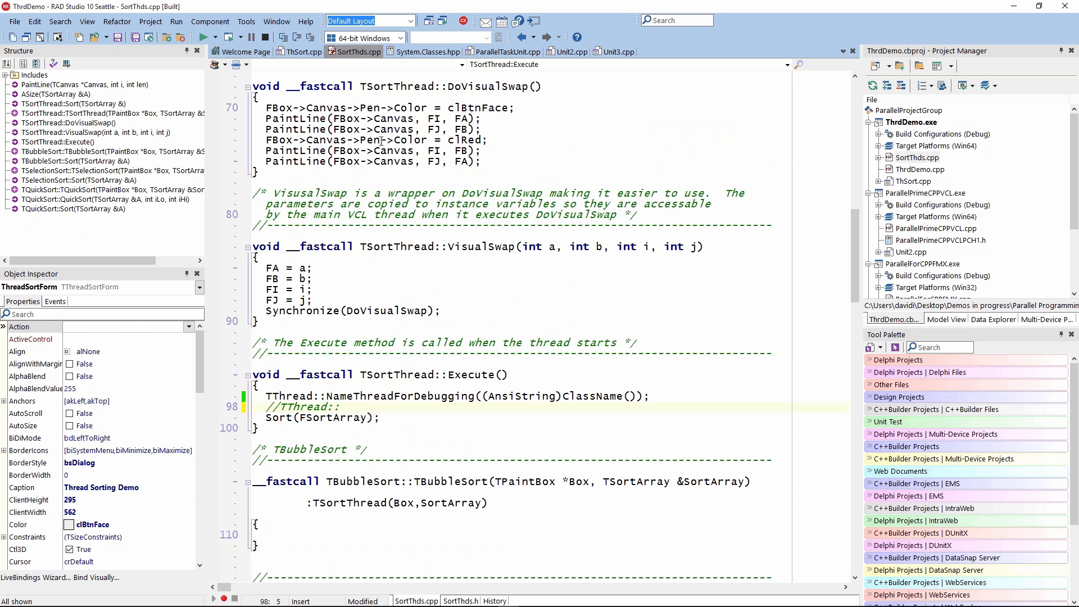
pyautogui.moveTo(381, 141)
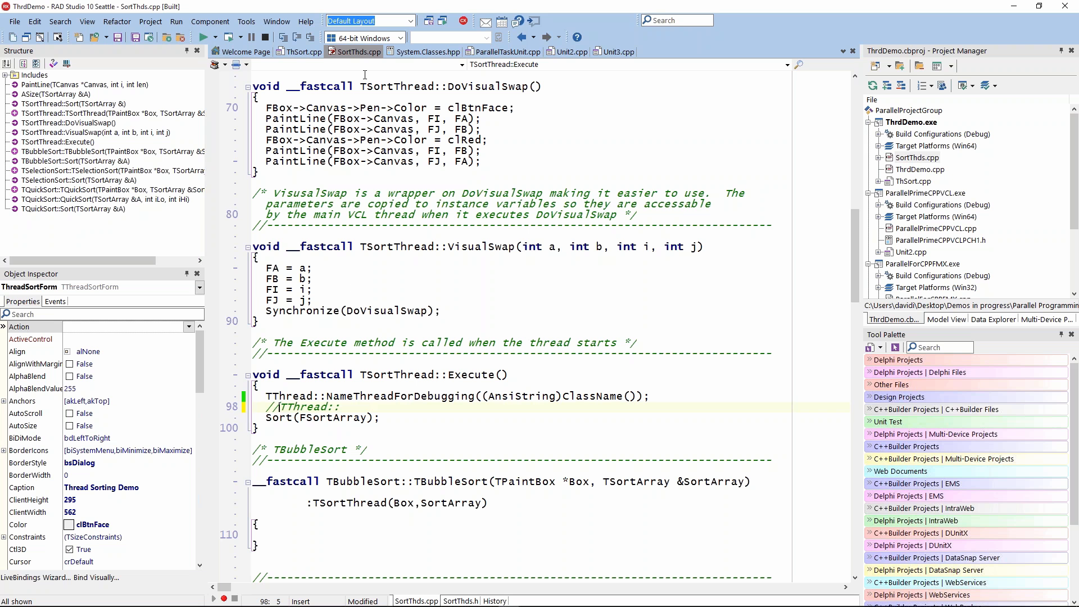
pyautogui.moveTo(415, 212)
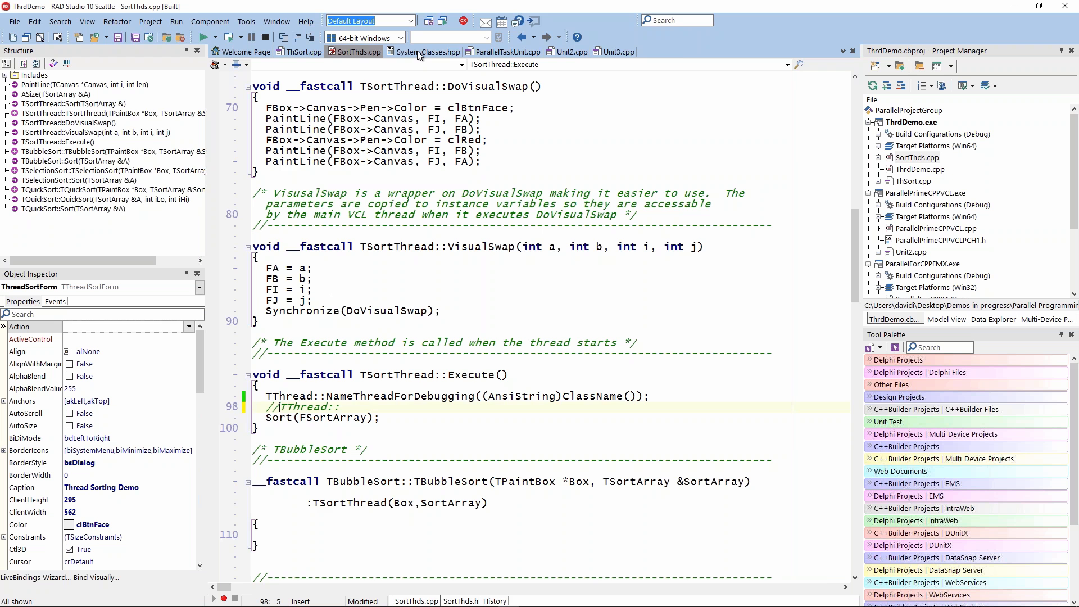
# View TThread's private, protected and public declarations in System.Classes.hpp
pyautogui.click(427, 52)
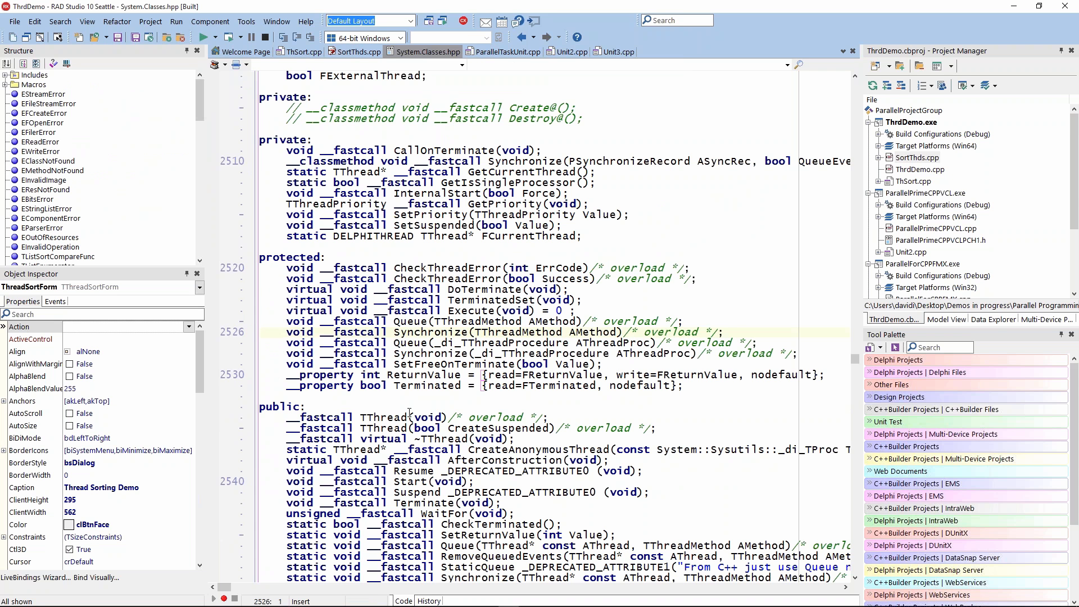
pyautogui.moveTo(501, 68)
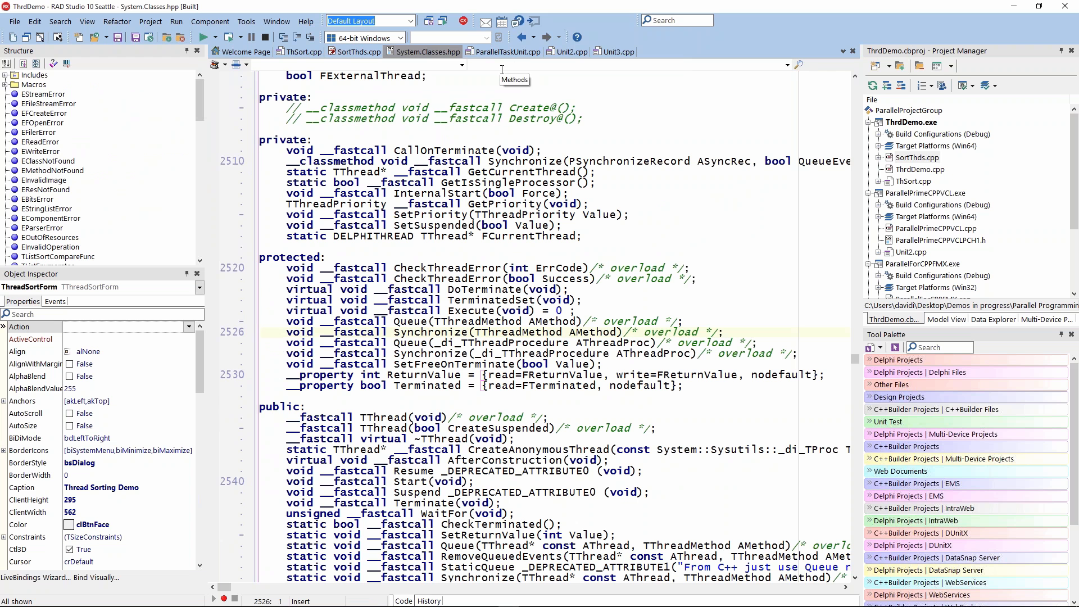
pyautogui.moveTo(875, 128)
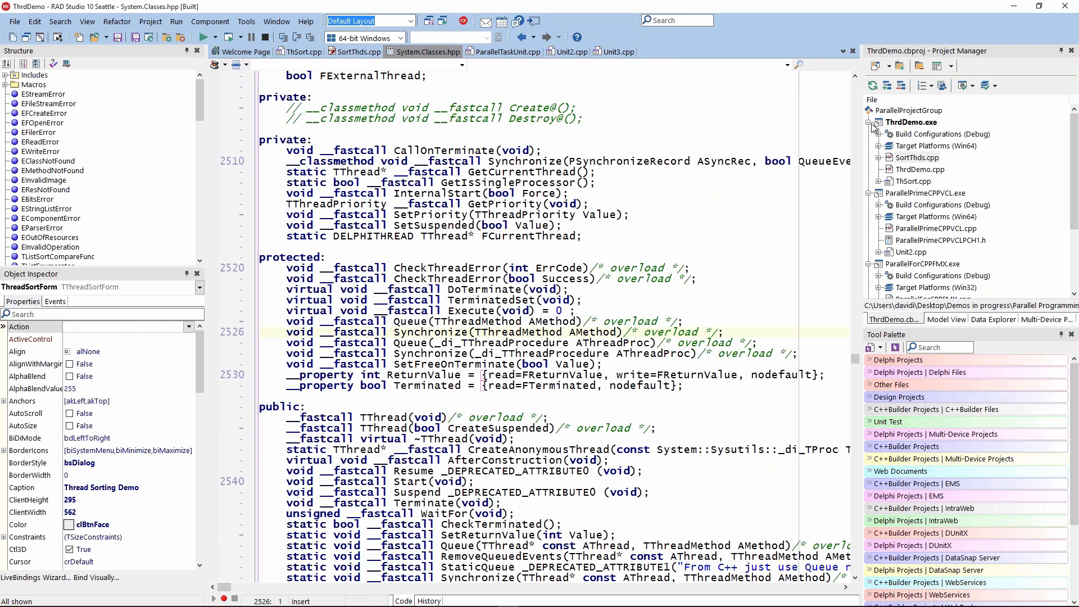
# Collapse ThrdDemo, activate ParallelPrimeCPPVCL and bring up its Unit2.cpp source
pyautogui.click(925, 134)
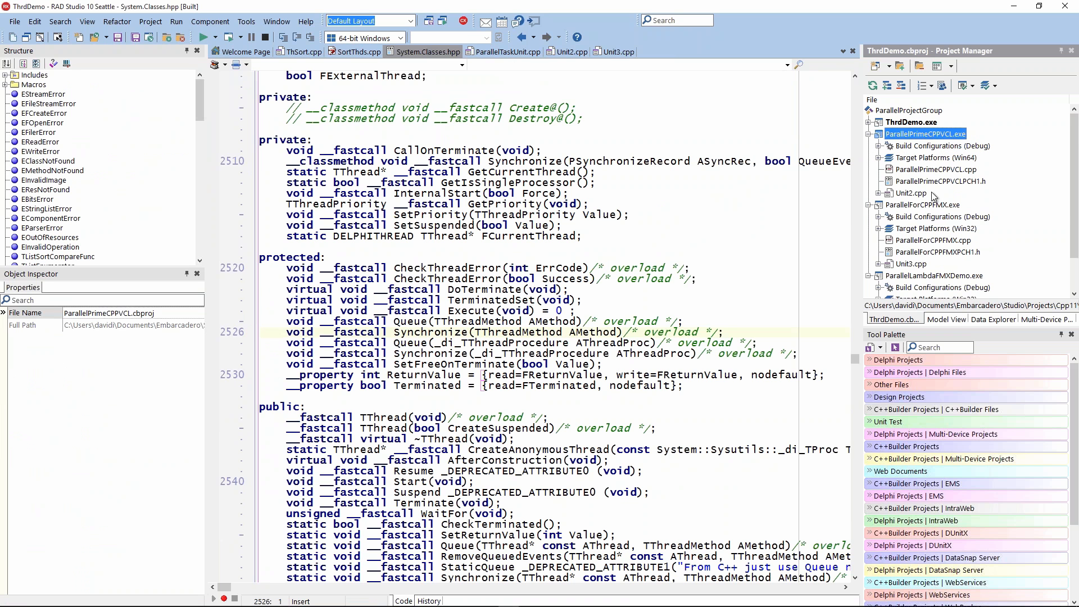
pyautogui.moveTo(911, 195)
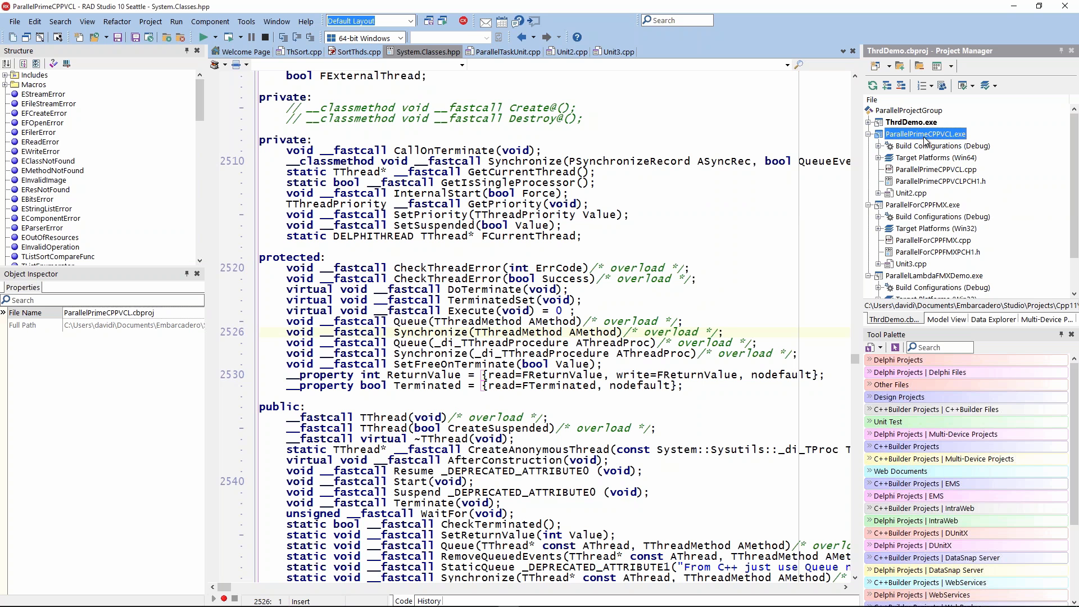
pyautogui.click(925, 134)
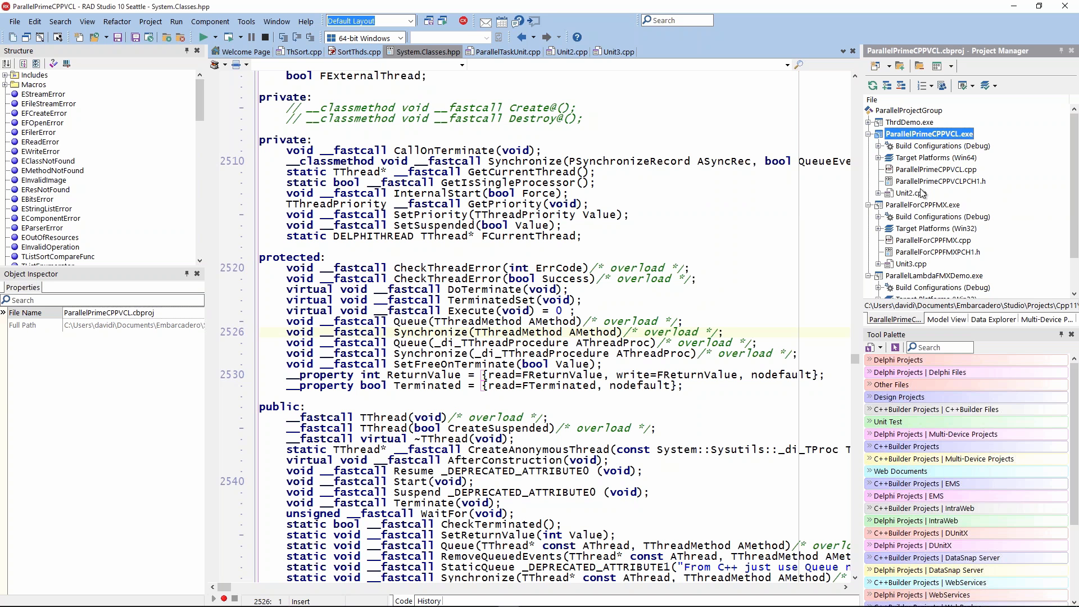
pyautogui.moveTo(909, 194)
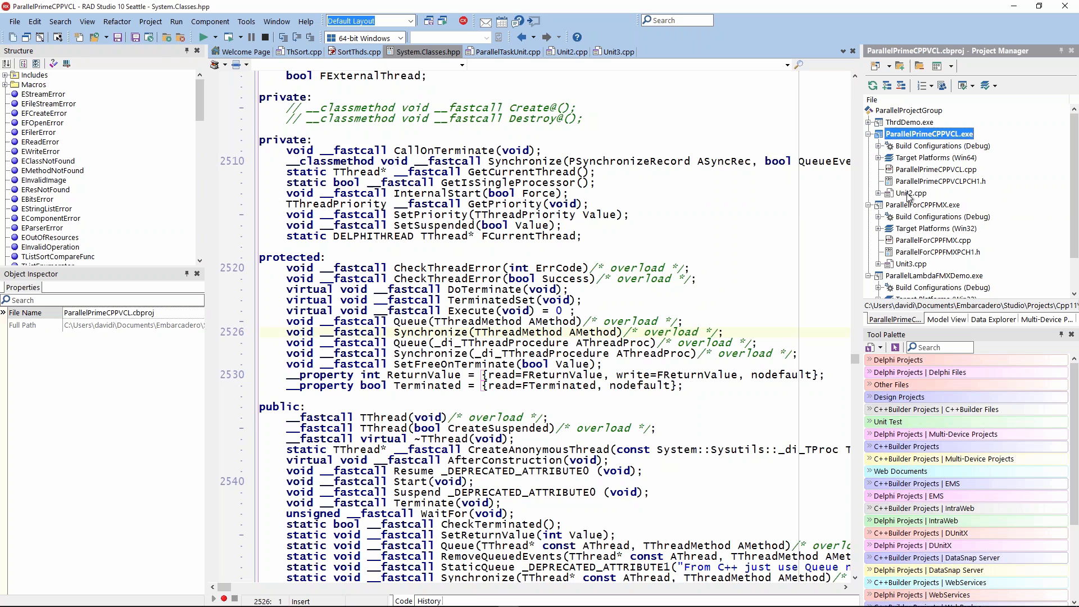
pyautogui.click(570, 51)
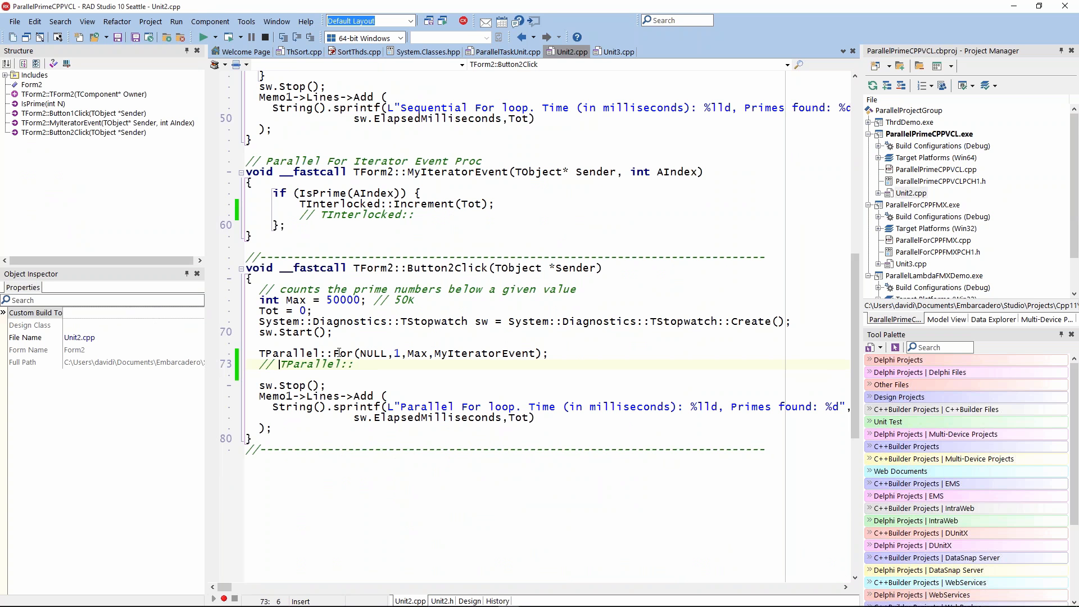
pyautogui.moveTo(337, 353)
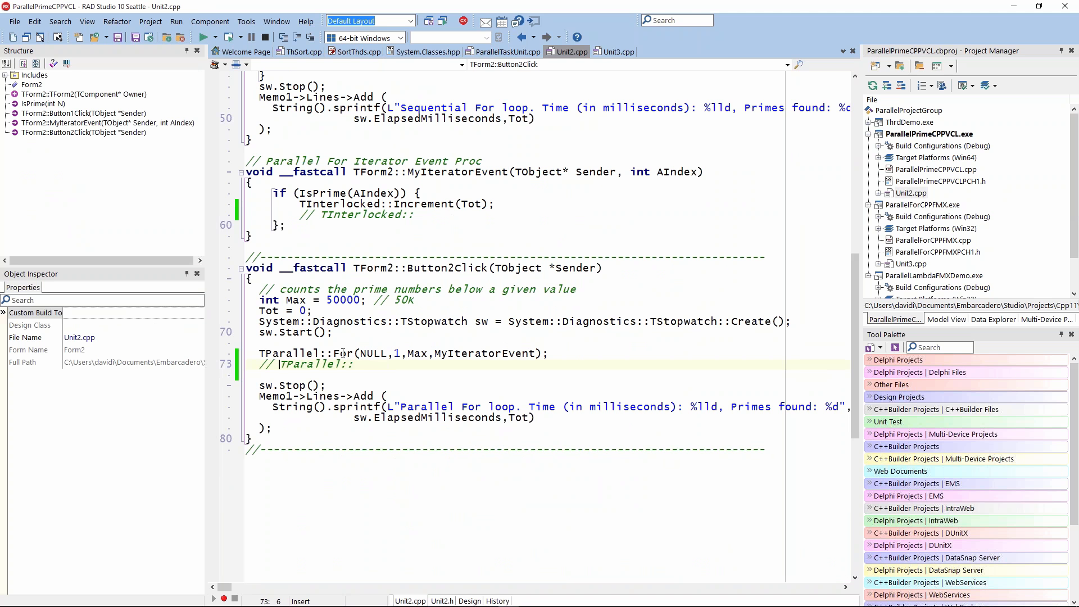
pyautogui.moveTo(344, 353)
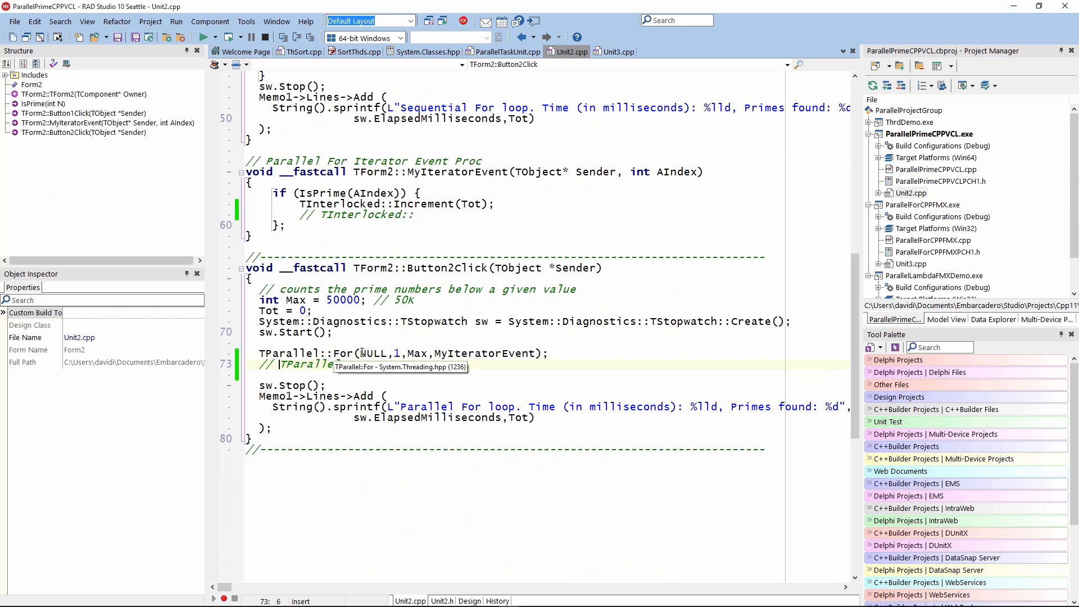
pyautogui.moveTo(361, 353)
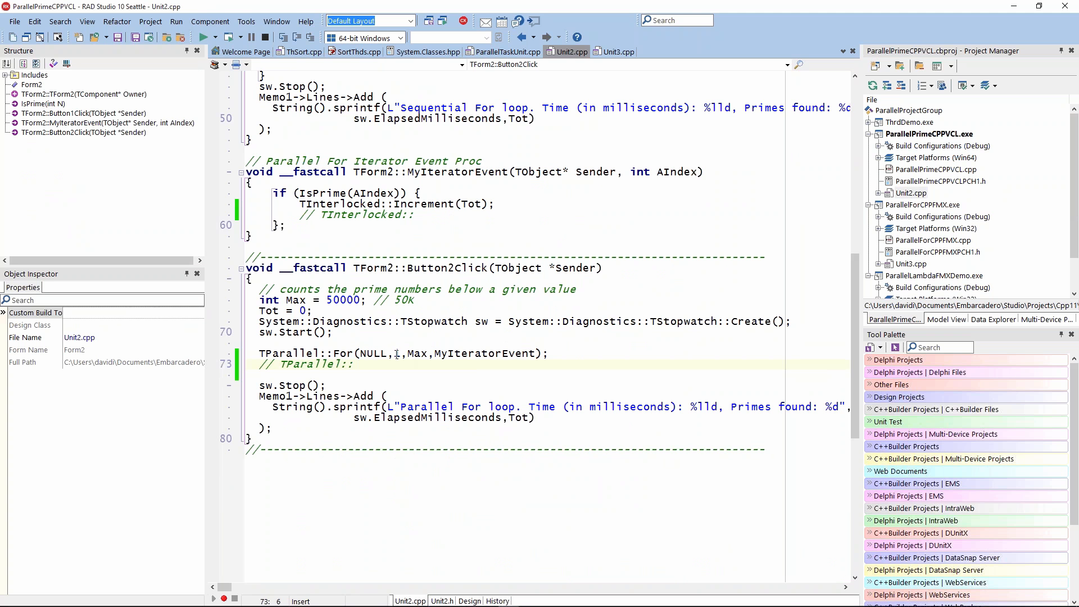
pyautogui.write('1')
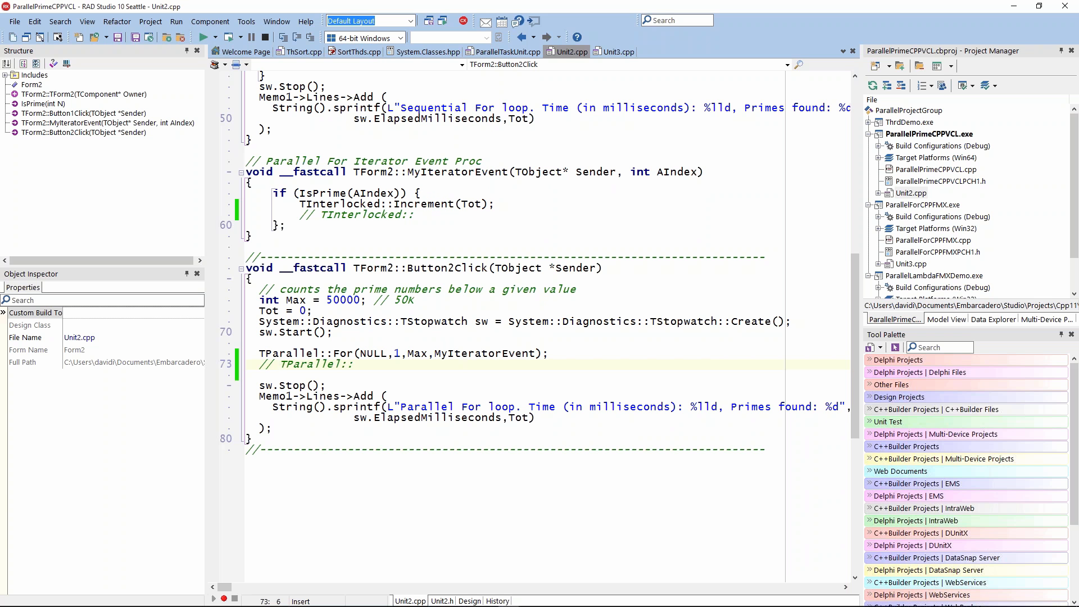
pyautogui.moveTo(595, 174)
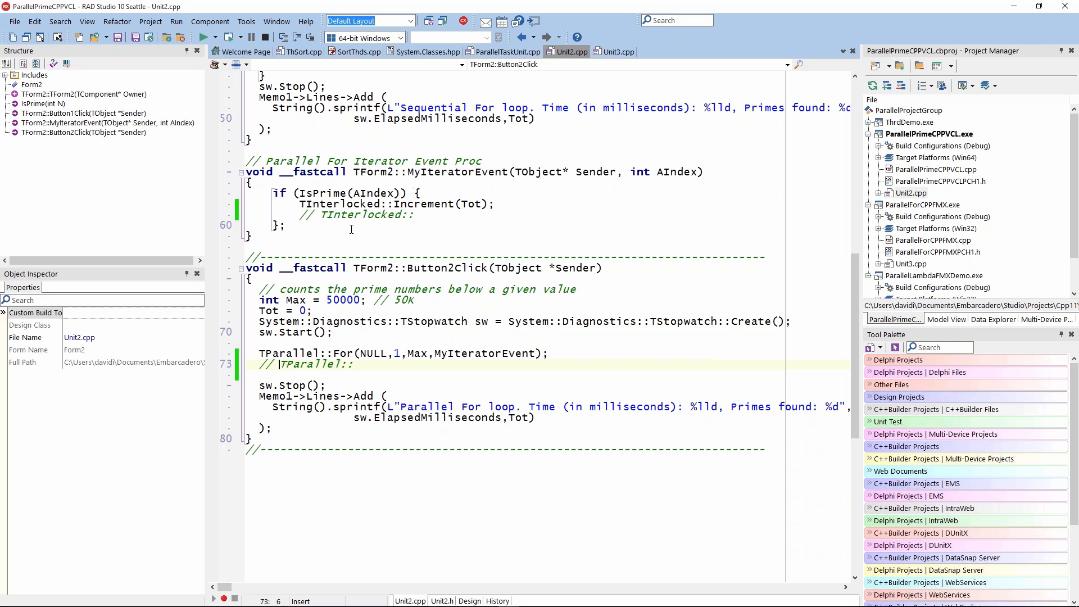
pyautogui.moveTo(300, 192)
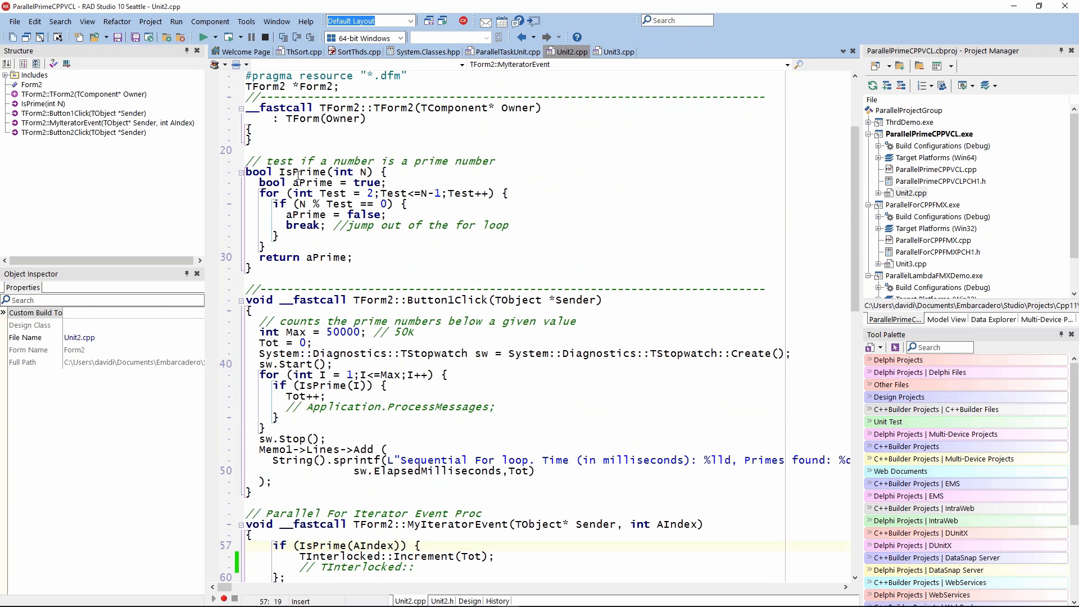
pyautogui.moveTo(361, 182)
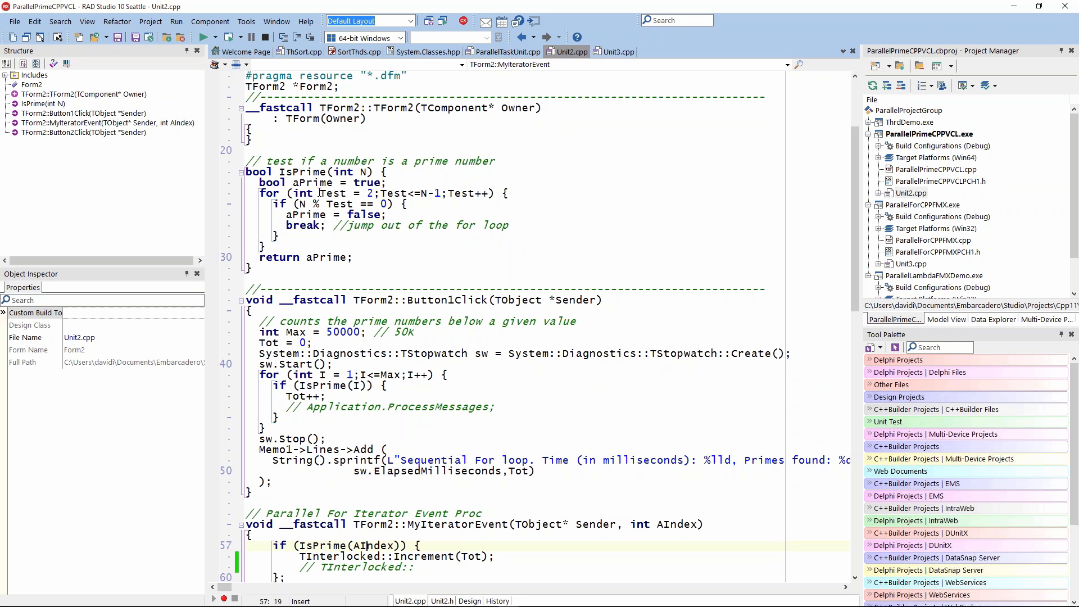
pyautogui.moveTo(421, 192)
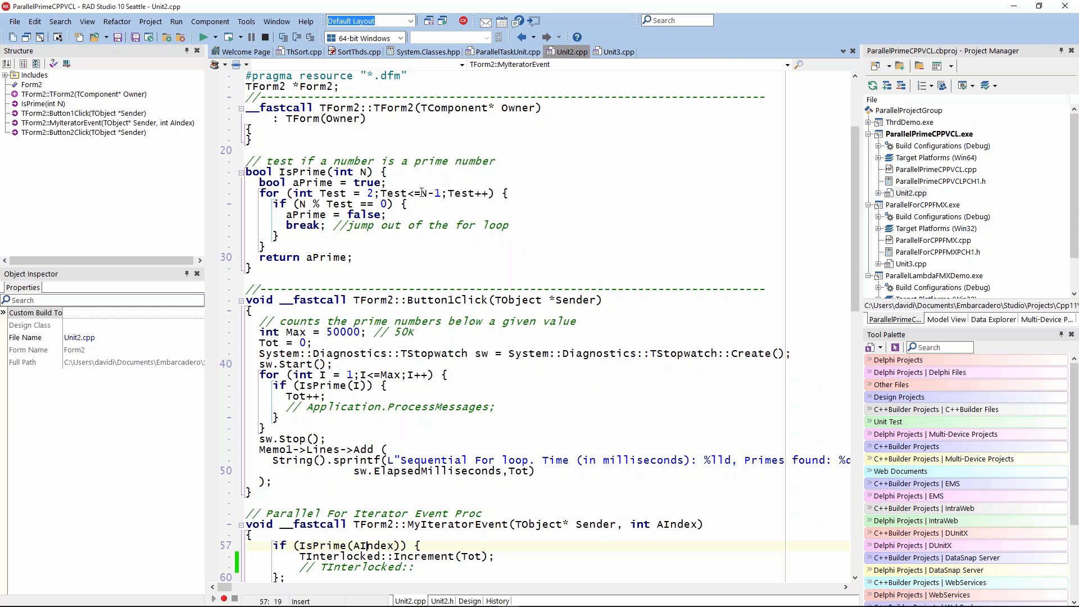
pyautogui.moveTo(406, 234)
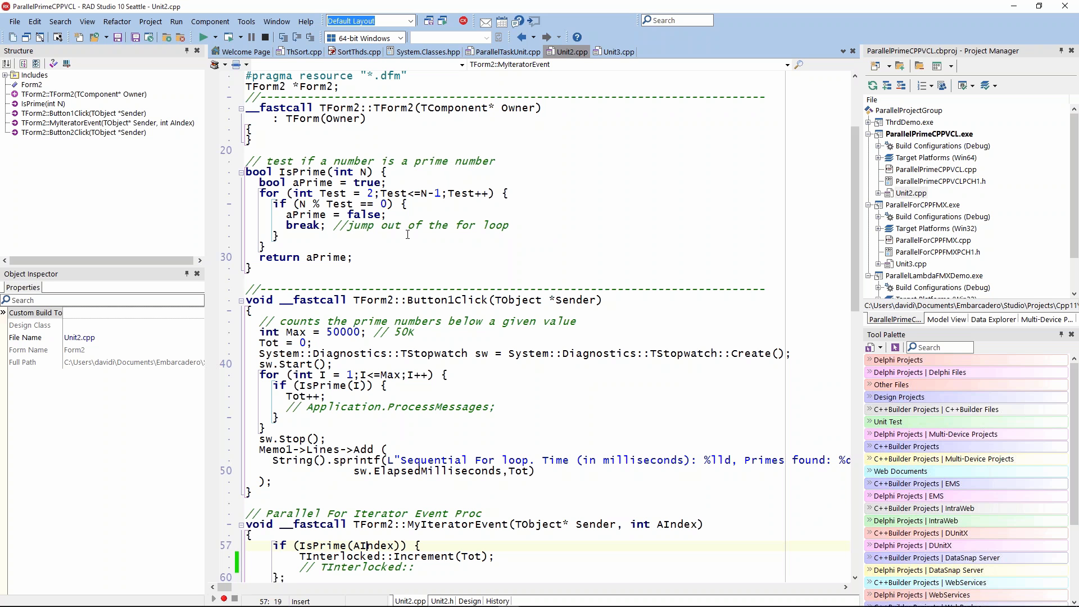
pyautogui.moveTo(410, 238)
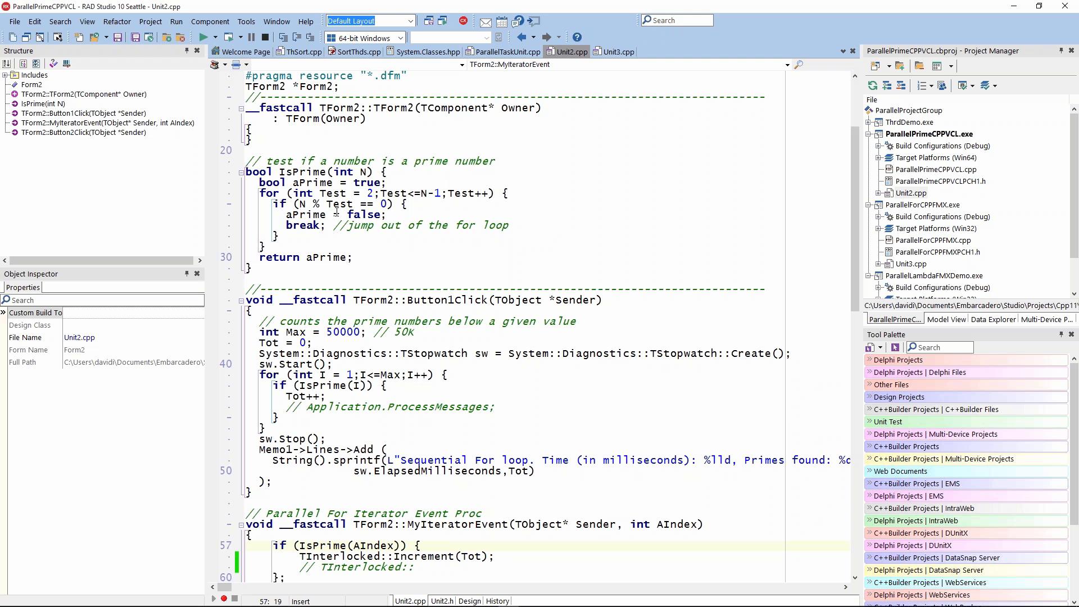
pyautogui.moveTo(390, 242)
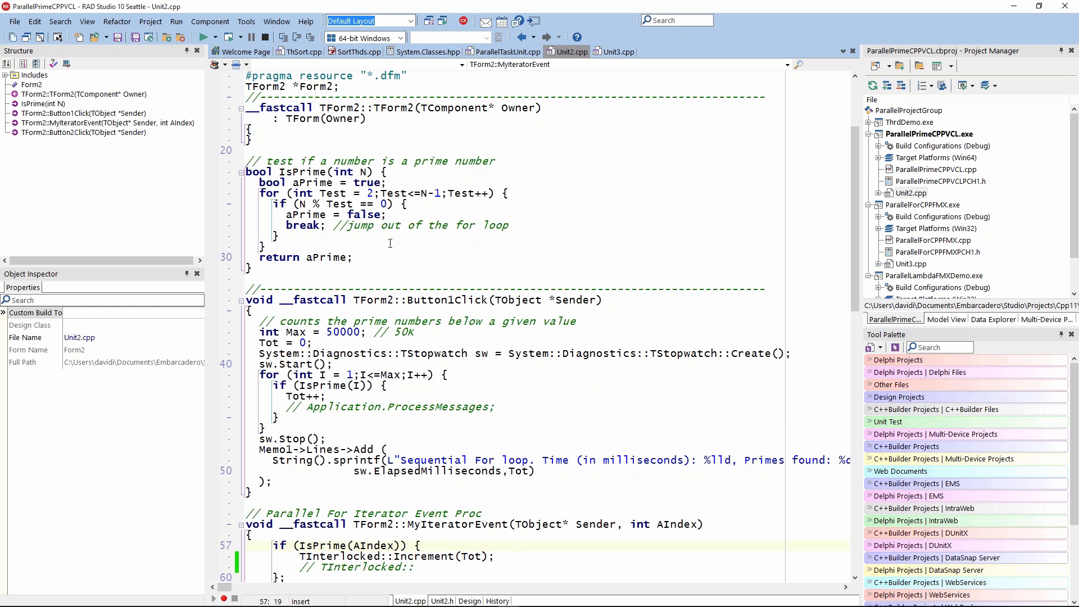
pyautogui.scroll(-3)
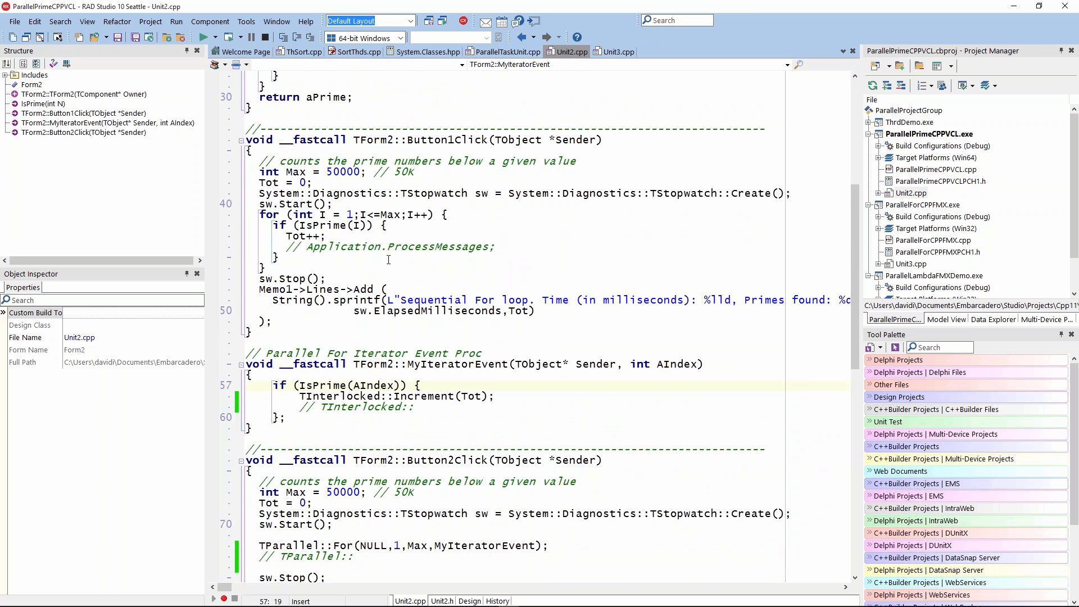
pyautogui.scroll(-3)
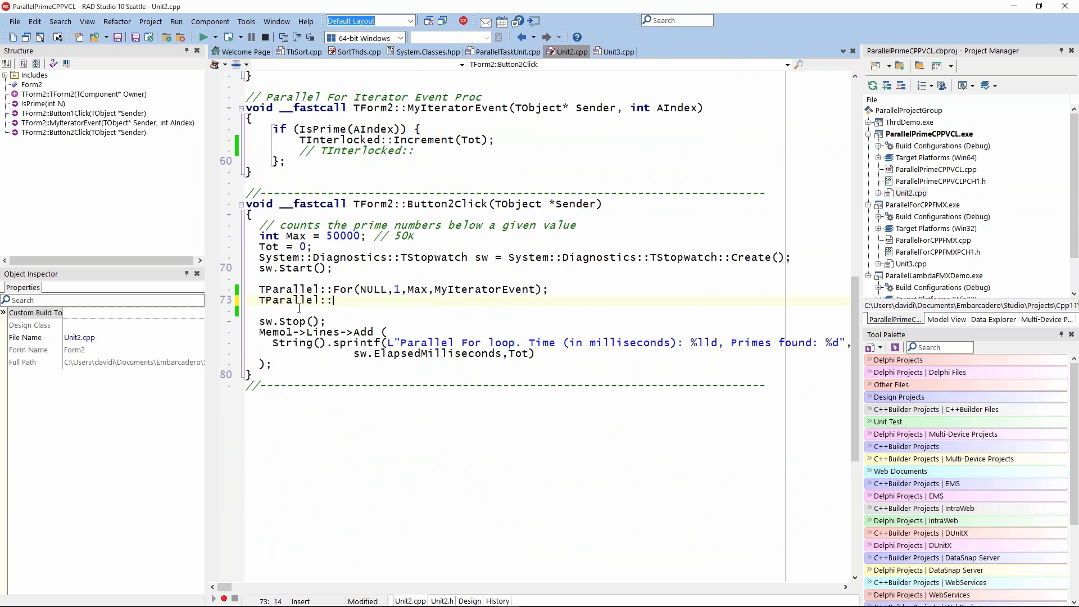
# Complete the uncommented line to TParallel::For using code completion
pyautogui.write('For')
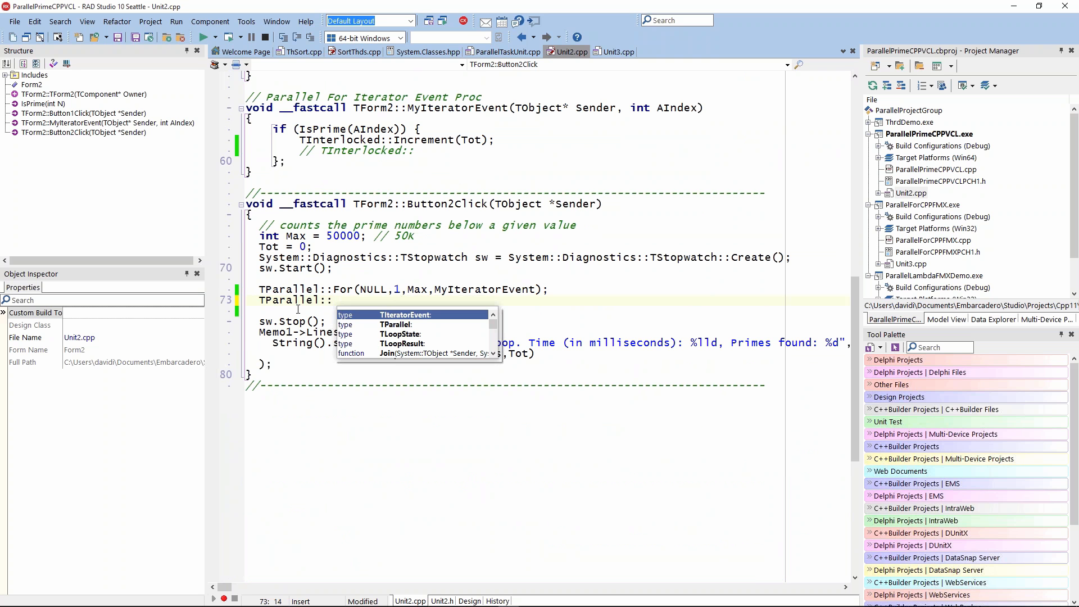
pyautogui.moveTo(434, 341)
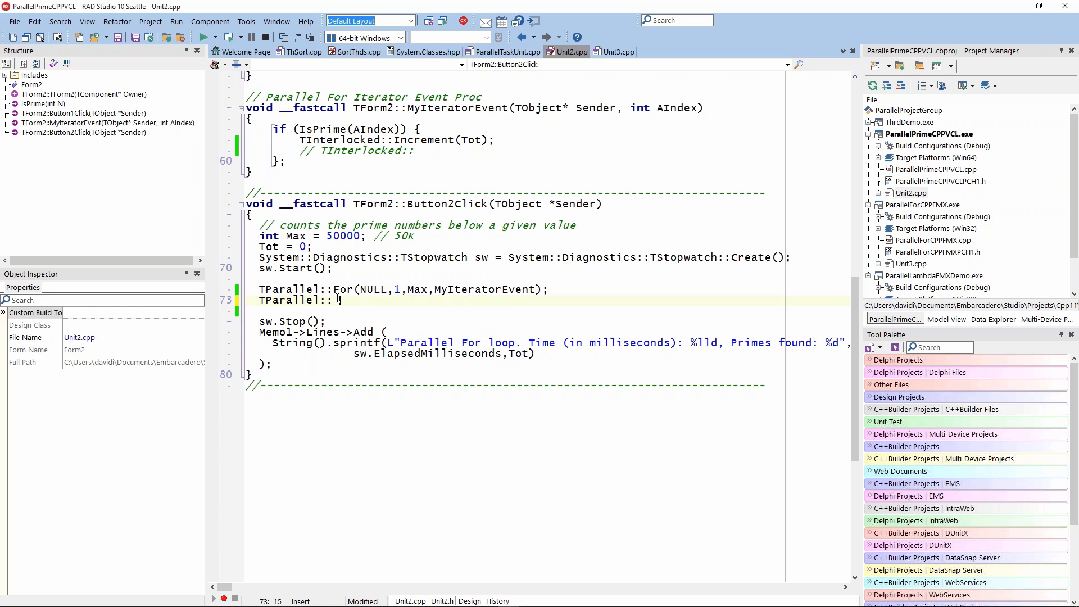
pyautogui.write('FO')
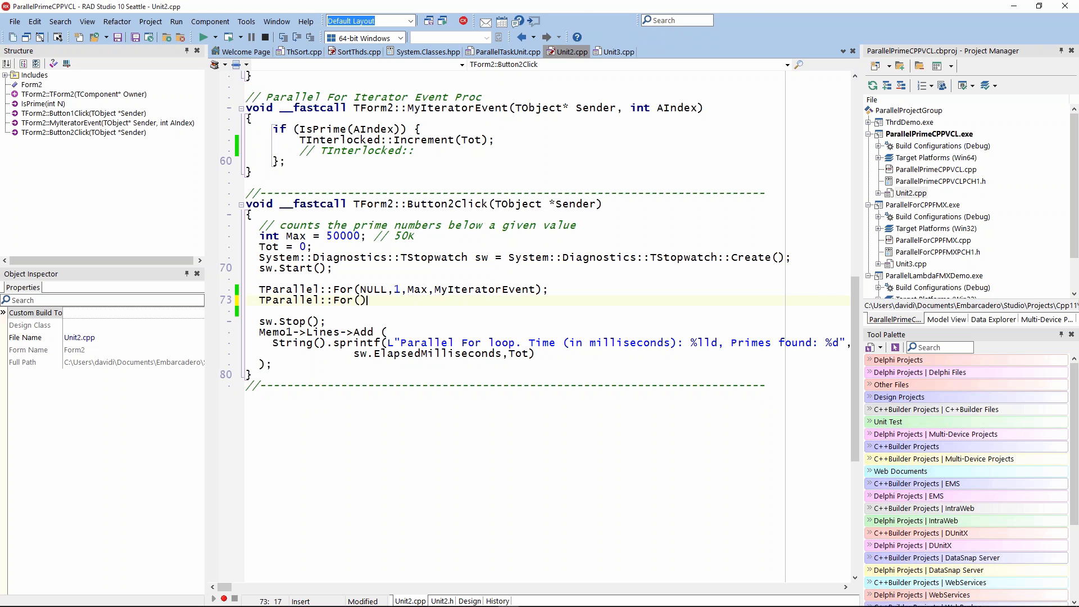
# Add ( after TParallel::For to show the For overload parameter signatures
pyautogui.write('(')
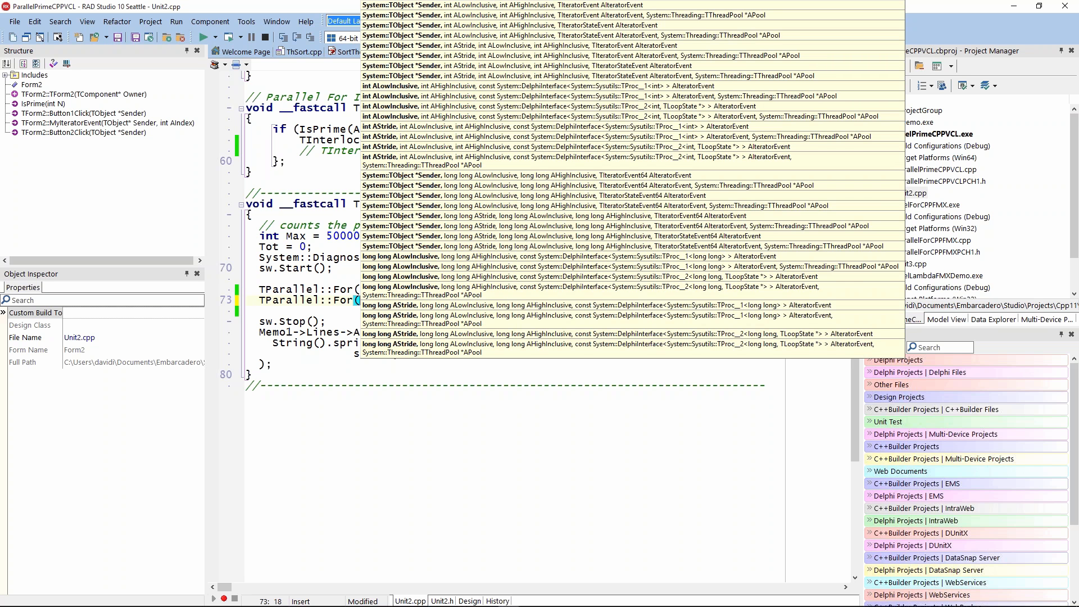
pyautogui.moveTo(308, 178)
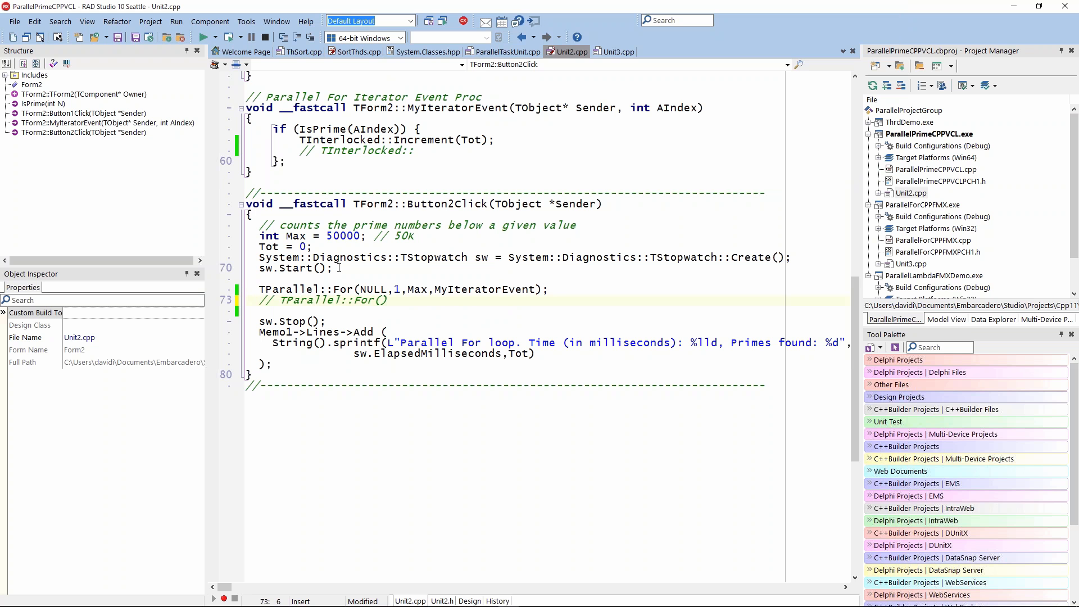
pyautogui.moveTo(335, 314)
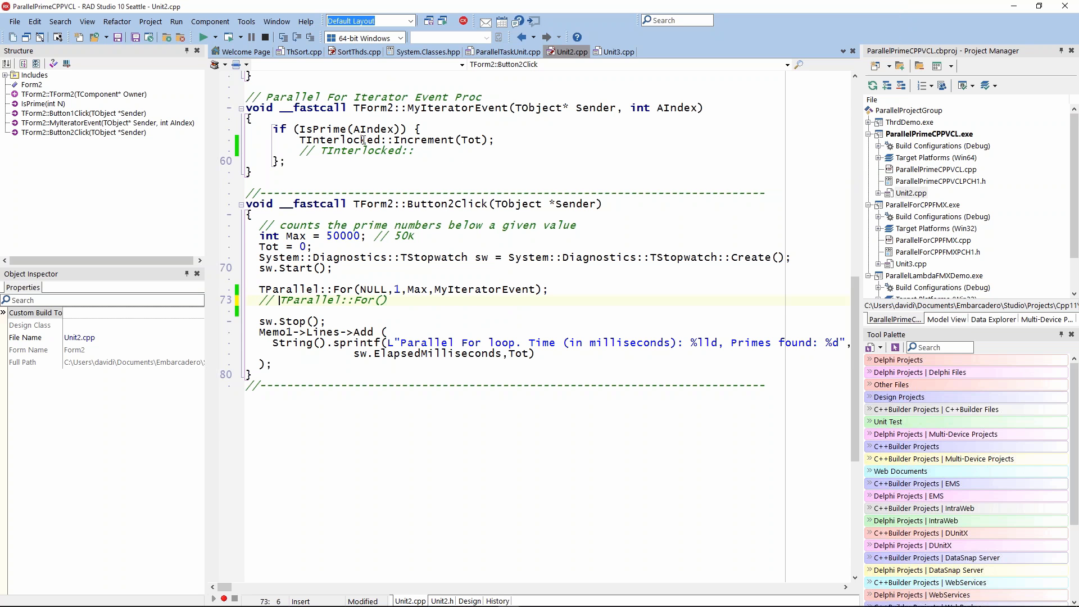
# Comment out the TParallel::For() placeholder line with // again
pyautogui.write('//')
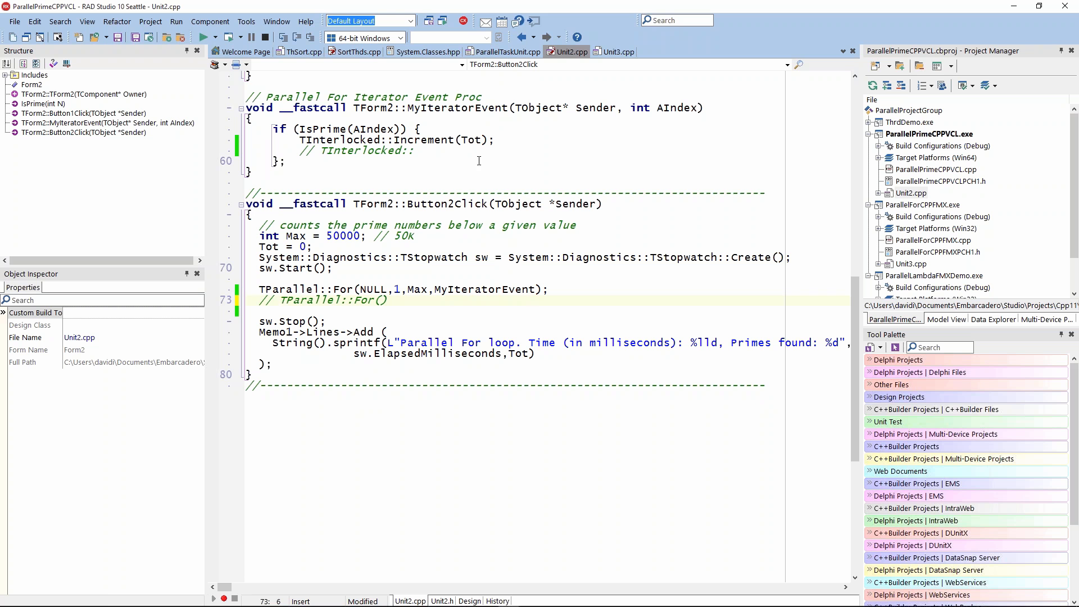
pyautogui.moveTo(441, 569)
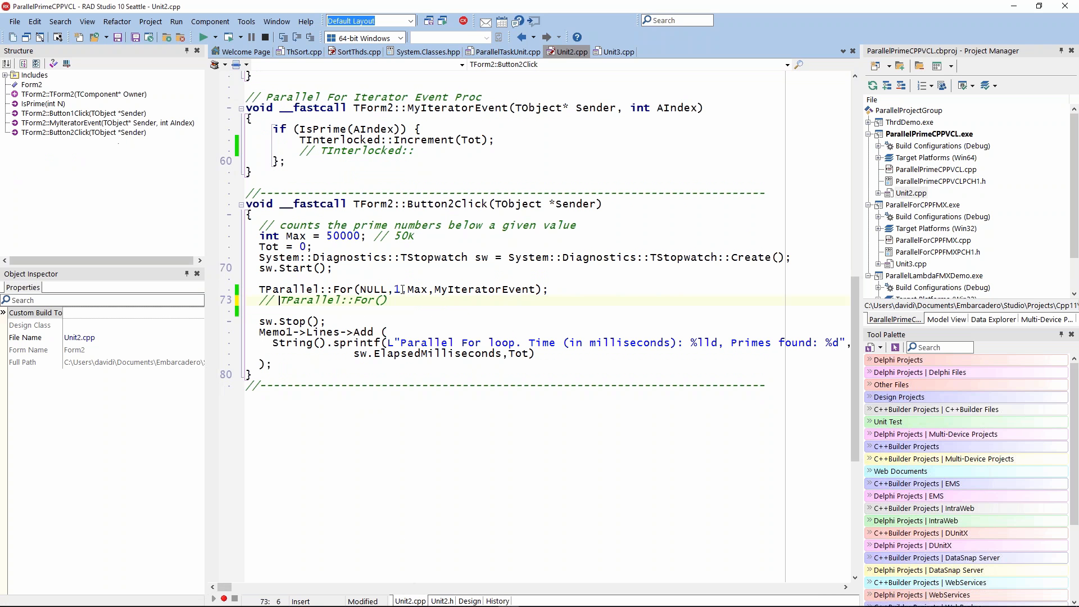
pyautogui.moveTo(473, 140)
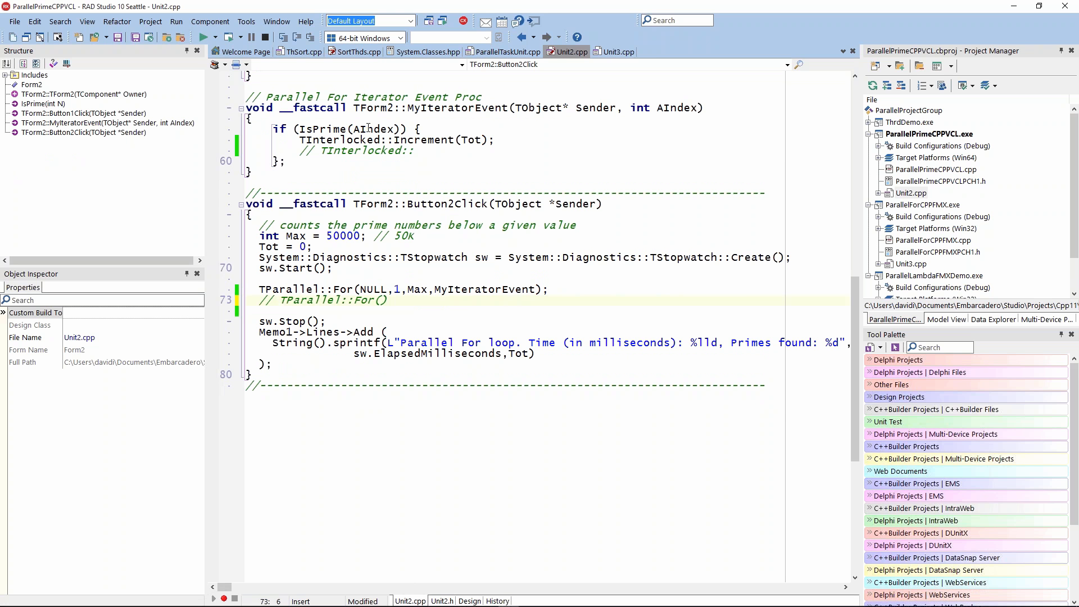
pyautogui.moveTo(473, 142)
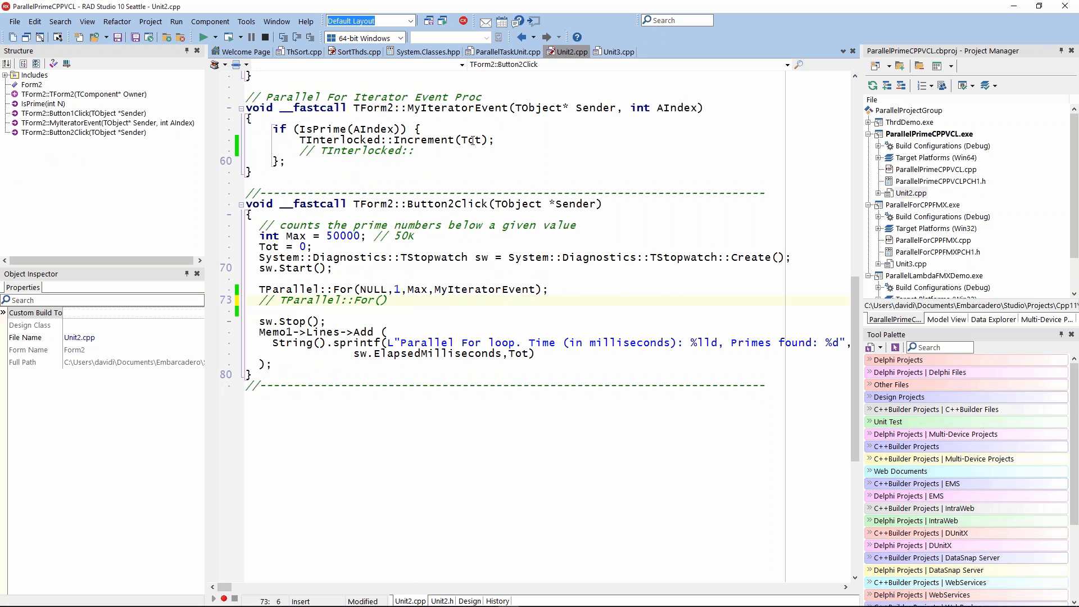
pyautogui.click(279, 300)
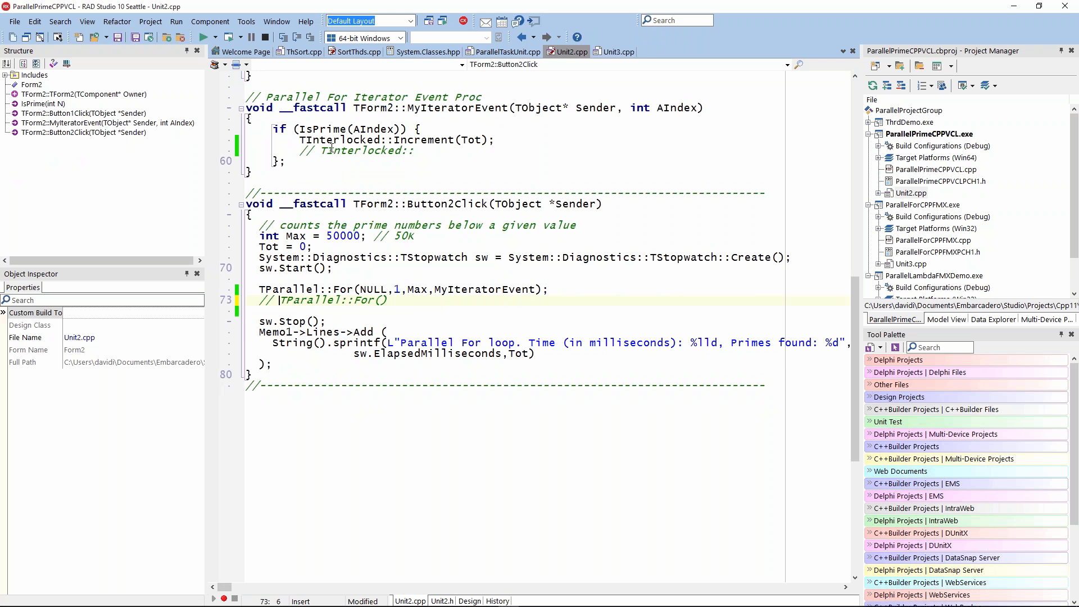
pyautogui.moveTo(331, 148)
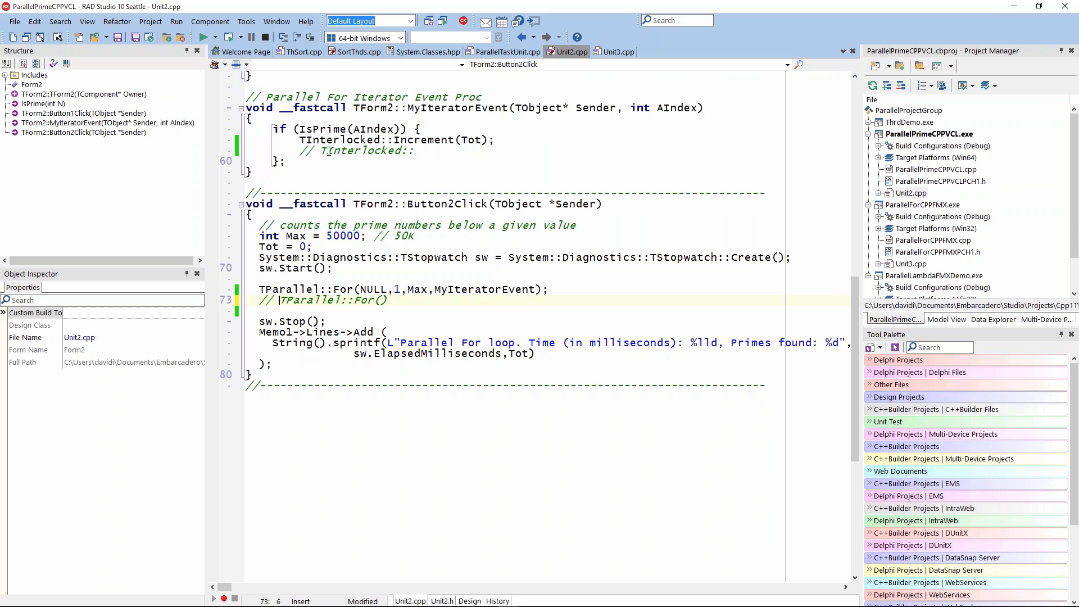
# Uncomment the TInterlocked:: line in MyIteratorEvent and list its functions with Code Insight
pyautogui.click(323, 149)
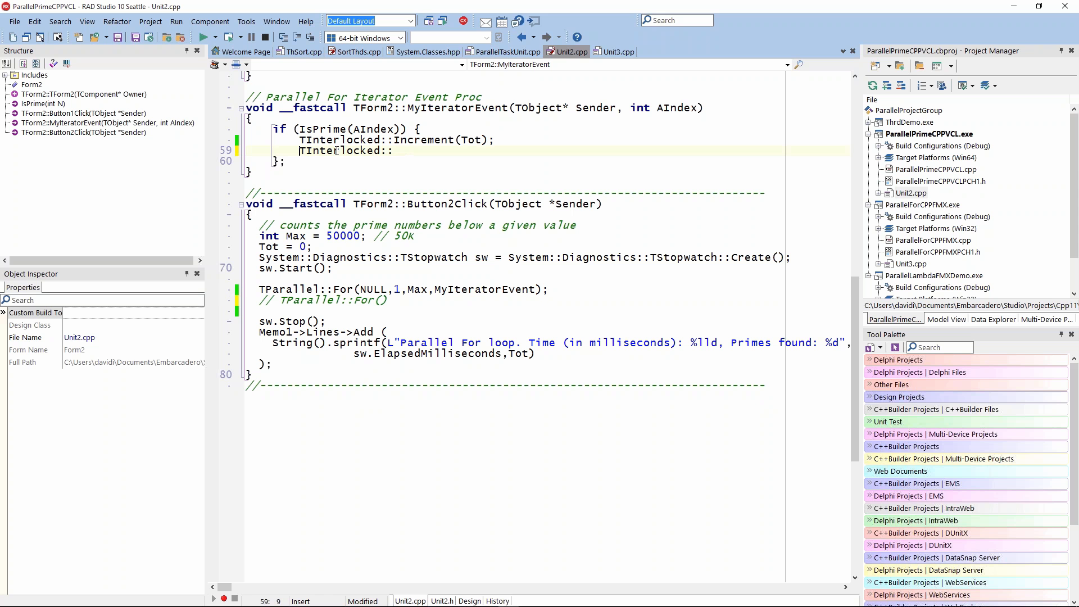
pyautogui.click(394, 151)
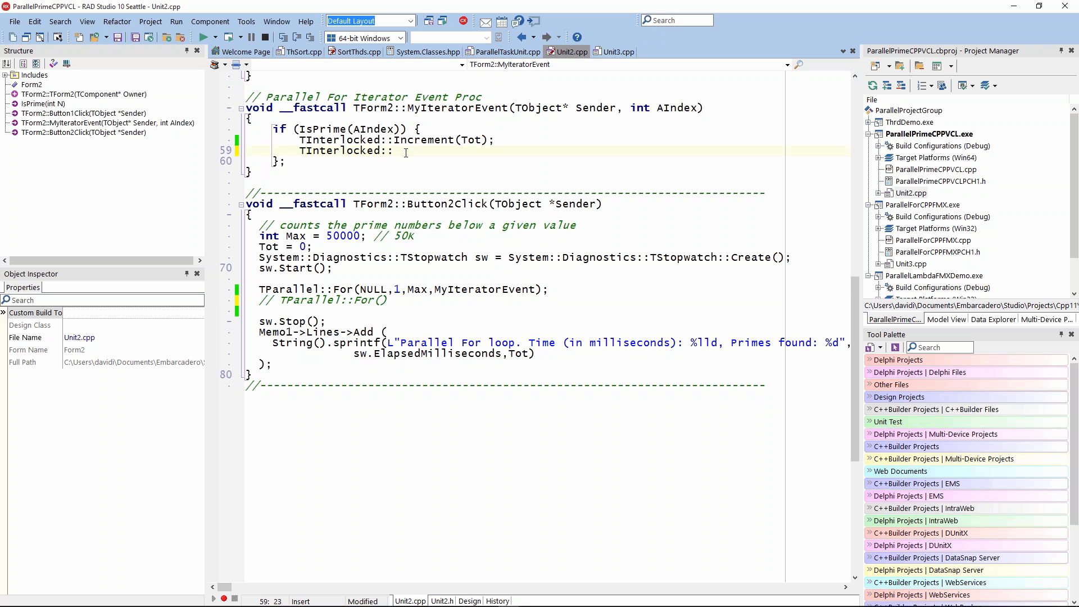
pyautogui.write(':')
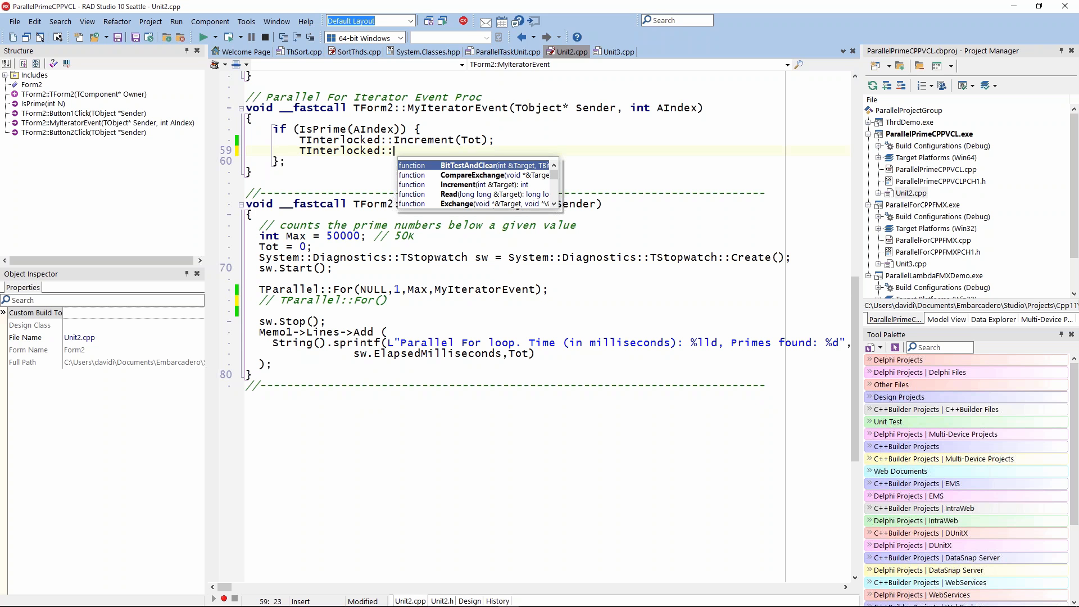
pyautogui.moveTo(517, 194)
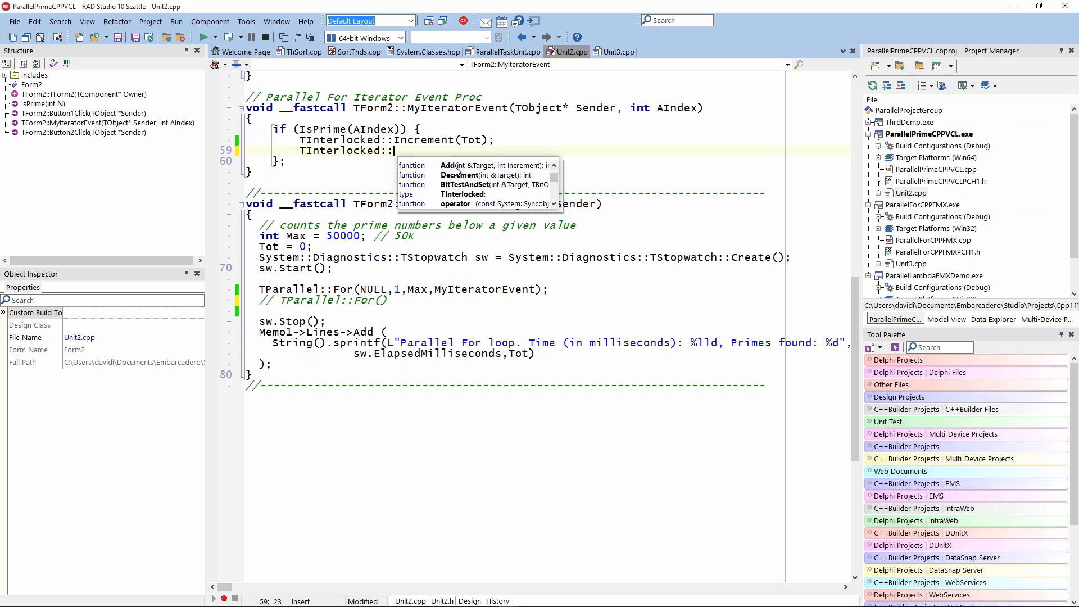
# Dismiss the member list and comment the TInterlocked:: line out again with //
pyautogui.press('Escape')
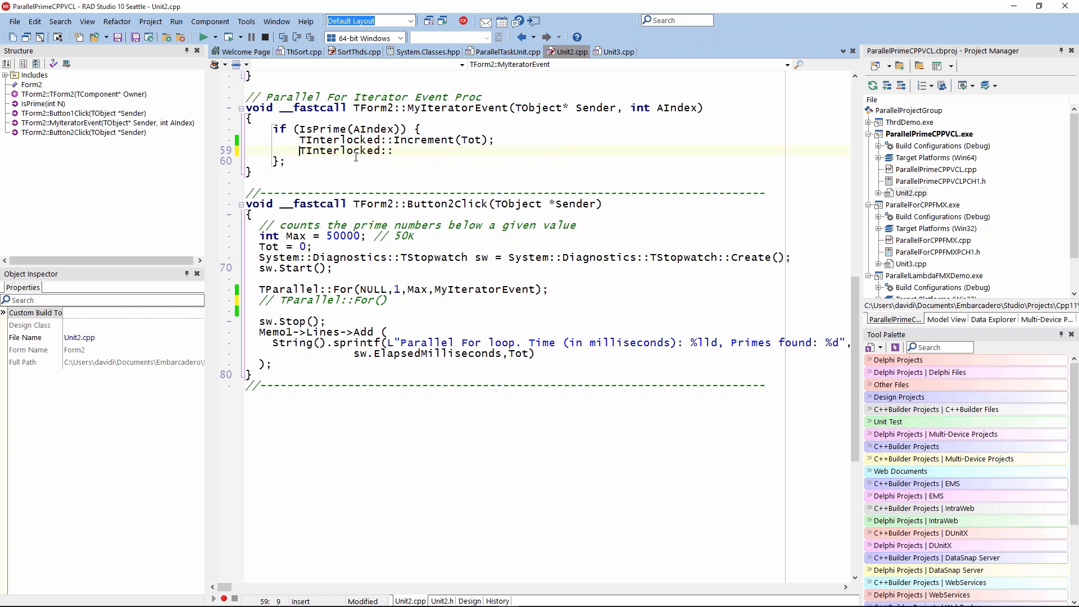
pyautogui.write('//')
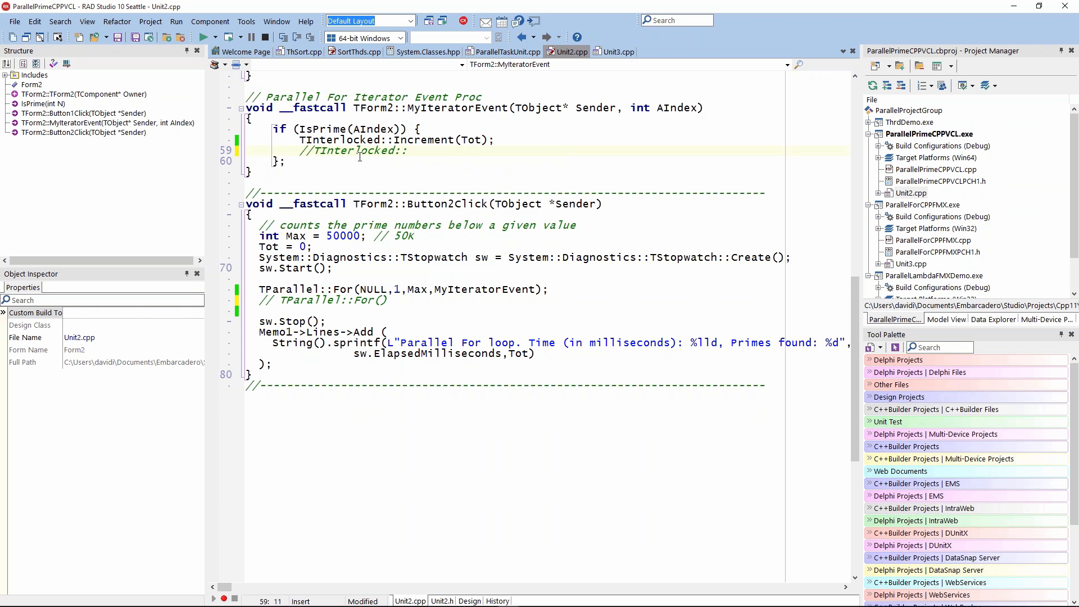
pyautogui.write('" "')
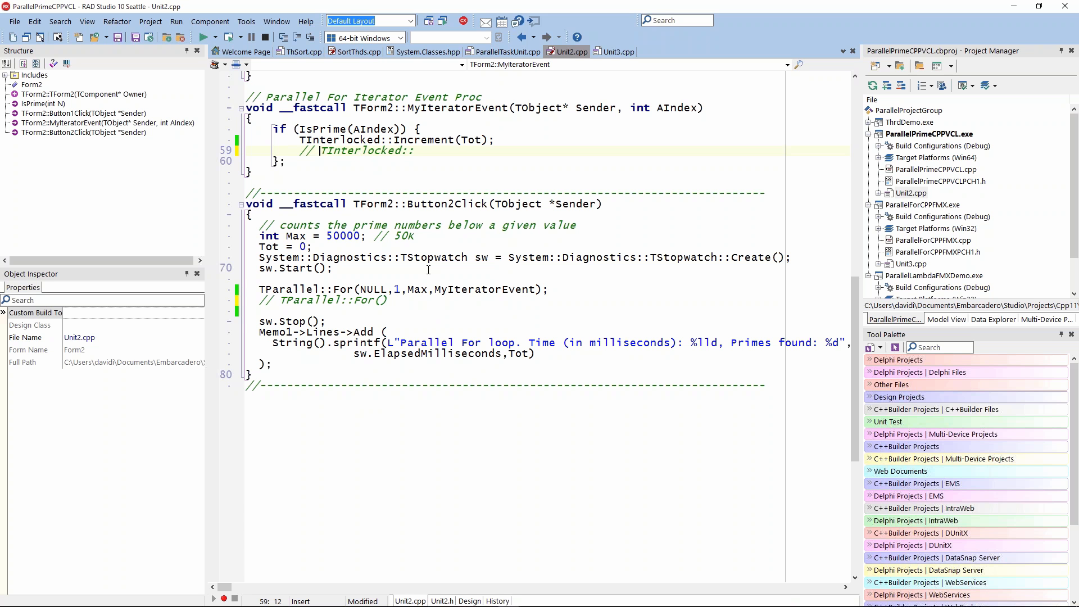
pyautogui.moveTo(776, 177)
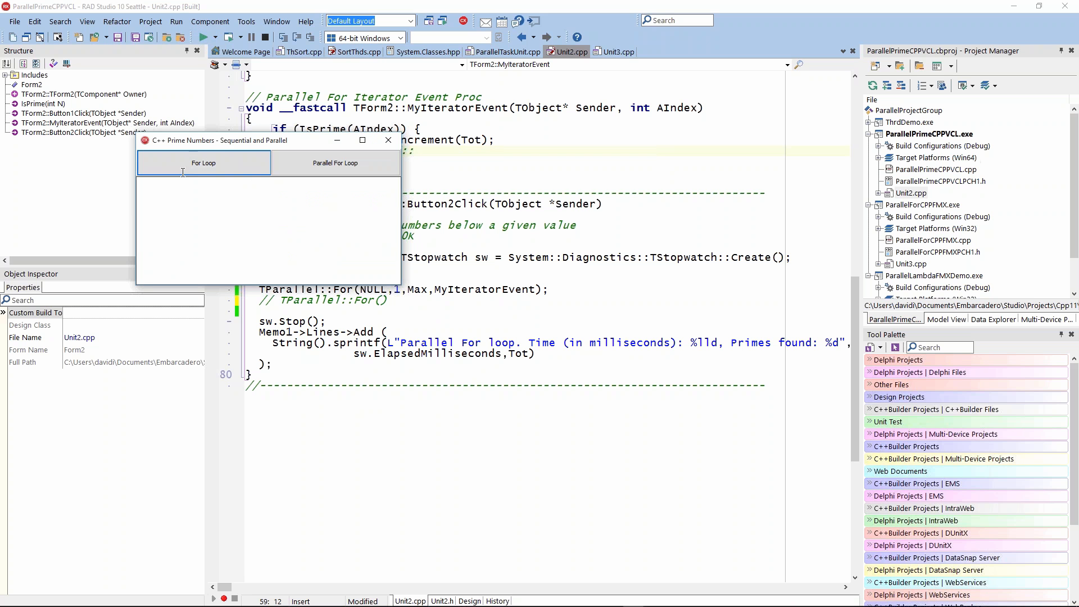
# Run the sequential For Loop prime count (434 ms, 5134 primes)
pyautogui.click(203, 163)
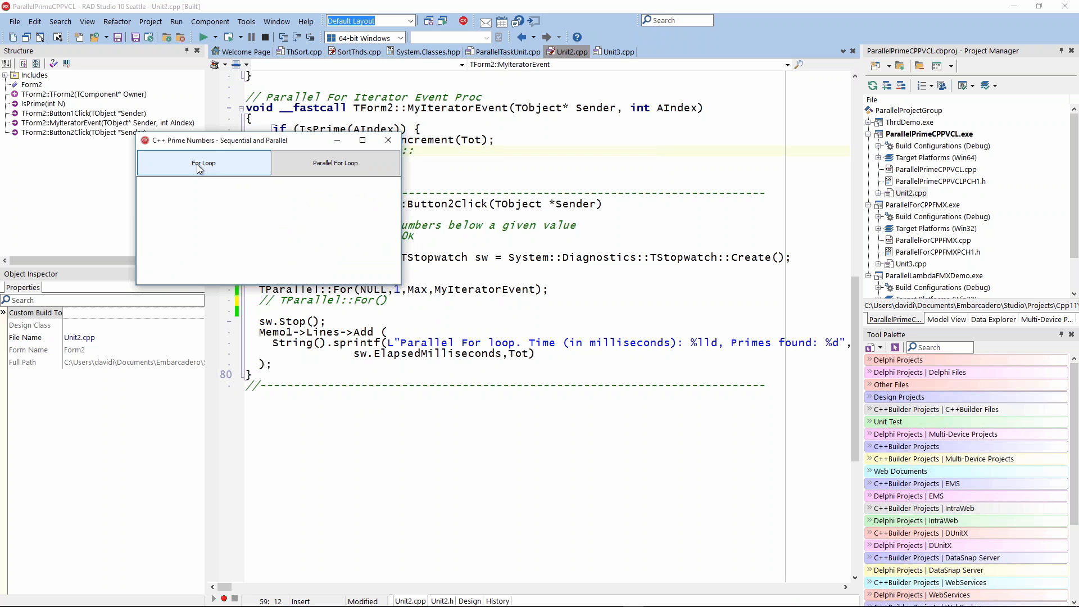
pyautogui.click(203, 163)
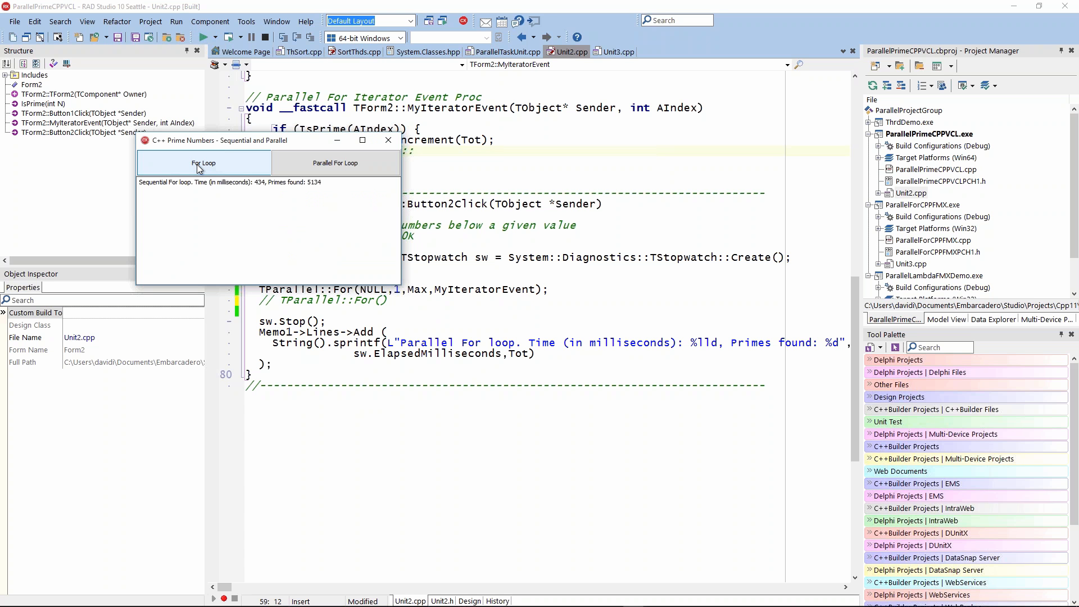
pyautogui.click(204, 163)
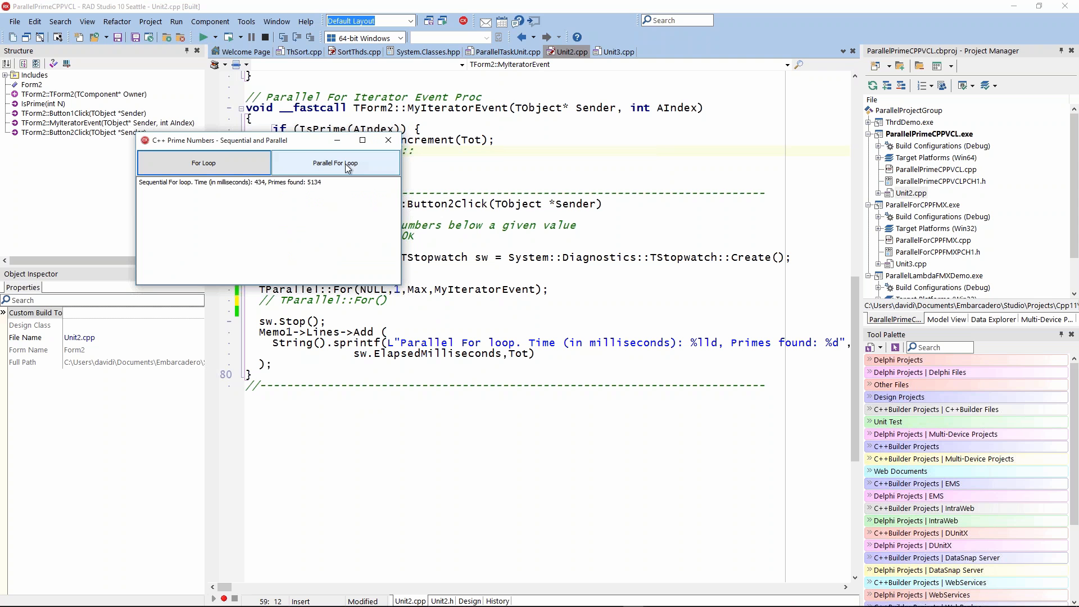
# Run the Parallel For Loop count repeatedly (~120 ms each) and close the app
pyautogui.click(336, 163)
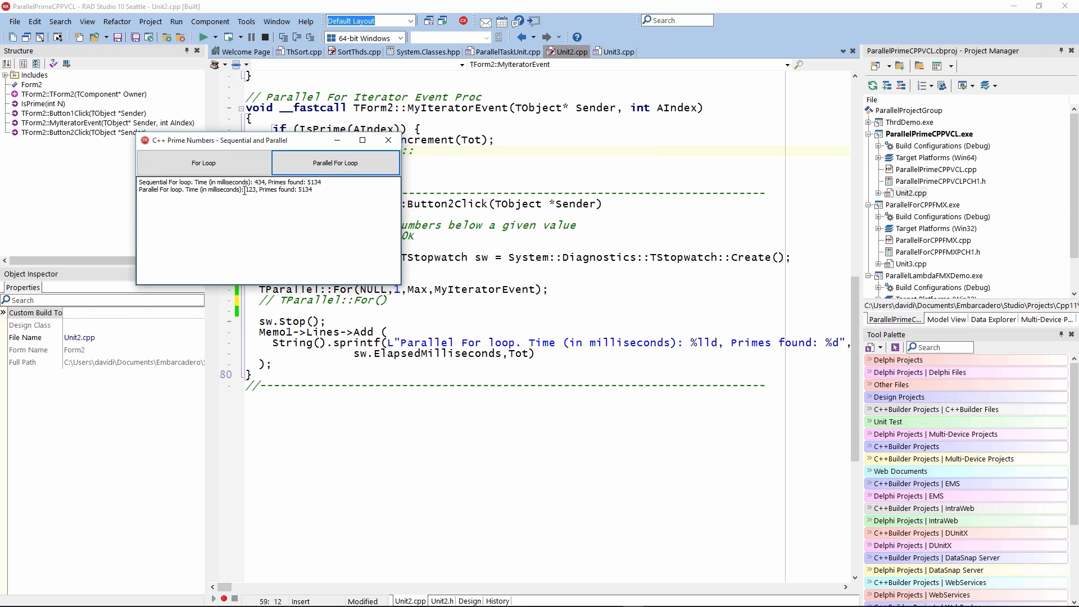
pyautogui.click(335, 163)
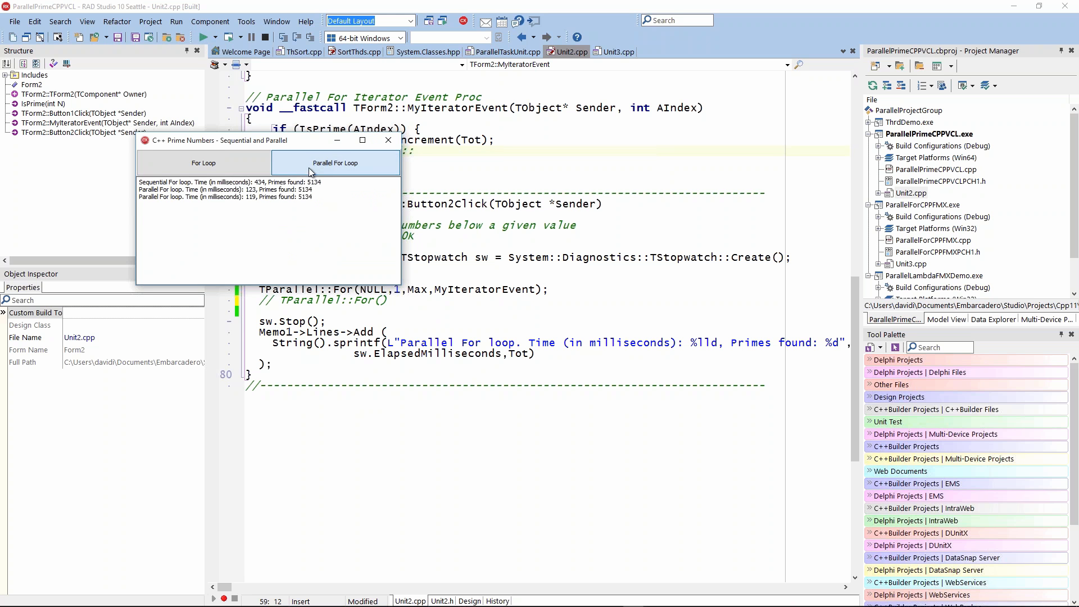
pyautogui.click(335, 161)
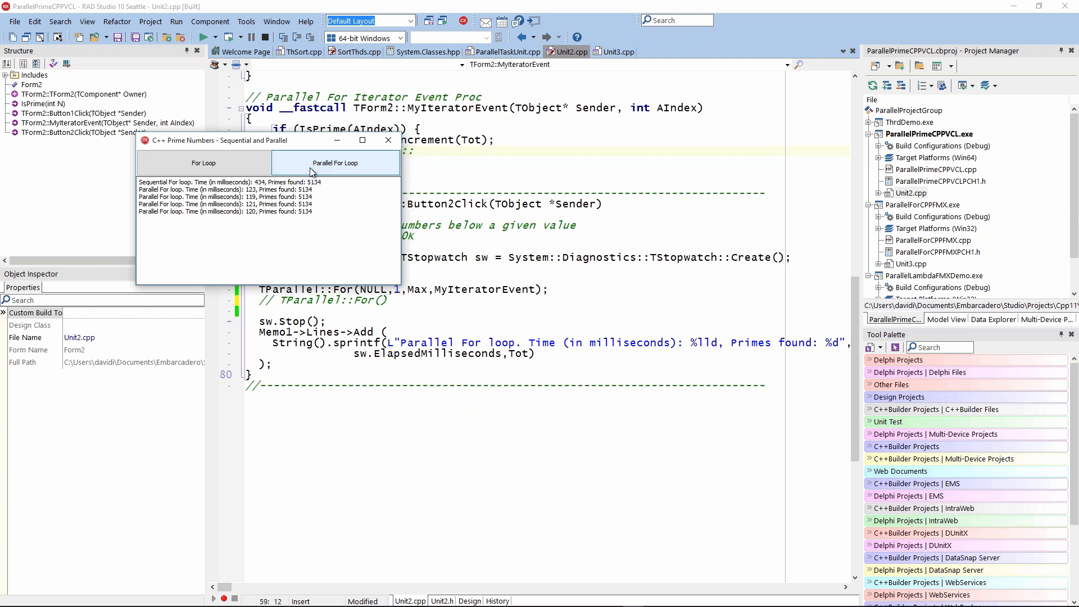
pyautogui.click(388, 140)
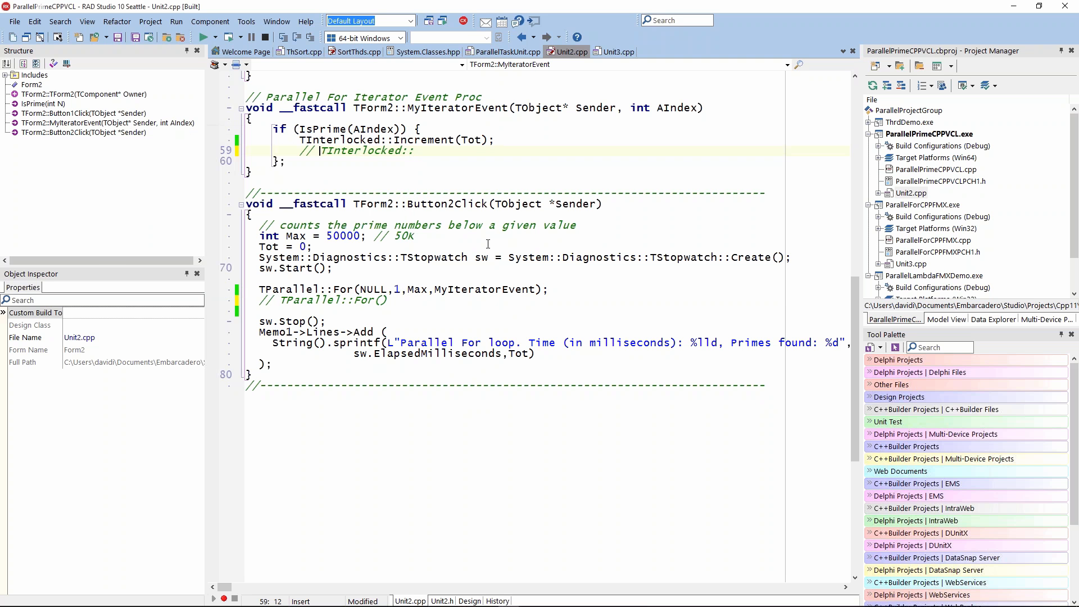
pyautogui.moveTo(922, 205)
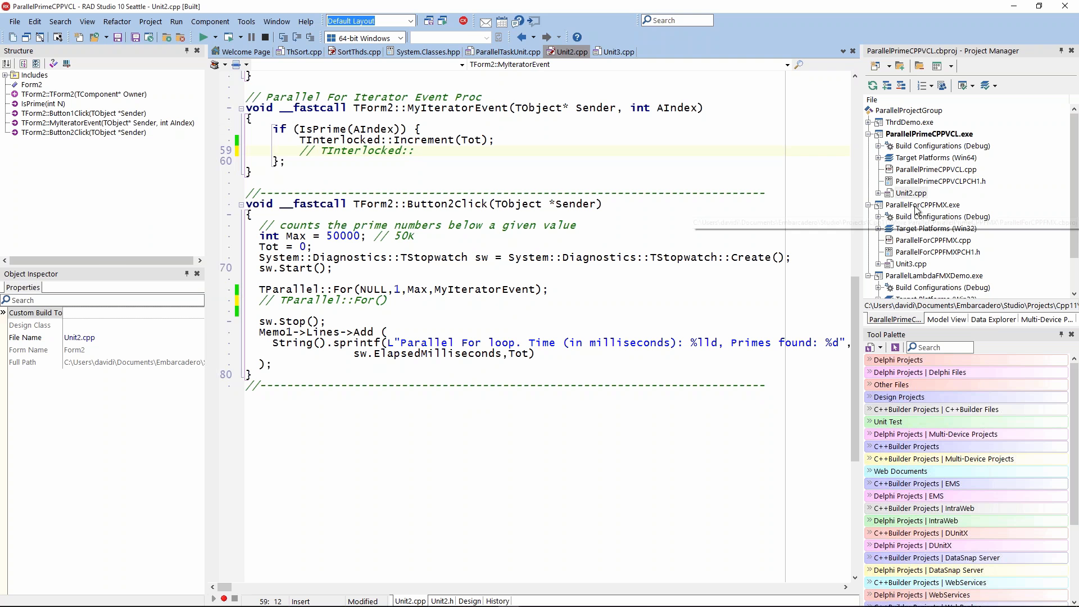
# Activate ParallelForCPPFMX and review Unit3.cpp's FMX form and btnForLoopClick/btnParallelForClick prime-counting code
pyautogui.click(924, 205)
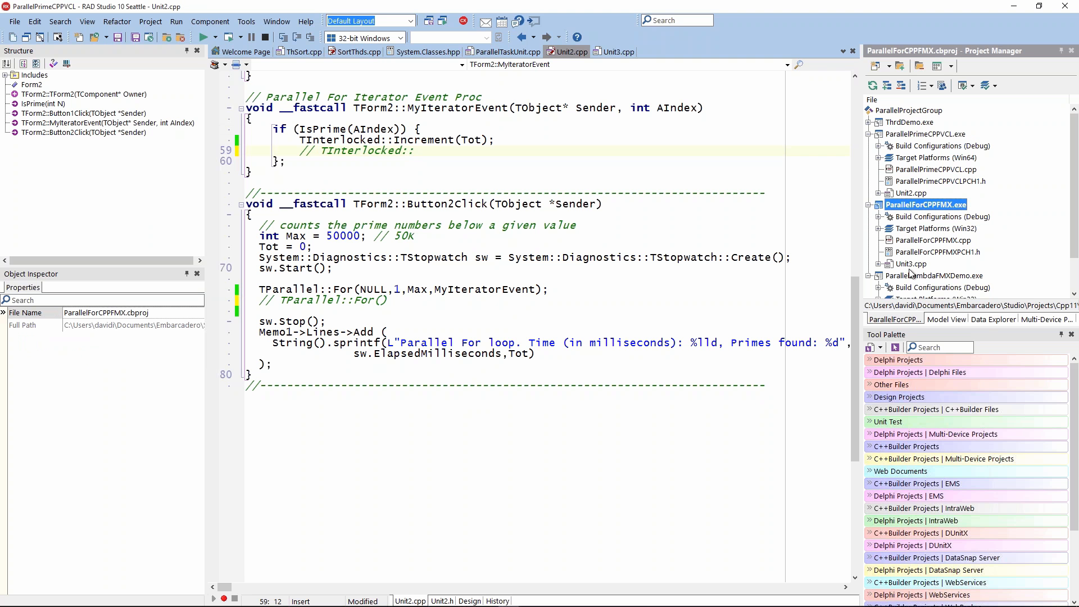
pyautogui.moveTo(911, 269)
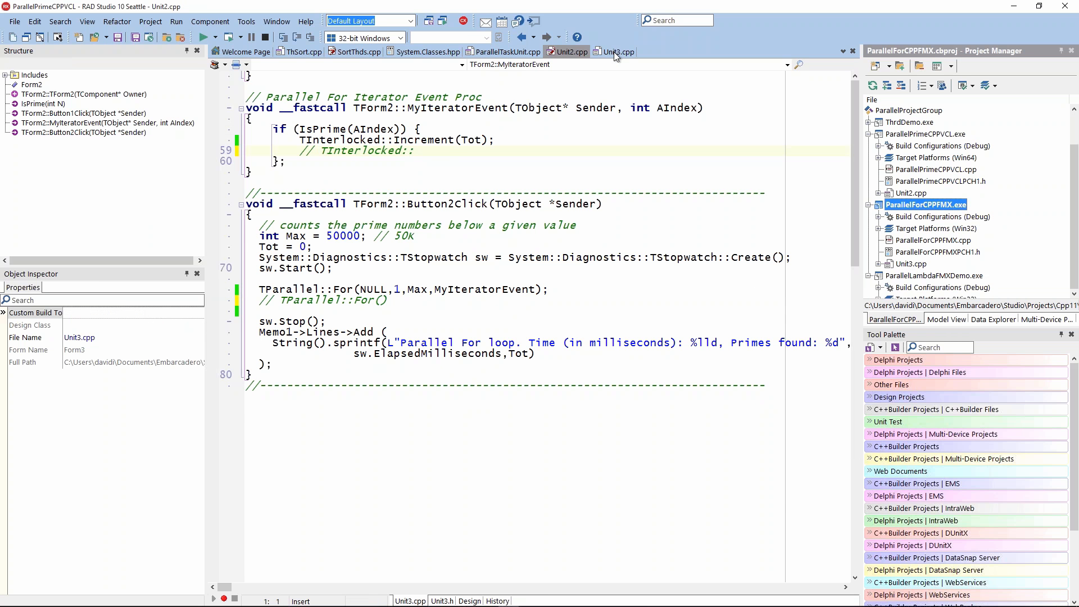
pyautogui.click(617, 52)
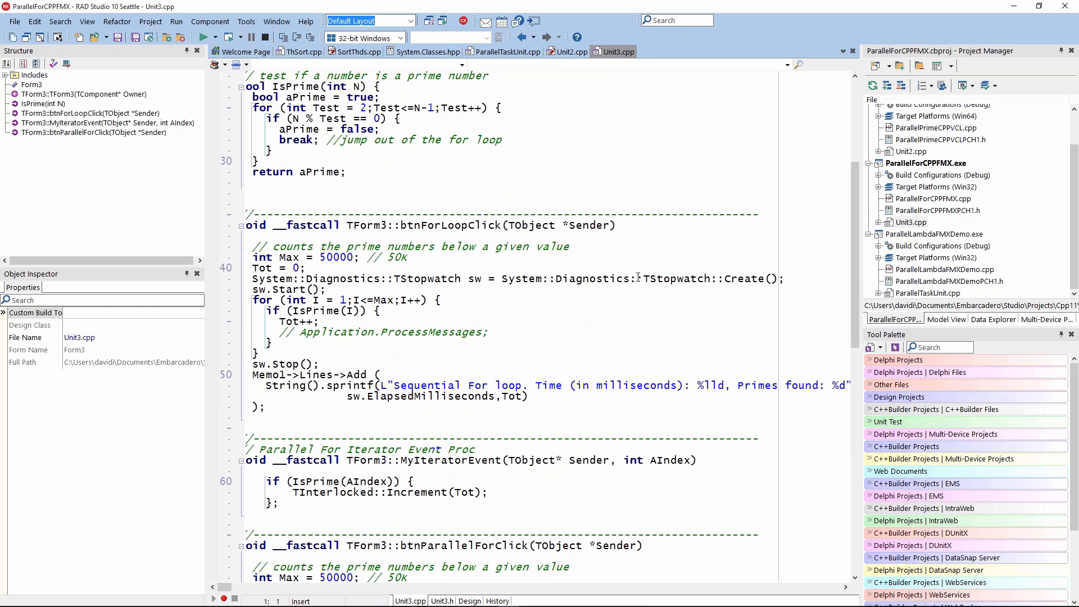
pyautogui.scroll(-3)
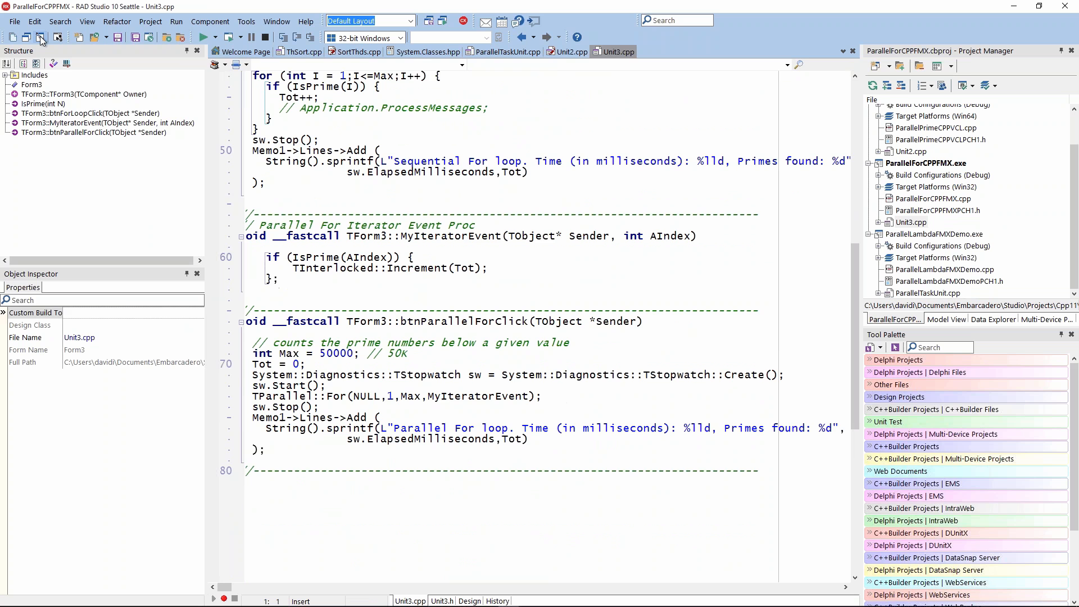
pyautogui.click(470, 600)
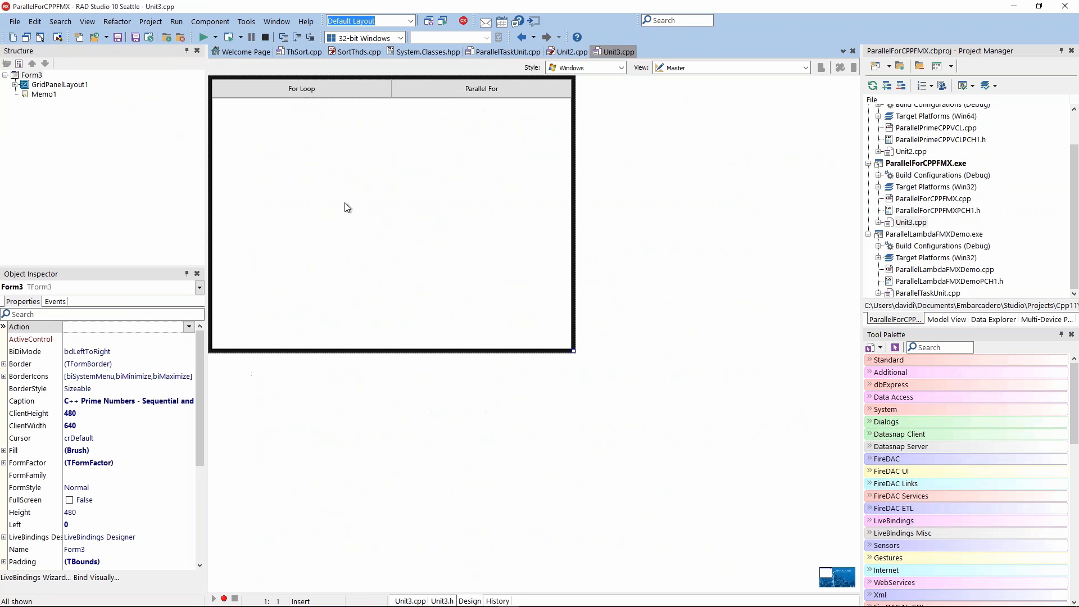
pyautogui.moveTo(334, 192)
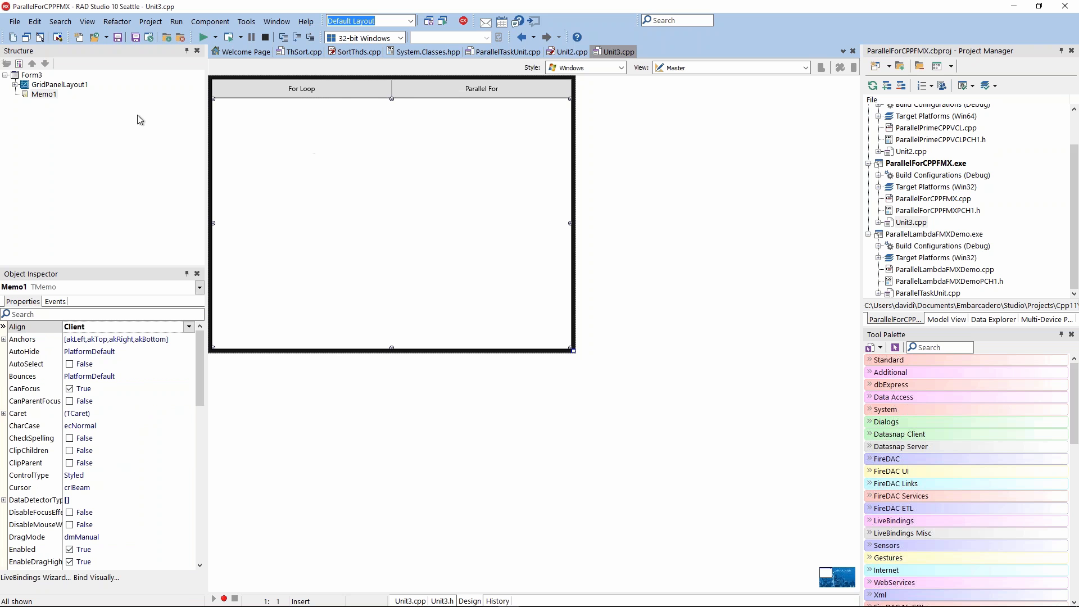
pyautogui.click(302, 88)
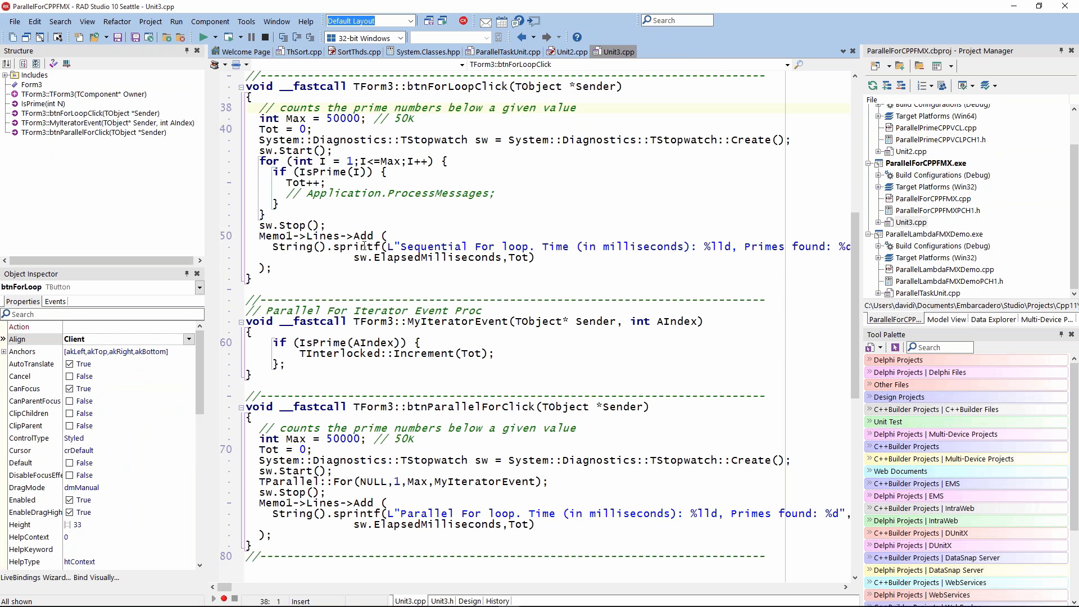
pyautogui.scroll(-3)
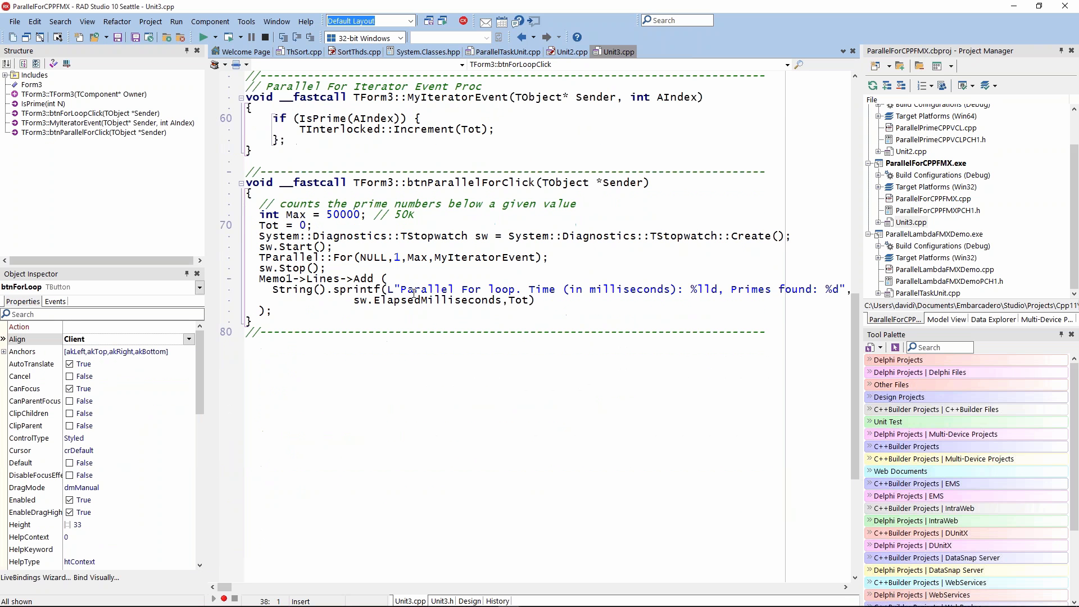
pyautogui.moveTo(352, 262)
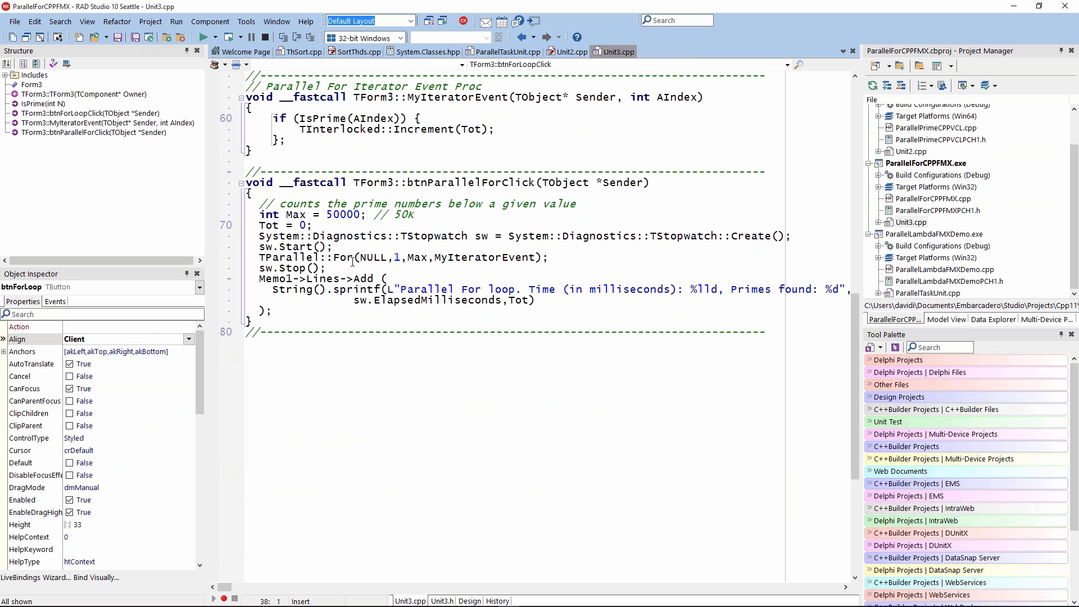
pyautogui.moveTo(931, 237)
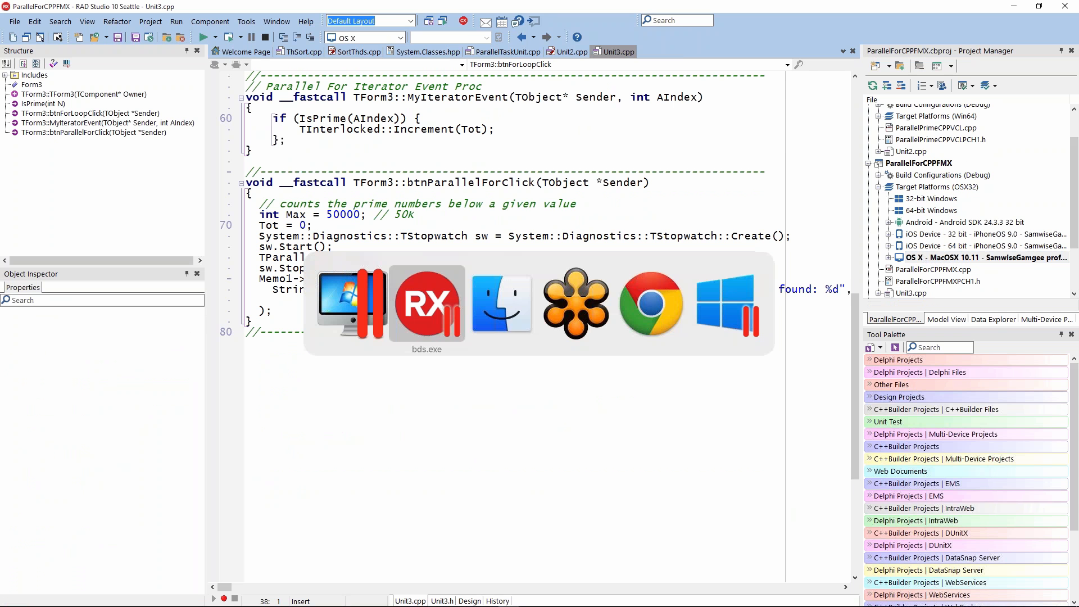
# On the Mac, launch PAServer-17.0 and grant it debugging permission on port 64211
pyautogui.press('cmd+tab')
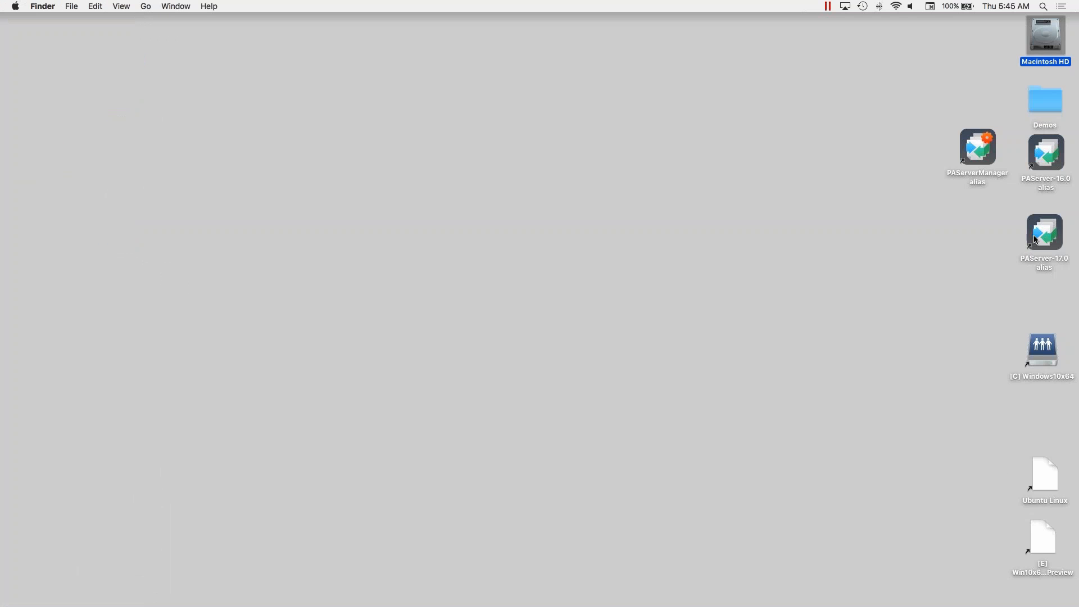
pyautogui.doubleClick(1043, 231)
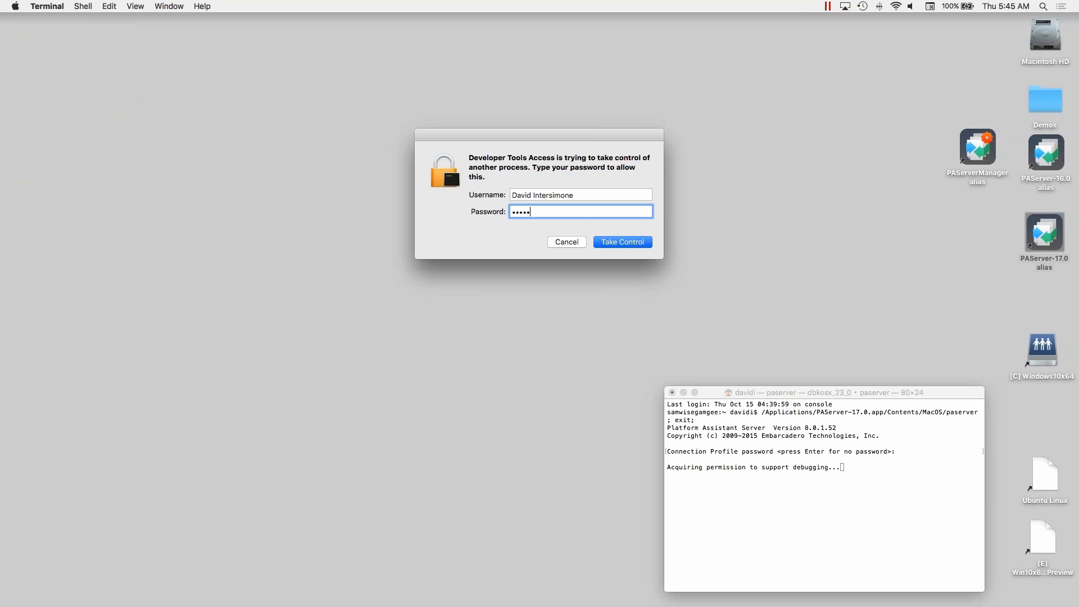
pyautogui.click(622, 242)
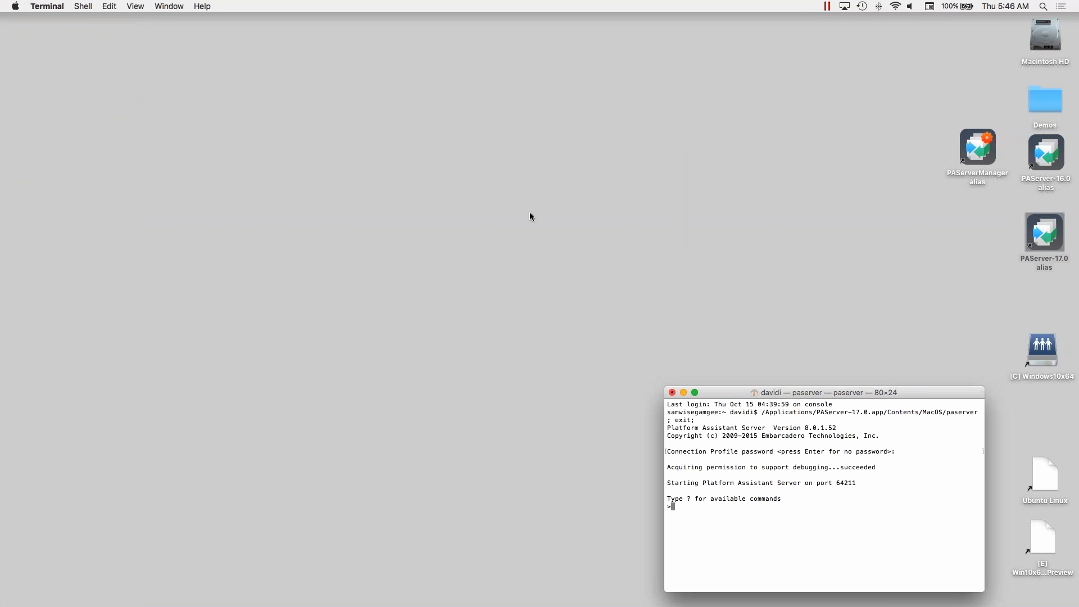
pyautogui.moveTo(826, 393); pyautogui.dragTo(876, 379)
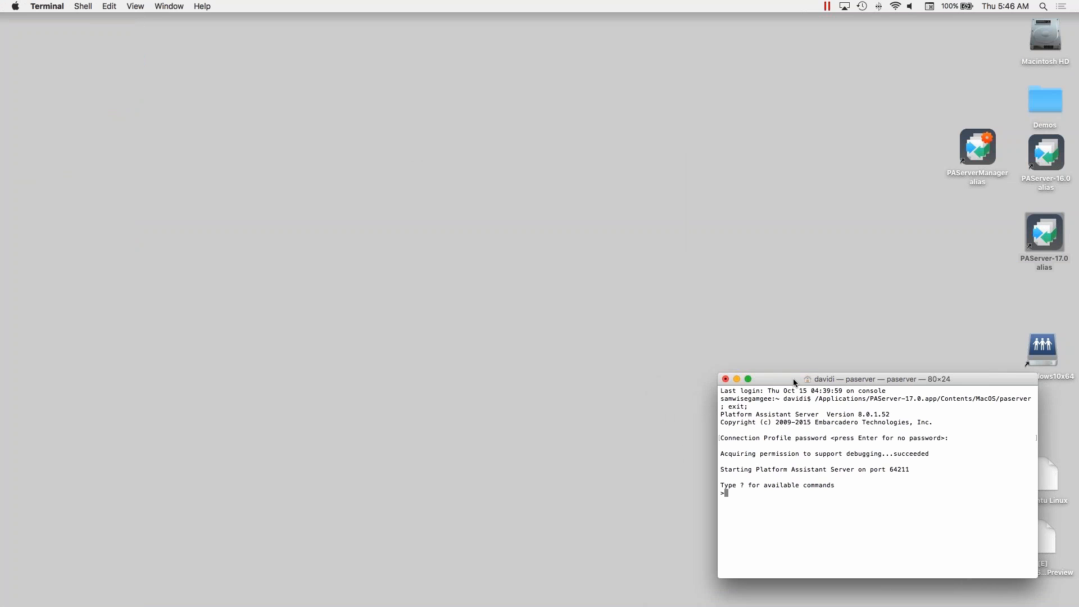
# List the server's addresses with 'i' and copy the IP 10.20.5.36
pyautogui.write('i')
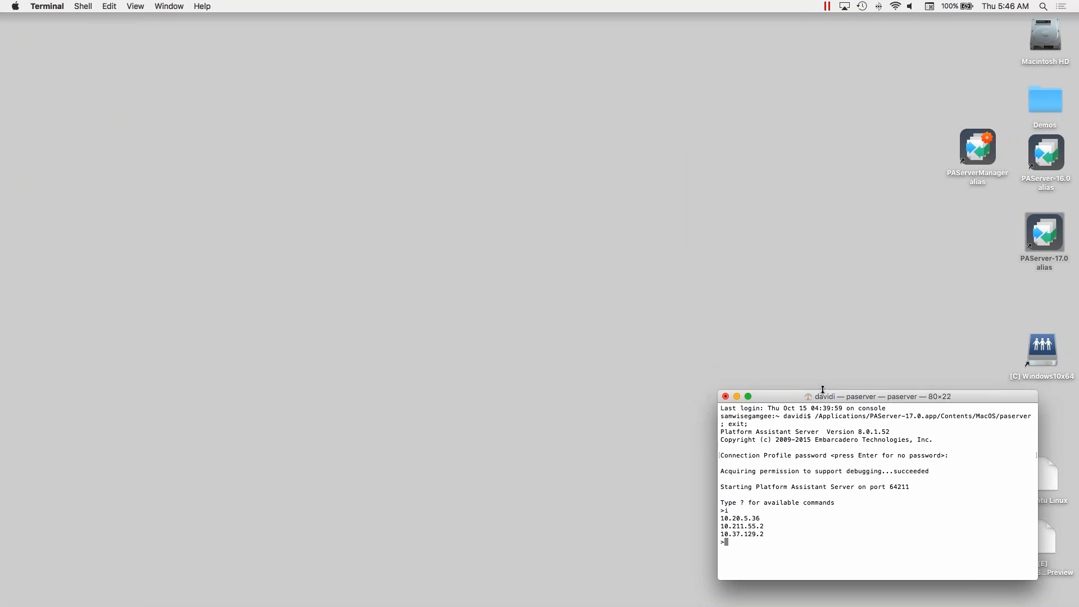
pyautogui.doubleClick(741, 517)
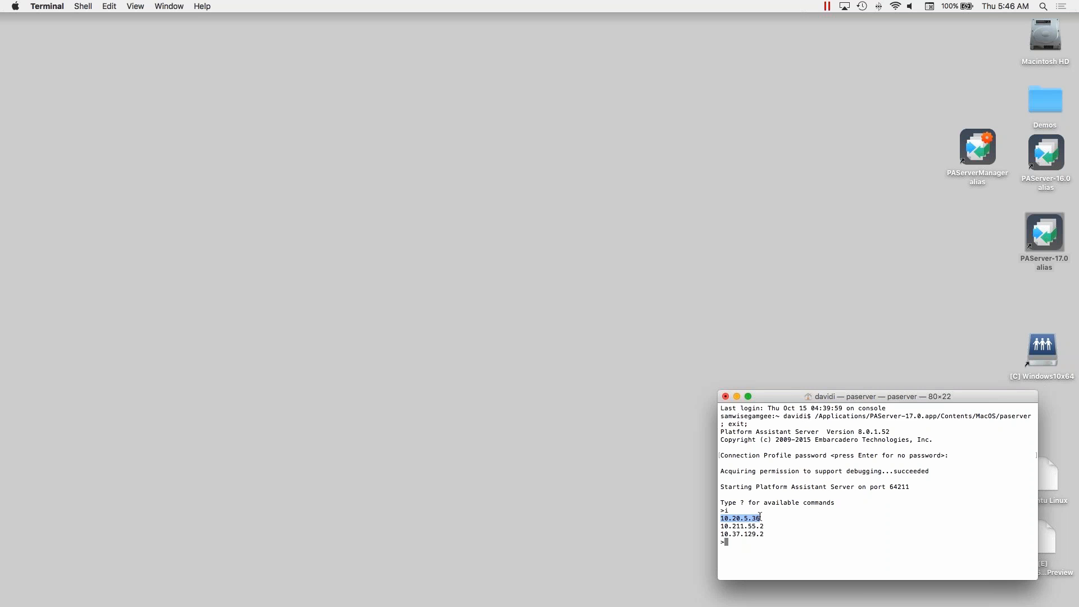
pyautogui.rightClick(741, 517)
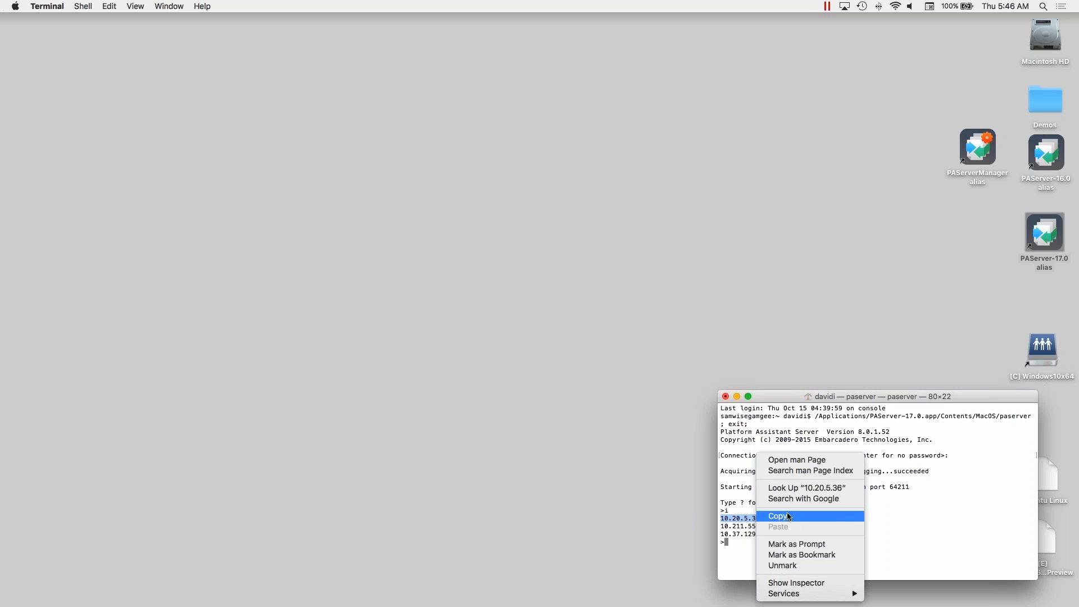
pyautogui.click(778, 515)
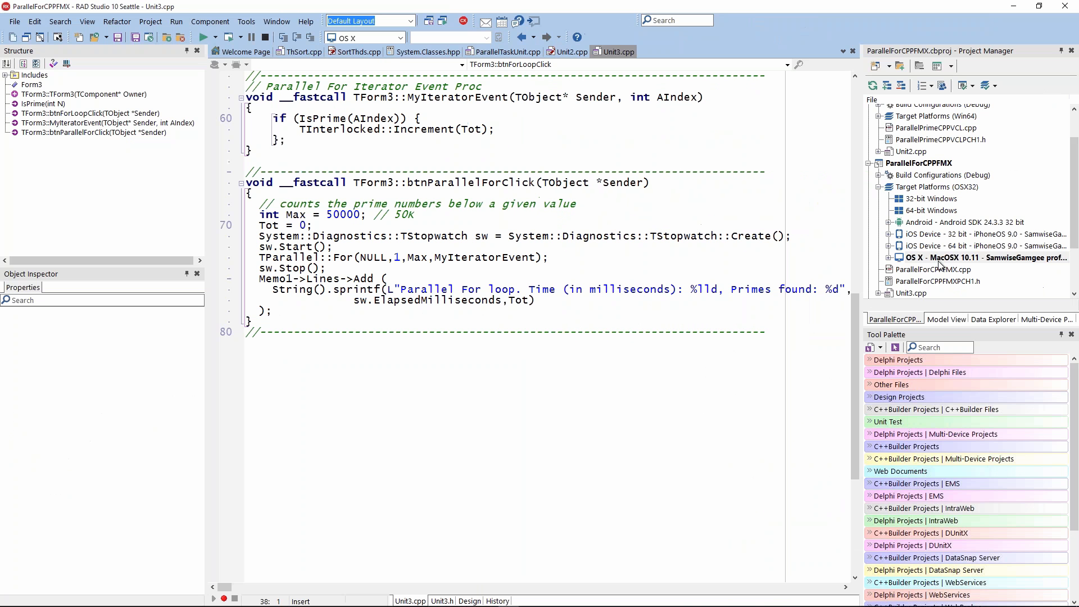
# Set the OS X connection profile host to 10.20.5.36 and confirm the connection test succeeds
pyautogui.click(974, 258)
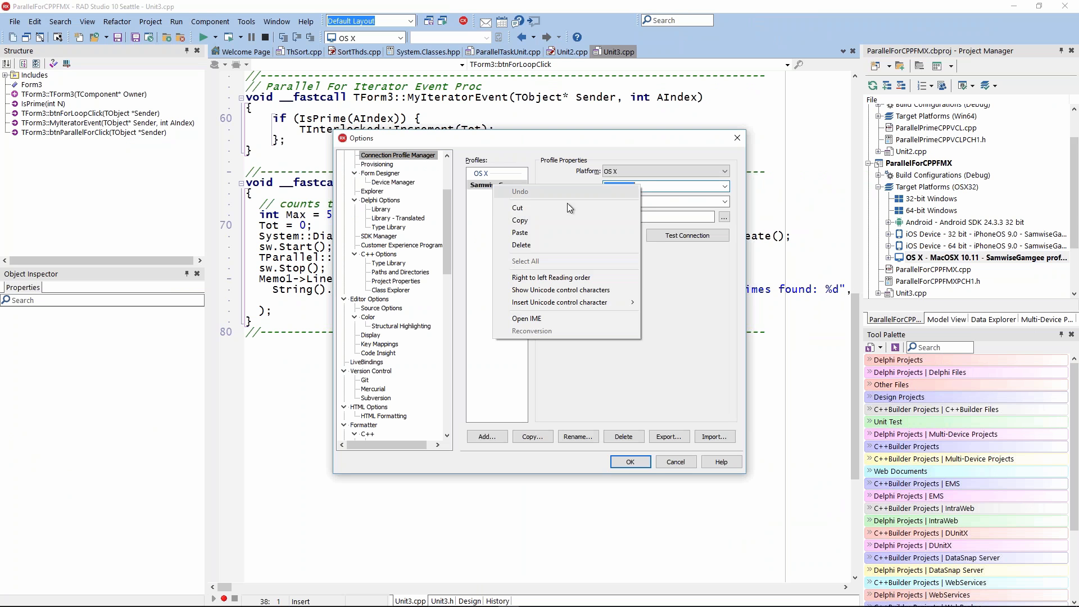
pyautogui.click(685, 235)
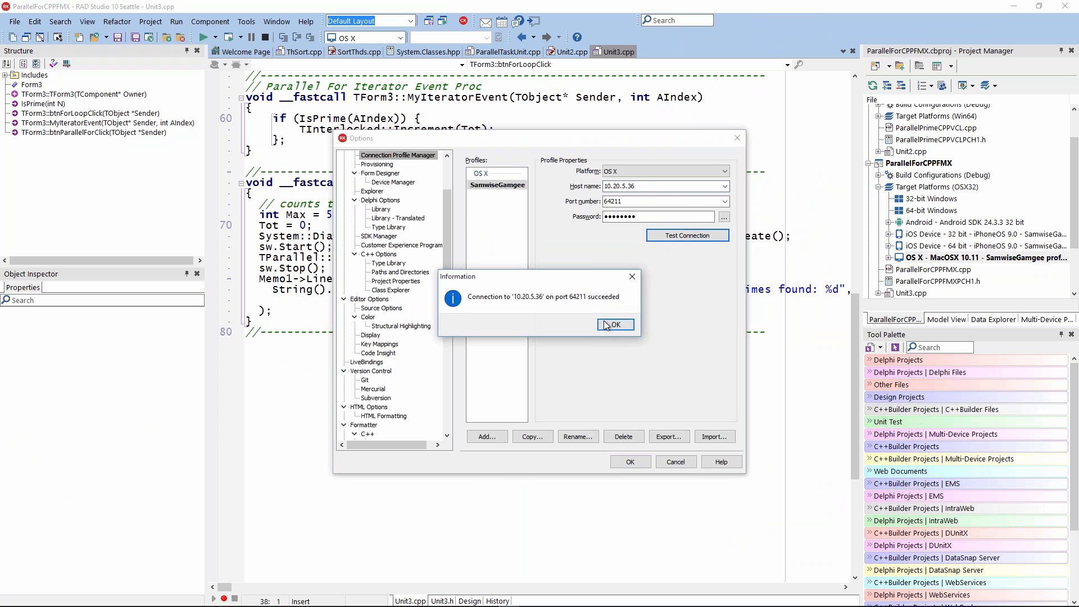
pyautogui.click(615, 323)
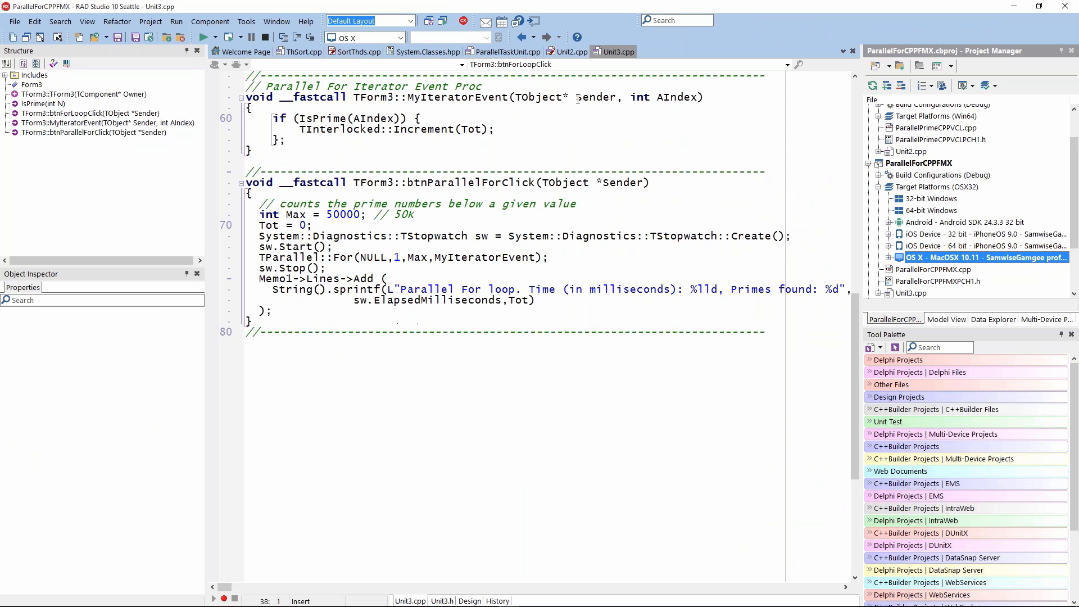
pyautogui.moveTo(392, 180)
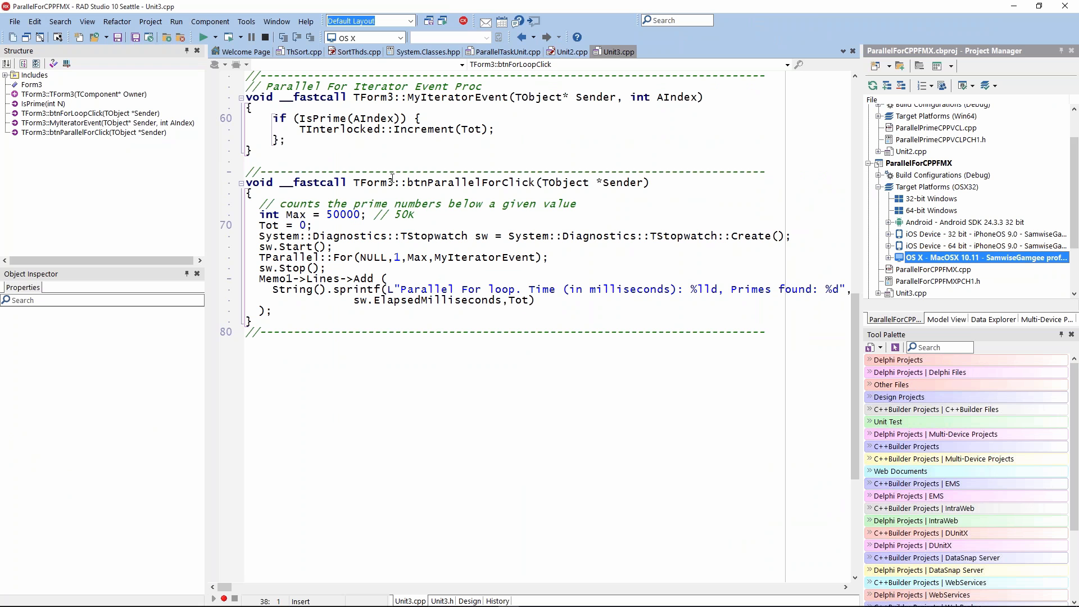
pyautogui.moveTo(953, 250)
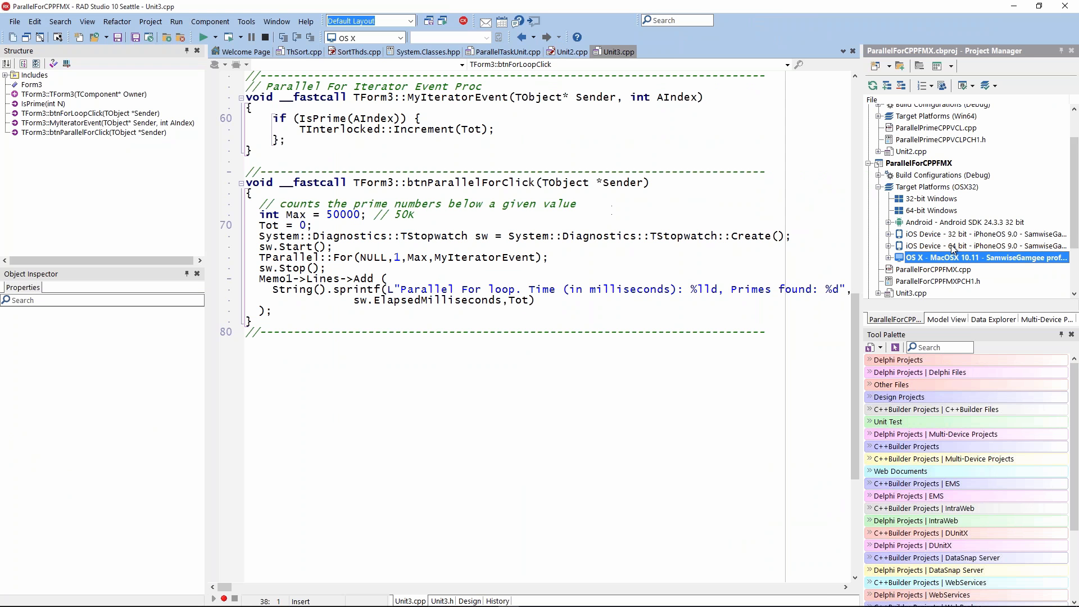
pyautogui.moveTo(204, 36)
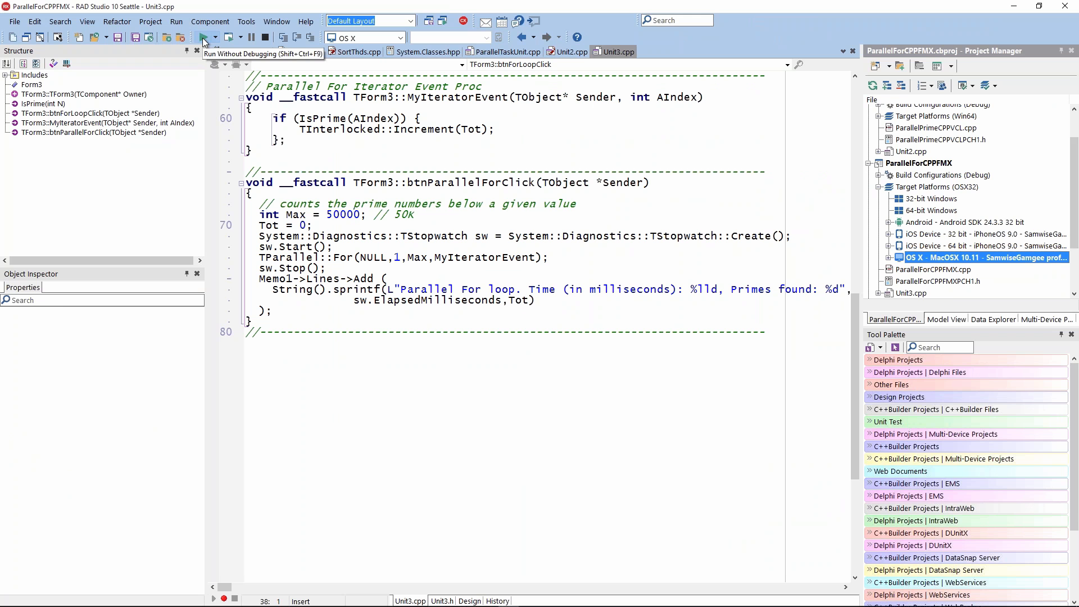
# Make ParallelForCPPFMX for OS X with no errors or warnings and dismiss the build report
pyautogui.rightClick(919, 161)
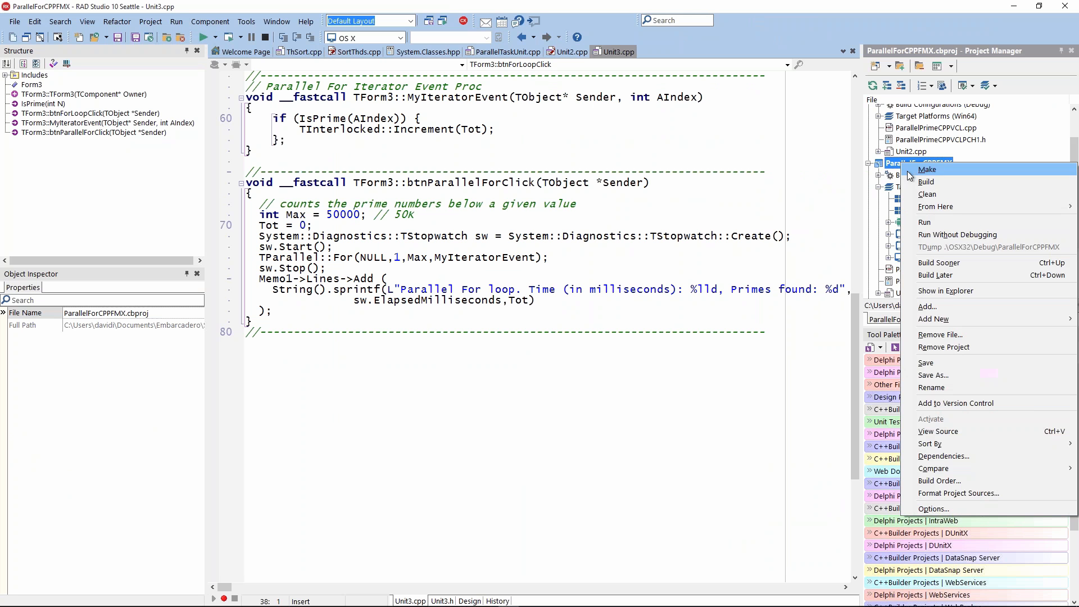
pyautogui.click(925, 181)
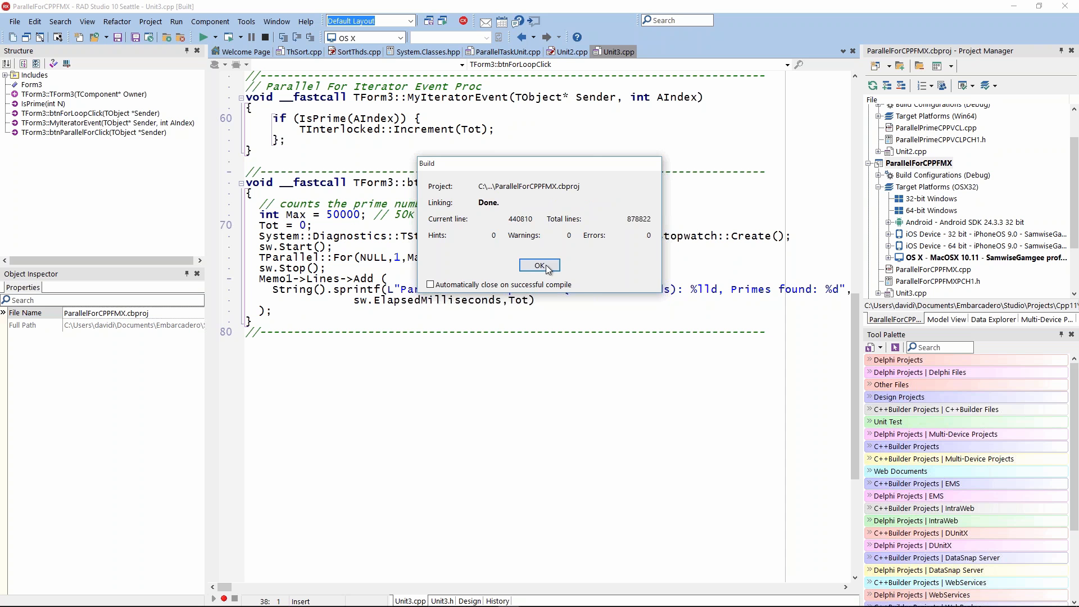
pyautogui.click(540, 265)
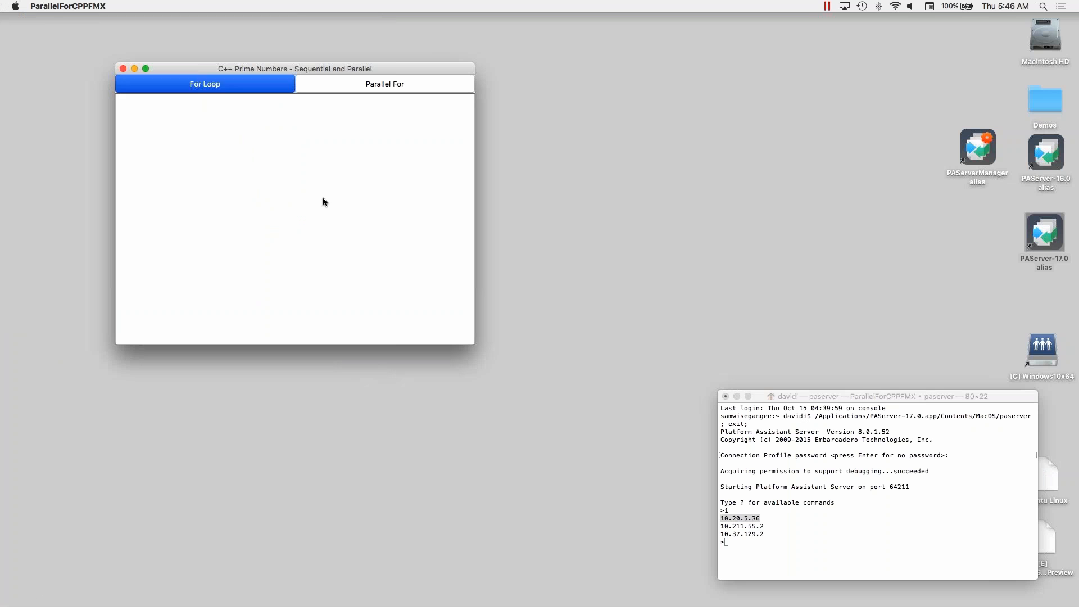
# Run the For Loop count (5134 primes in 352 ms), then Parallel For twice (82 and 76 ms)
pyautogui.click(205, 83)
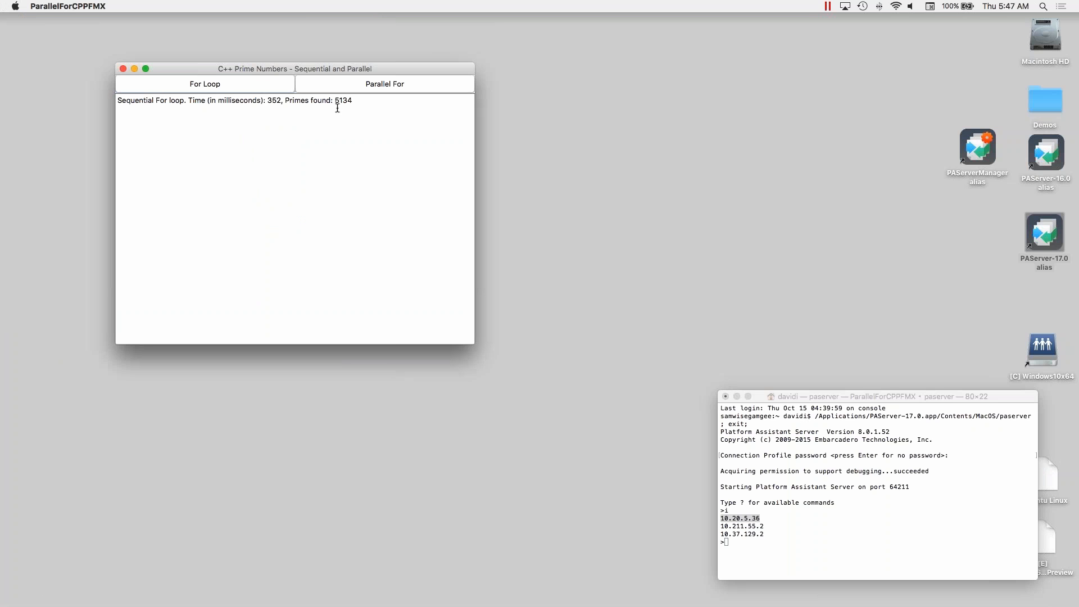
pyautogui.click(384, 83)
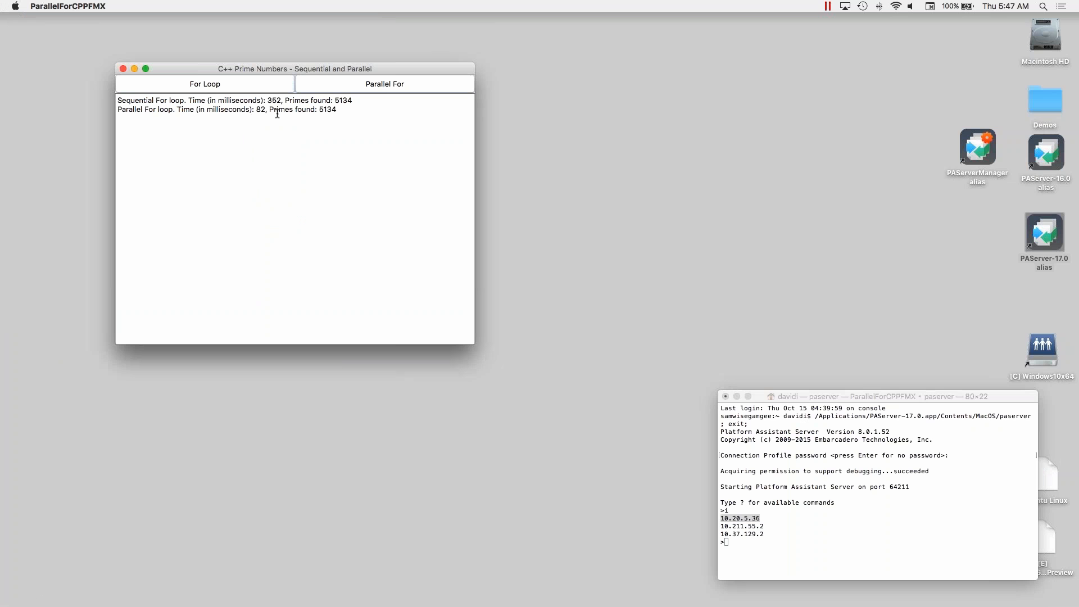
pyautogui.moveTo(260, 136)
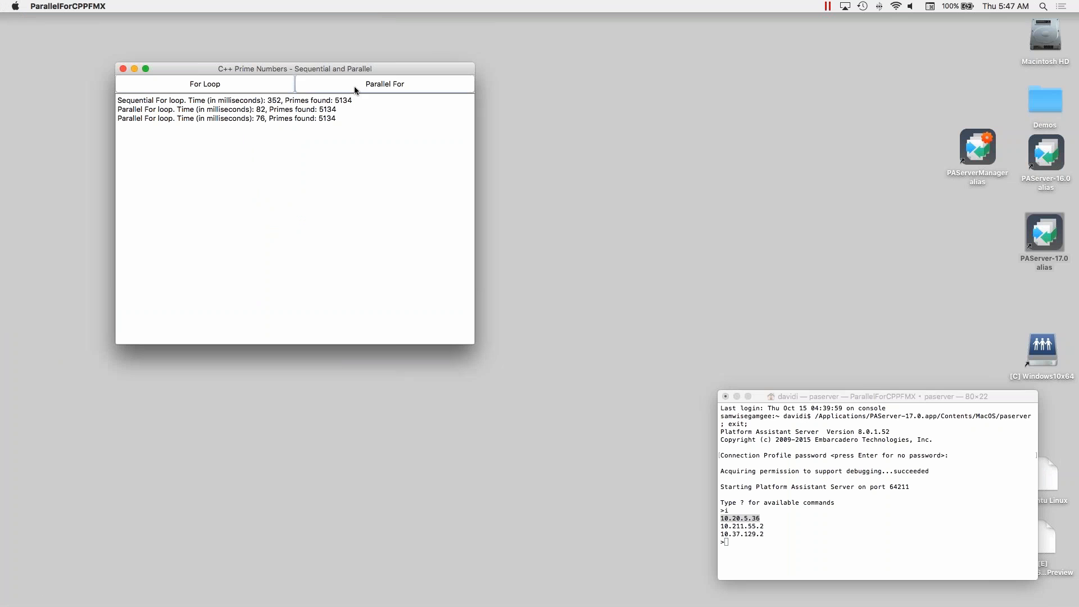
pyautogui.click(384, 83)
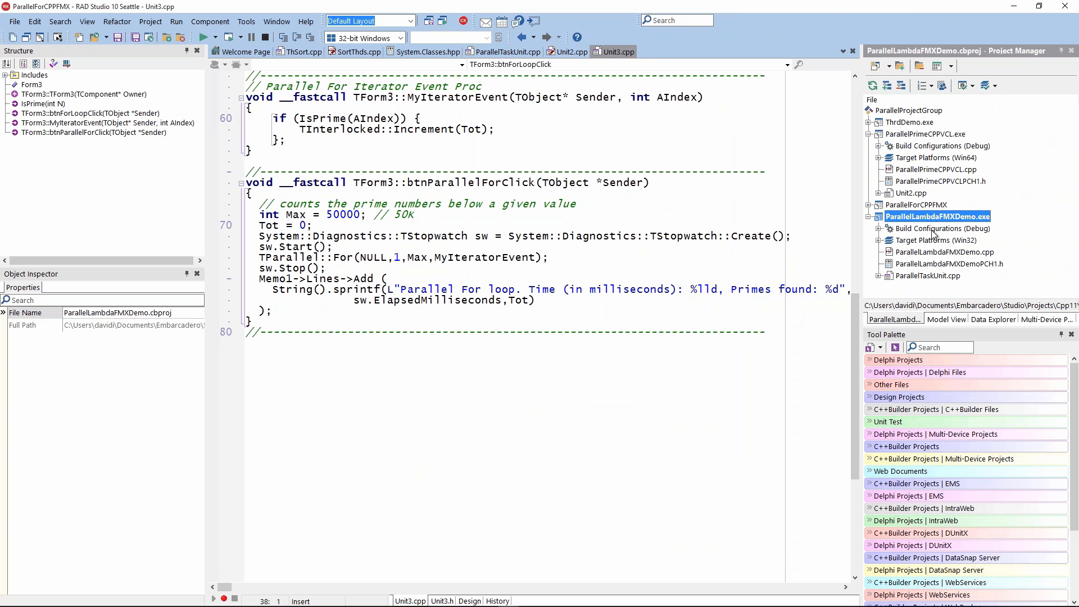
pyautogui.moveTo(919, 277)
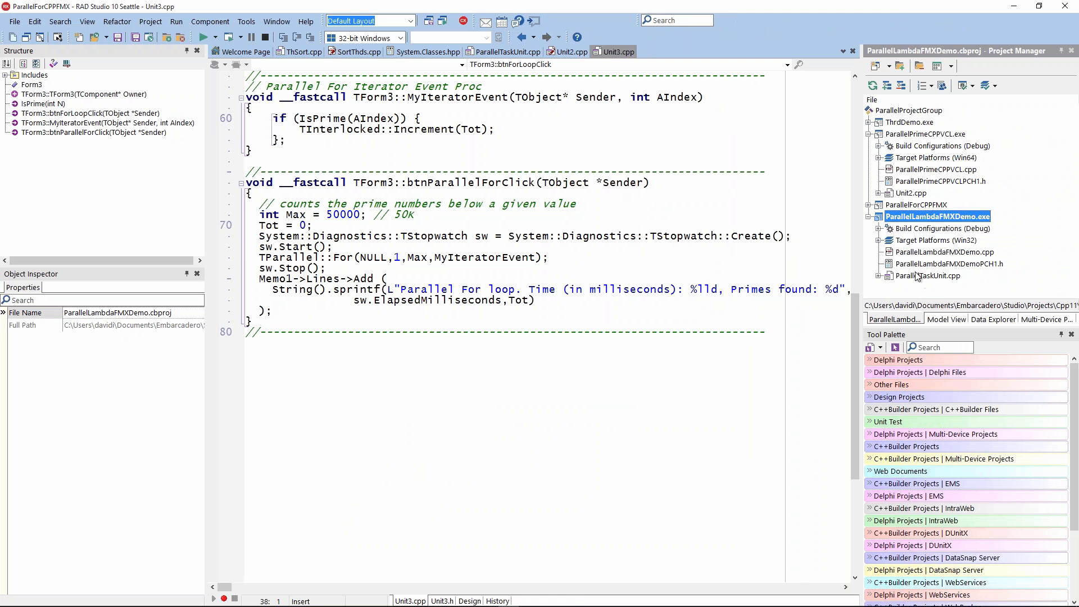
# Review ParallelTaskUnit.cpp's Button1Click TTask::Run lambda, highlighting the captured variable i
pyautogui.click(509, 52)
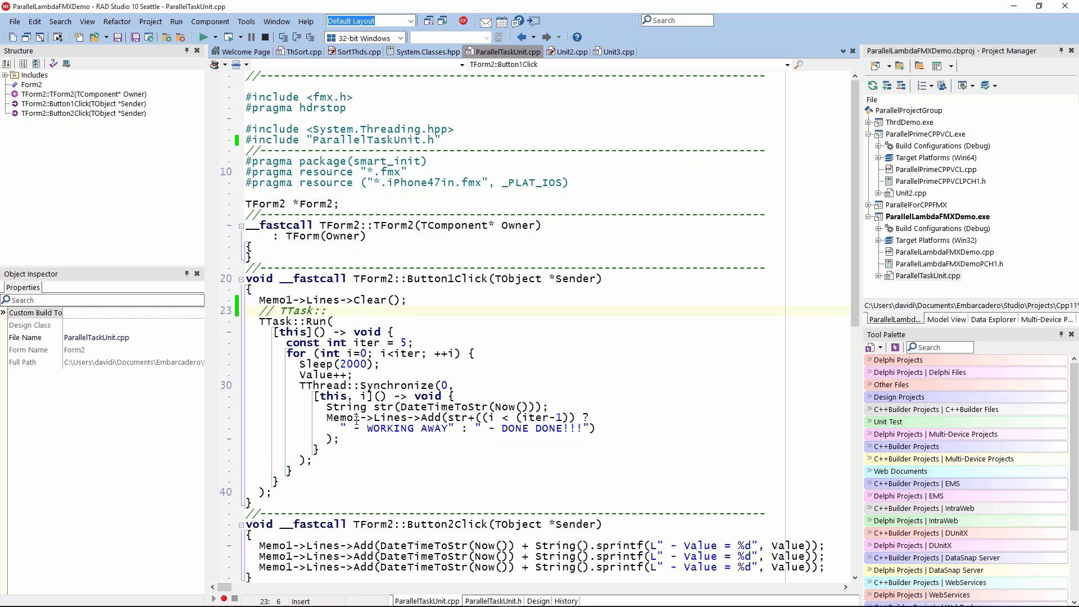
pyautogui.moveTo(364, 430)
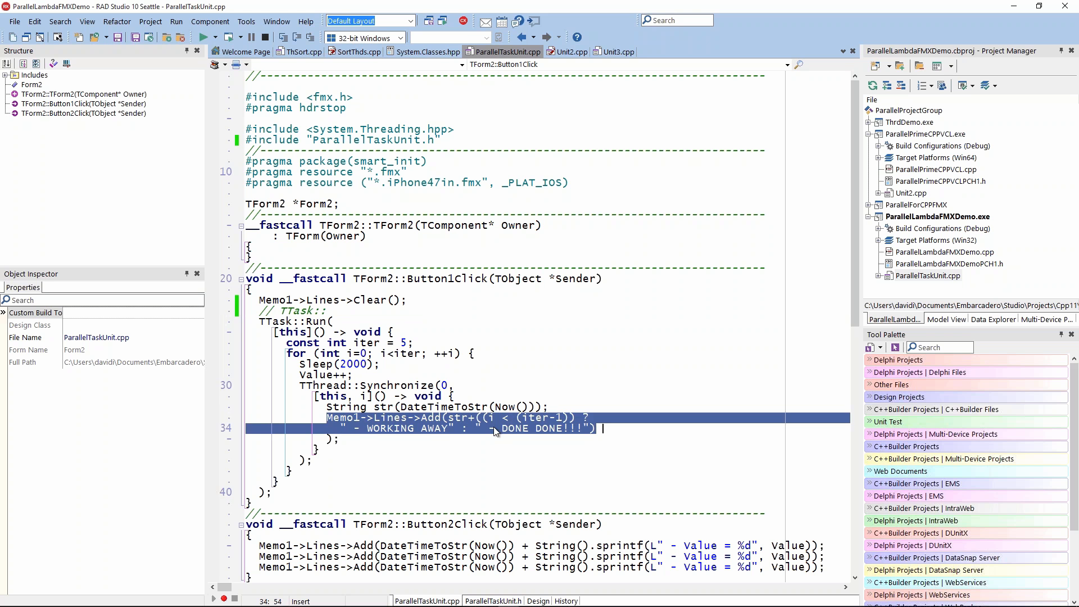
pyautogui.click(482, 427)
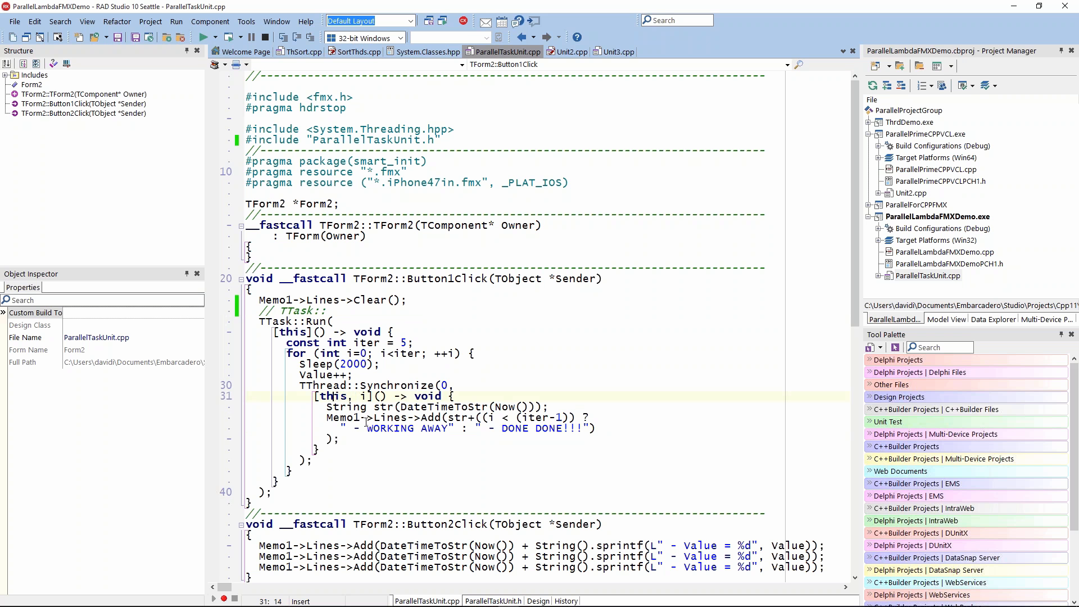
pyautogui.doubleClick(341, 418)
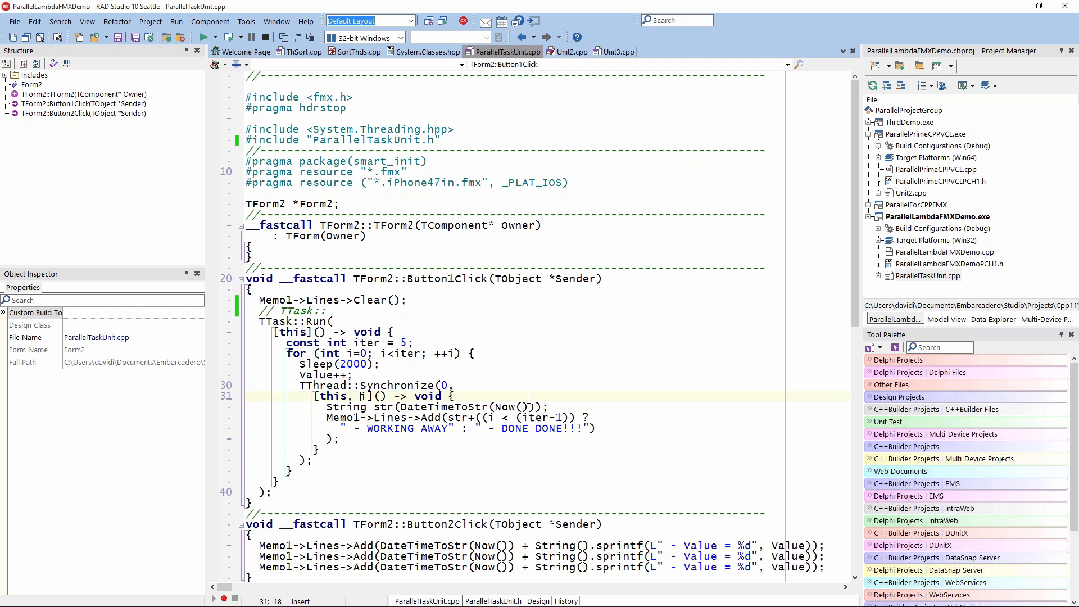
pyautogui.scroll(-3)
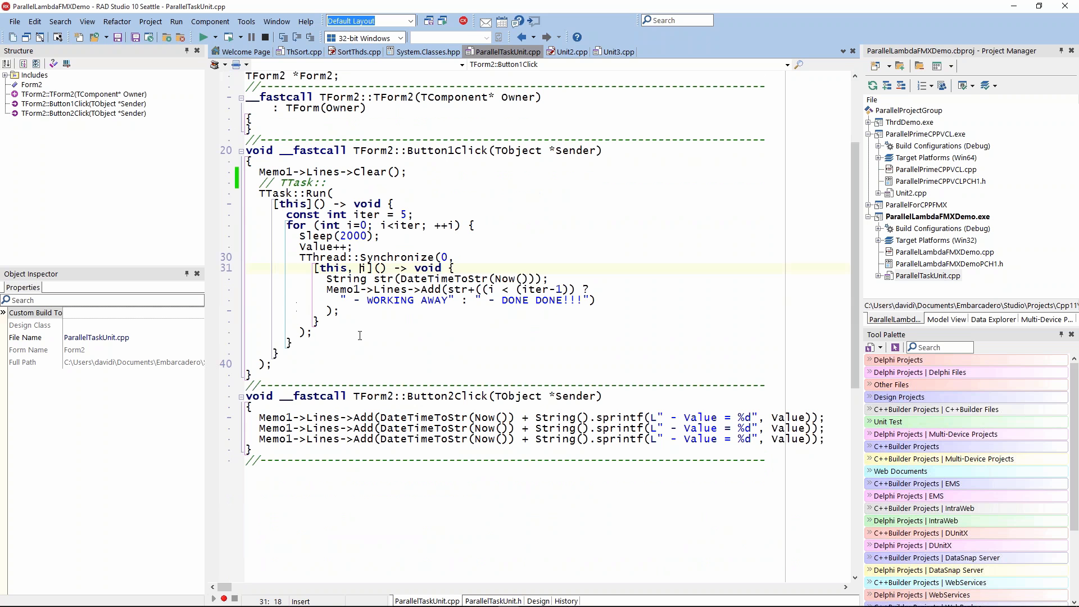
pyautogui.moveTo(449, 419)
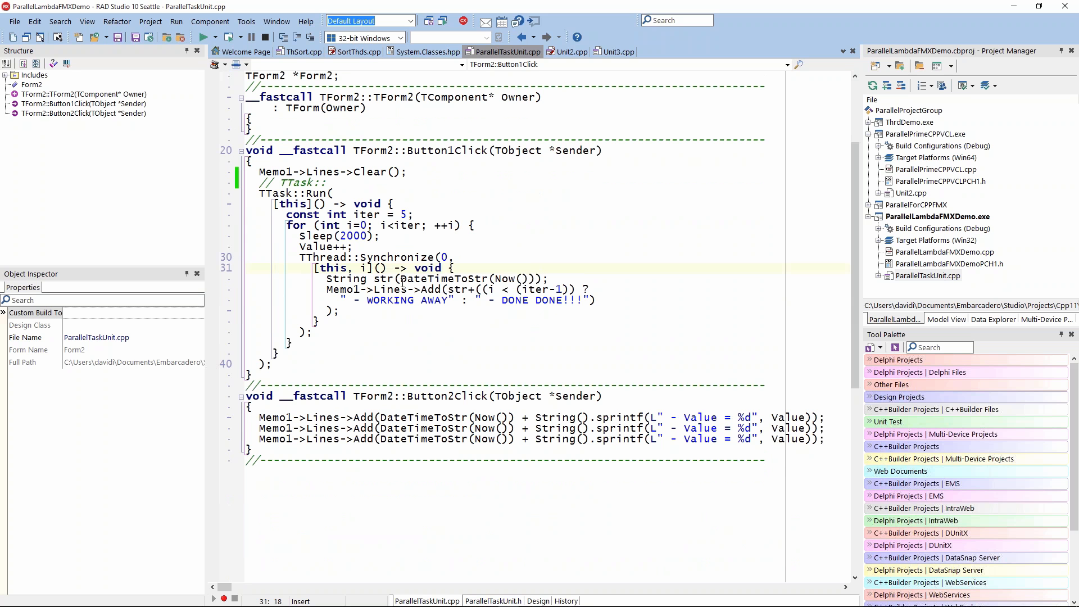
pyautogui.moveTo(735, 404)
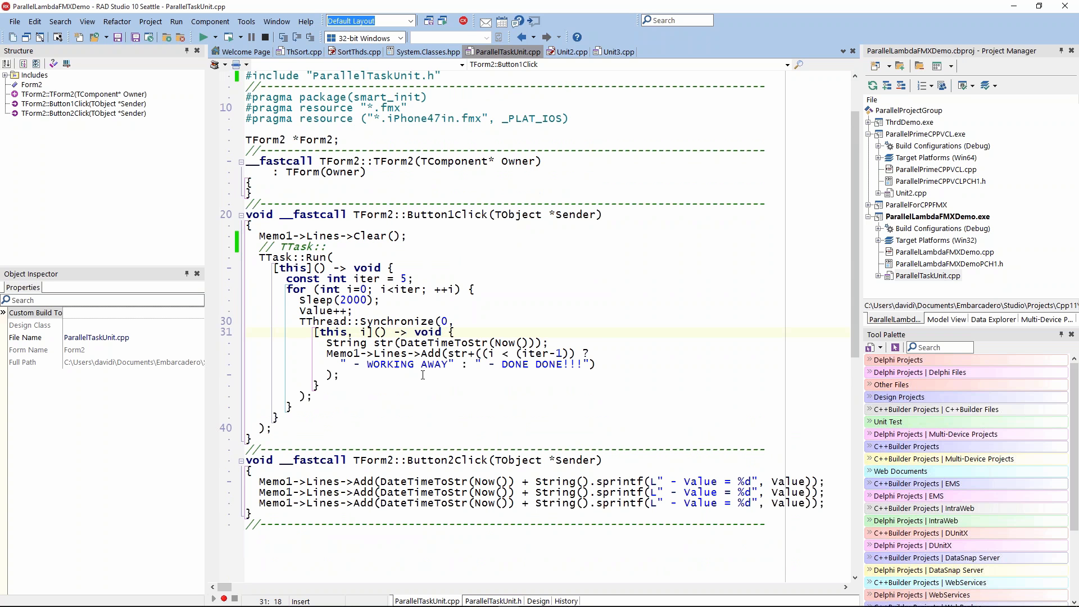
pyautogui.scroll(-3)
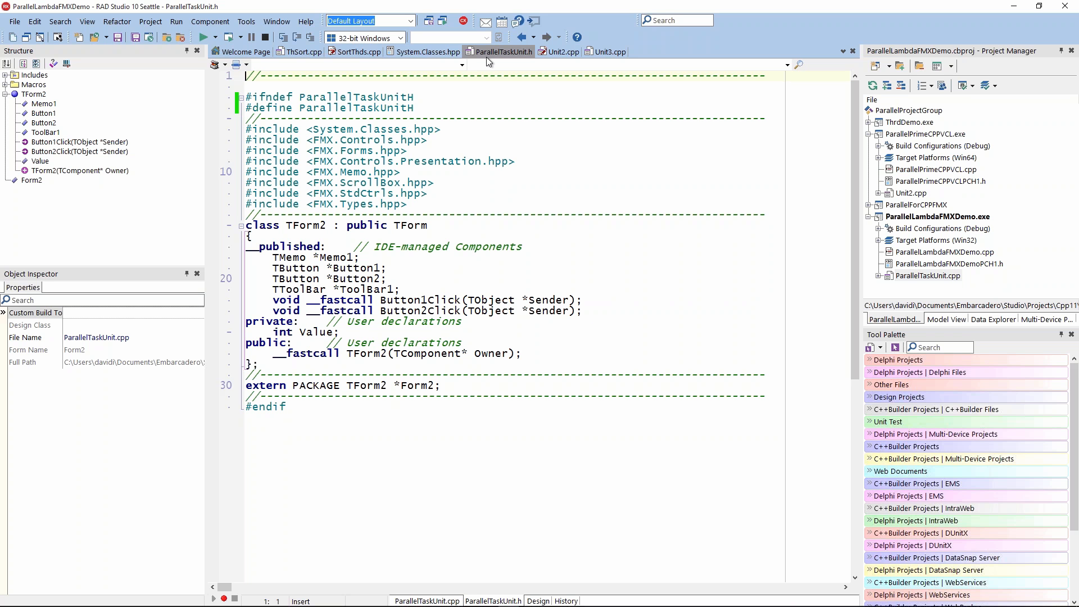
pyautogui.moveTo(503, 52)
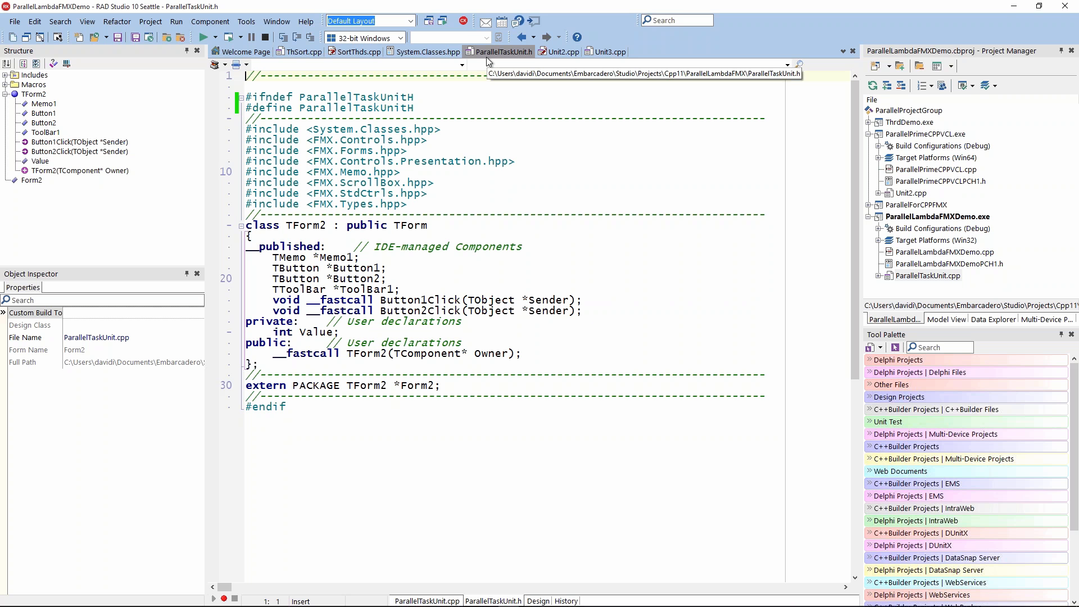
pyautogui.moveTo(411, 234)
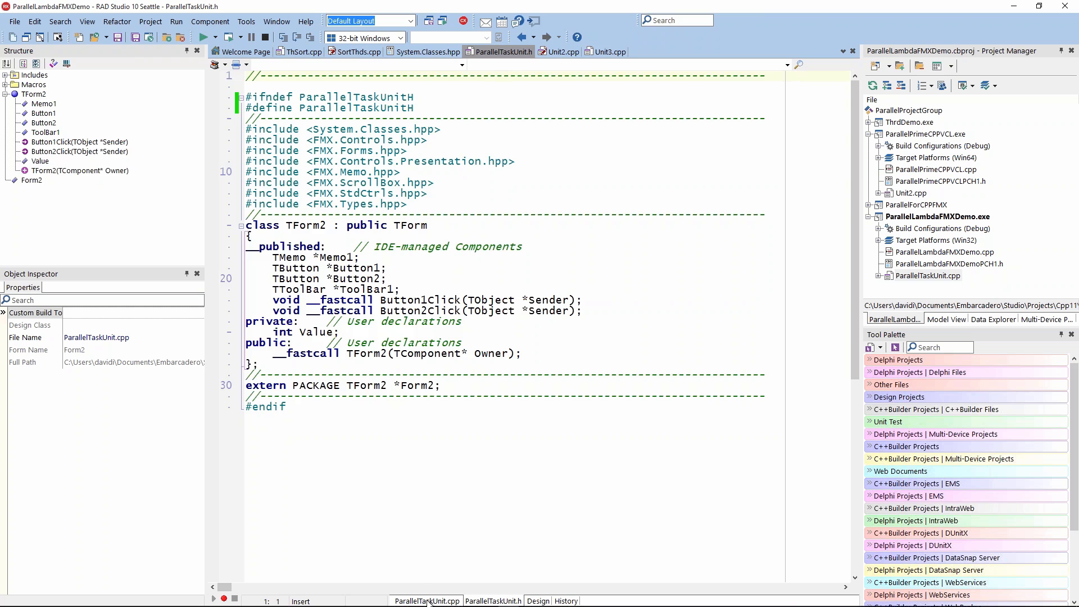
# Return to ParallelTaskUnit.cpp and start a TTask:: line inside Button1Click
pyautogui.click(426, 600)
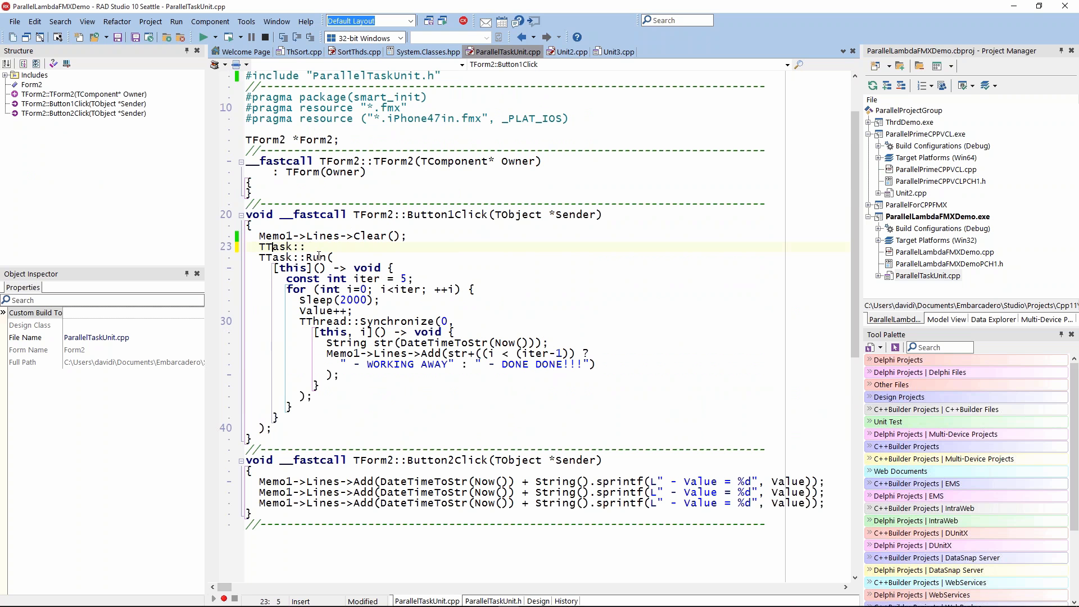
# Browse TTask's members via Code Insight, comment the line out again, and run the lambda demo on Win32
pyautogui.click(312, 246)
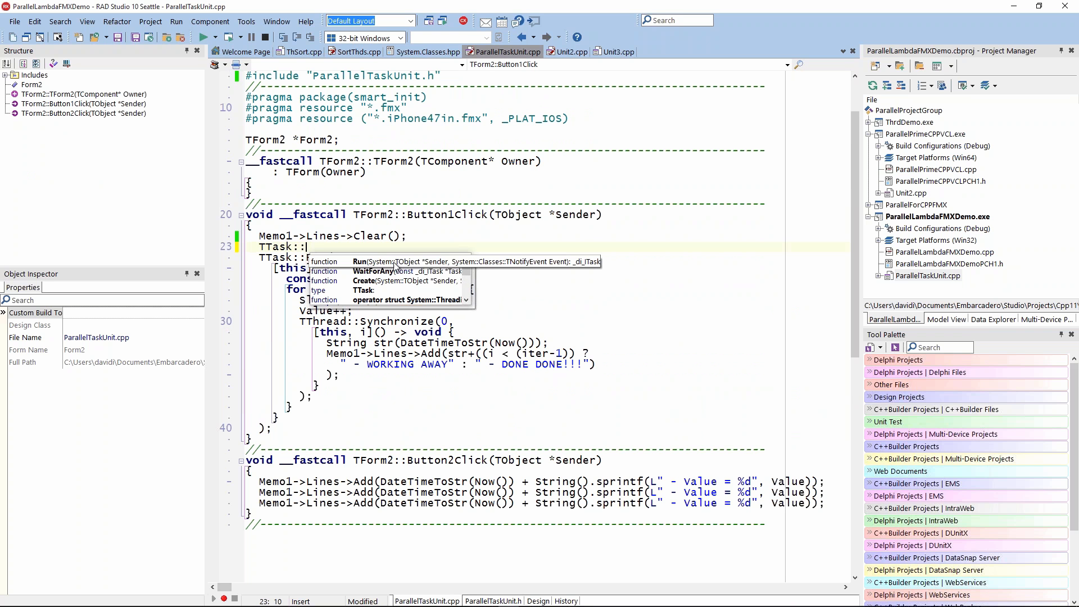
pyautogui.moveTo(398, 268)
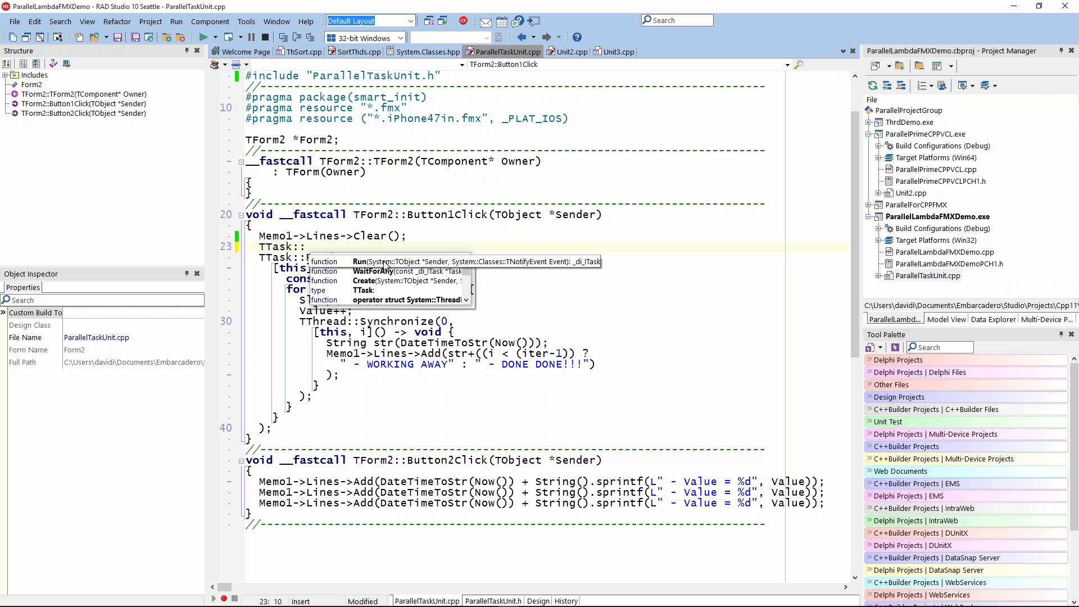
pyautogui.moveTo(384, 266)
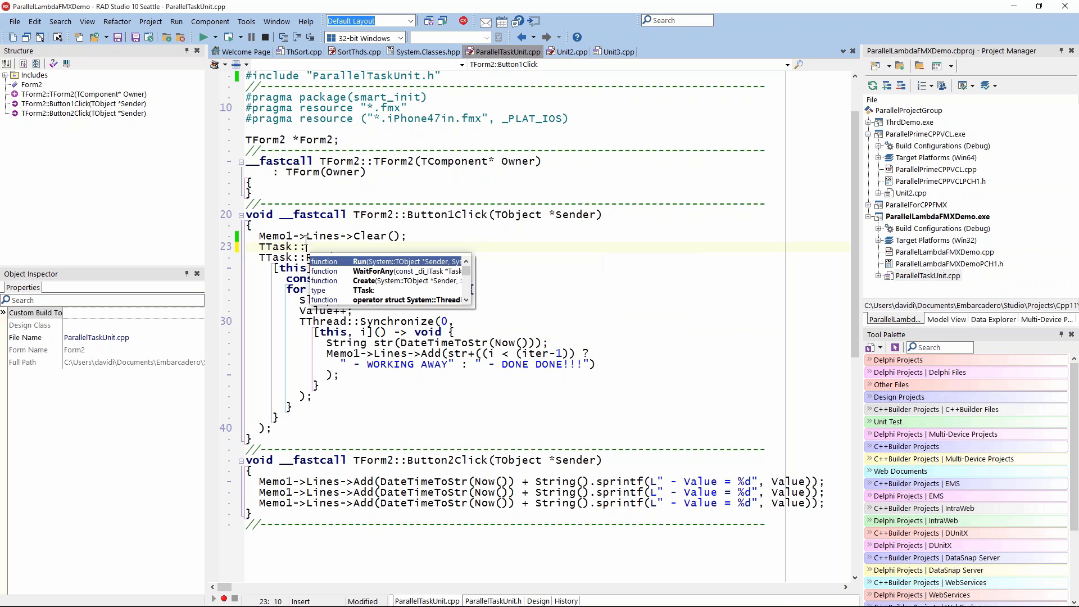
pyautogui.moveTo(379, 268)
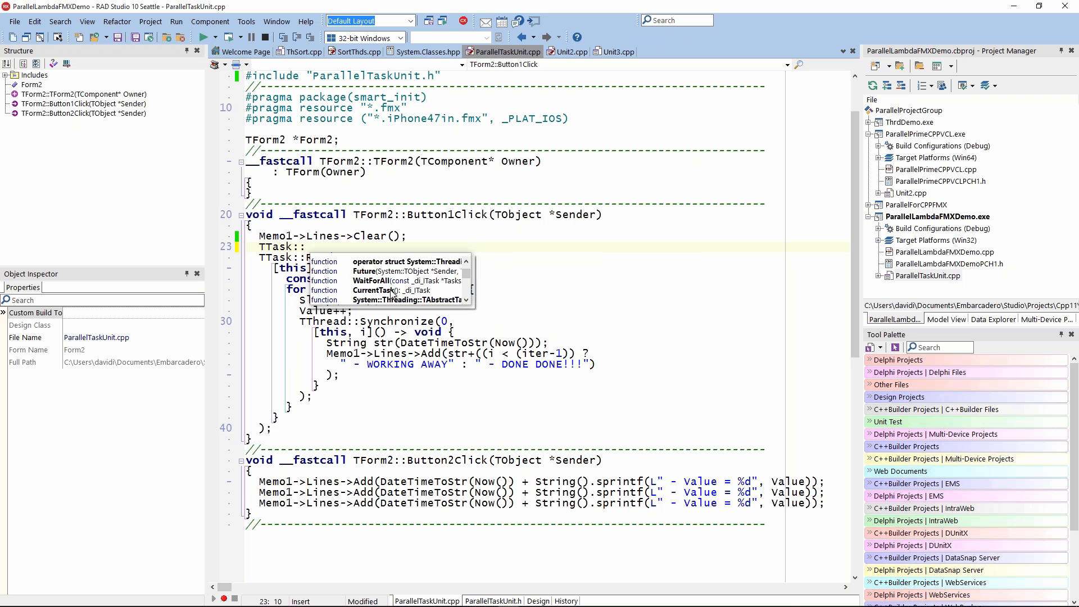
pyautogui.moveTo(446, 296)
pyautogui.write('// ')
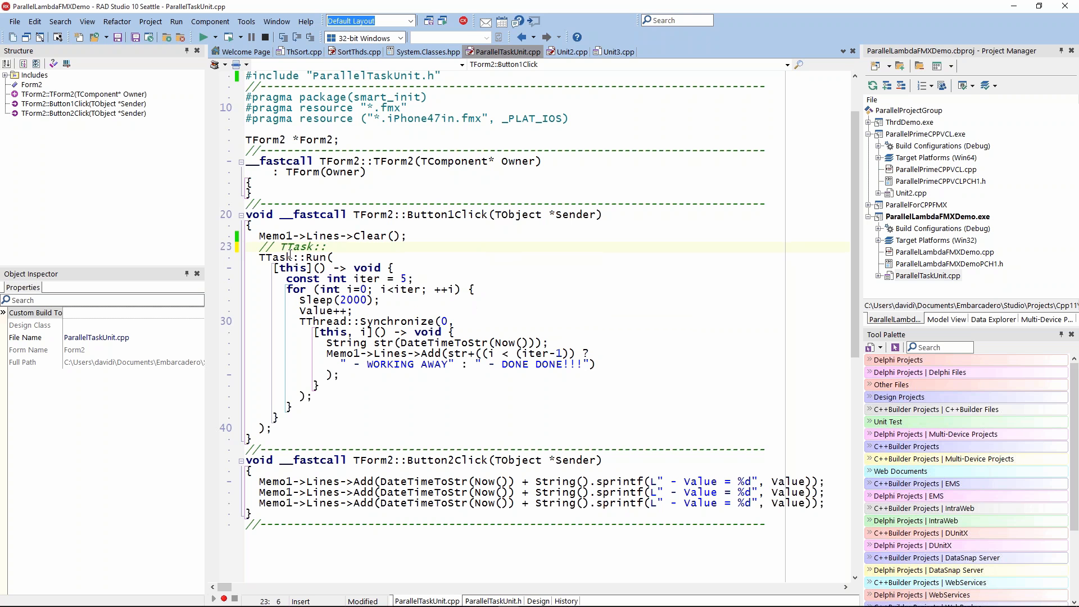
pyautogui.click(280, 246)
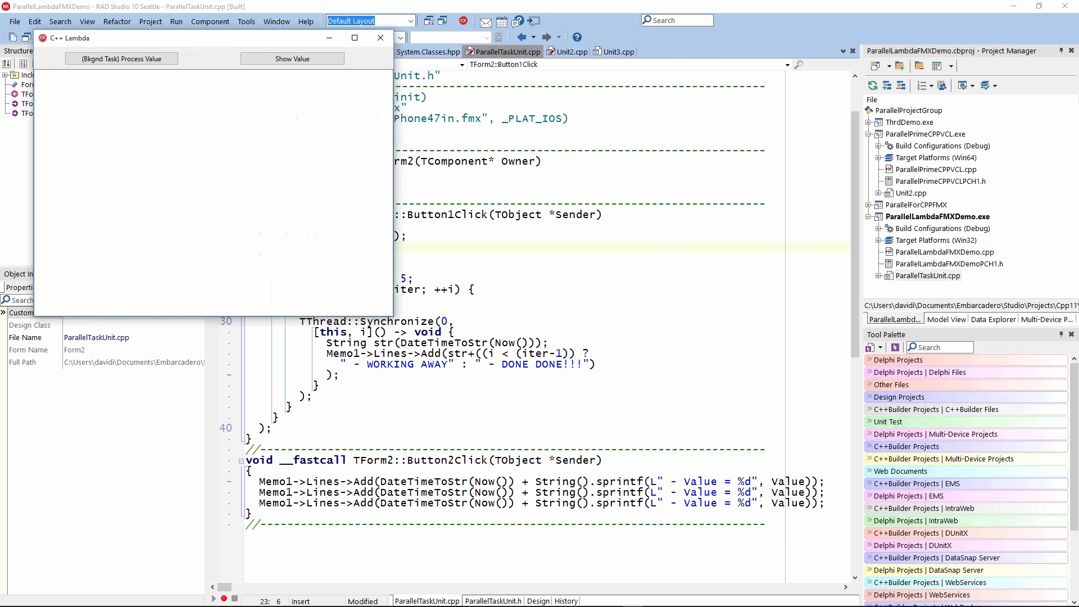
# Start the background task, check Value repeatedly as it climbs to 5 and DONE DONE!!!, then close the app
pyautogui.click(292, 59)
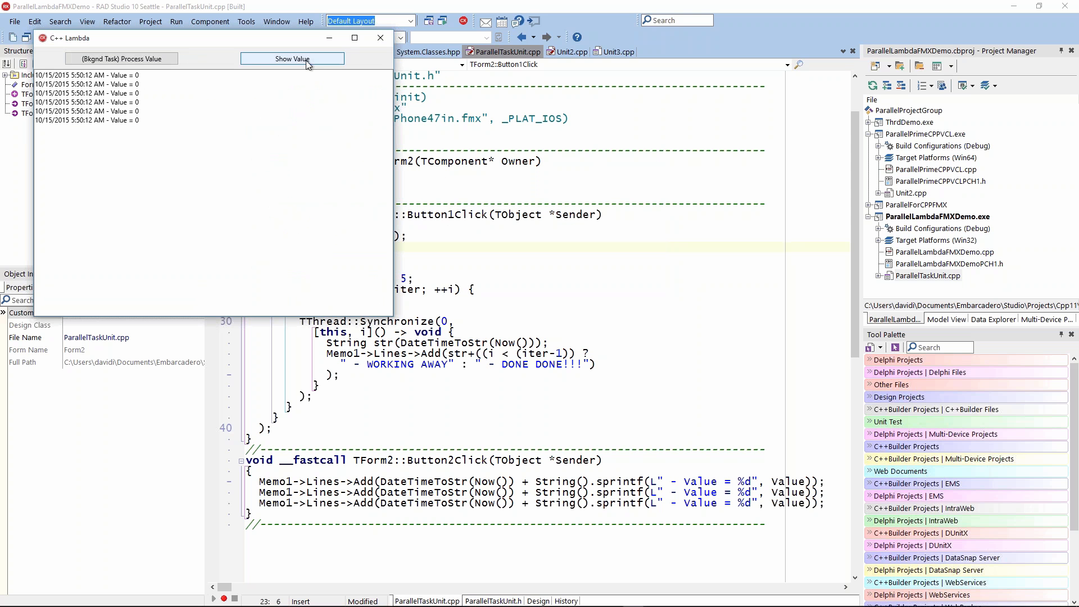
pyautogui.click(292, 59)
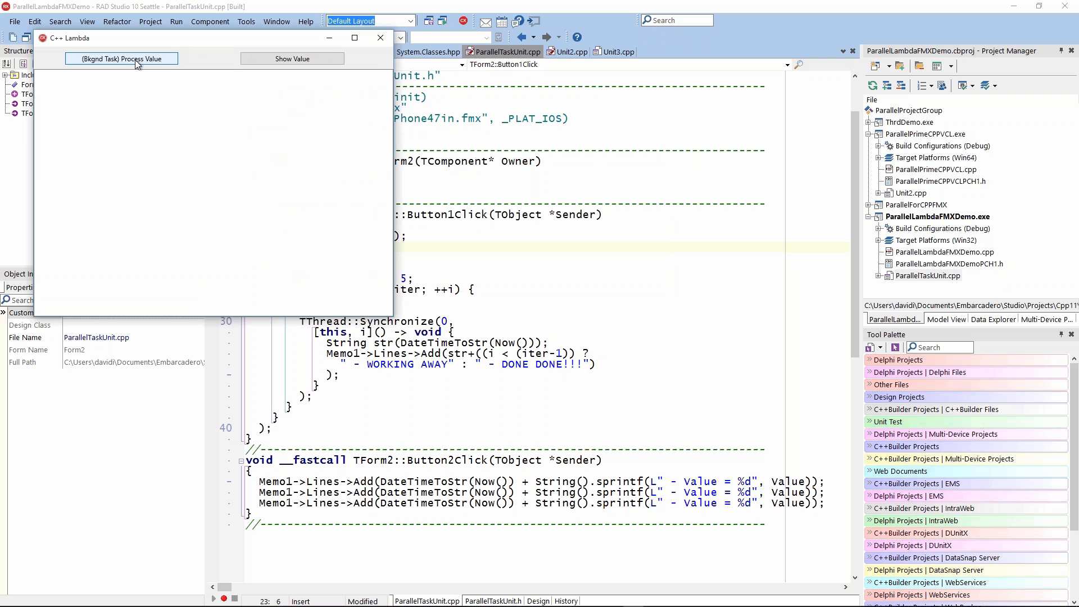
pyautogui.click(292, 58)
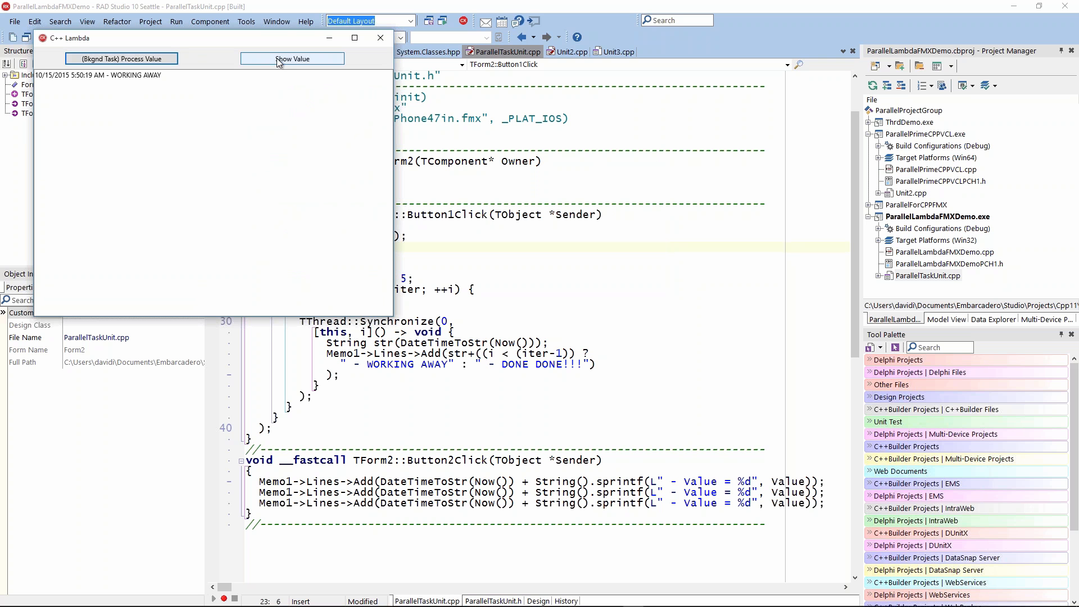
pyautogui.click(292, 59)
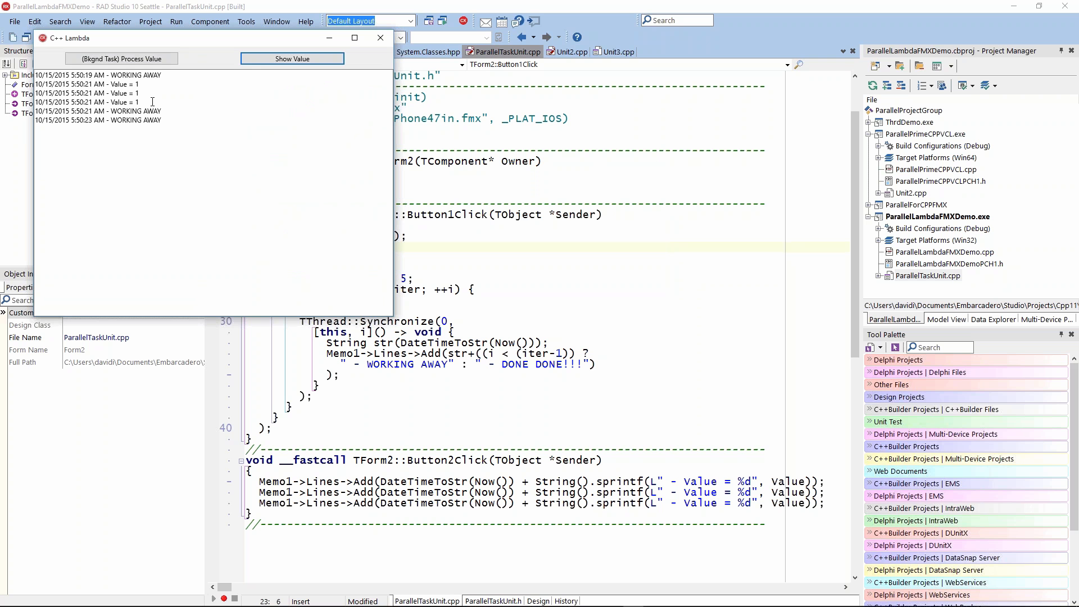
pyautogui.click(292, 59)
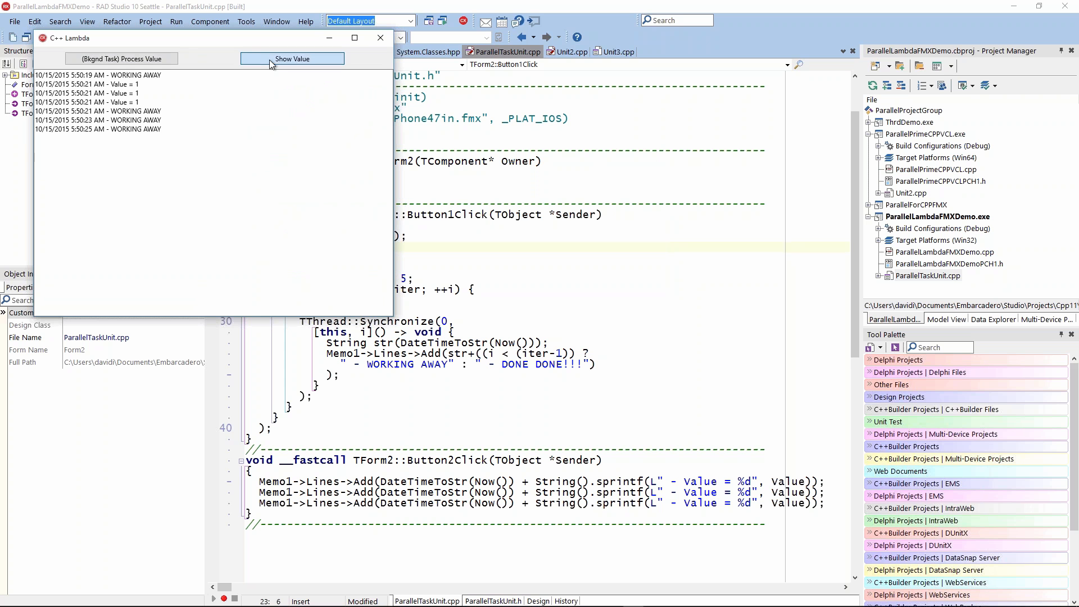
pyautogui.click(292, 59)
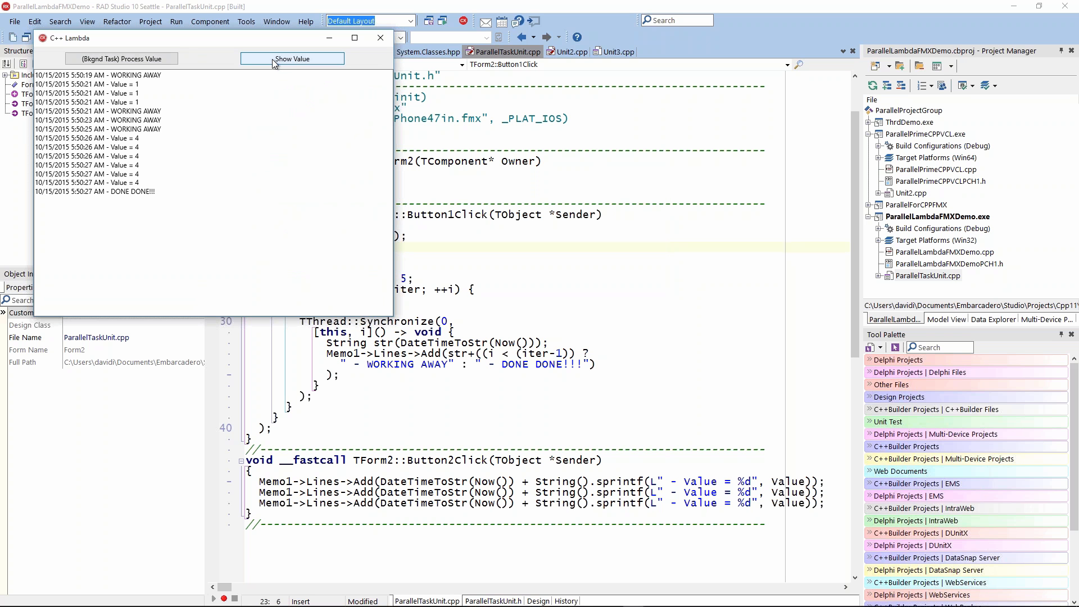
pyautogui.moveTo(233, 78)
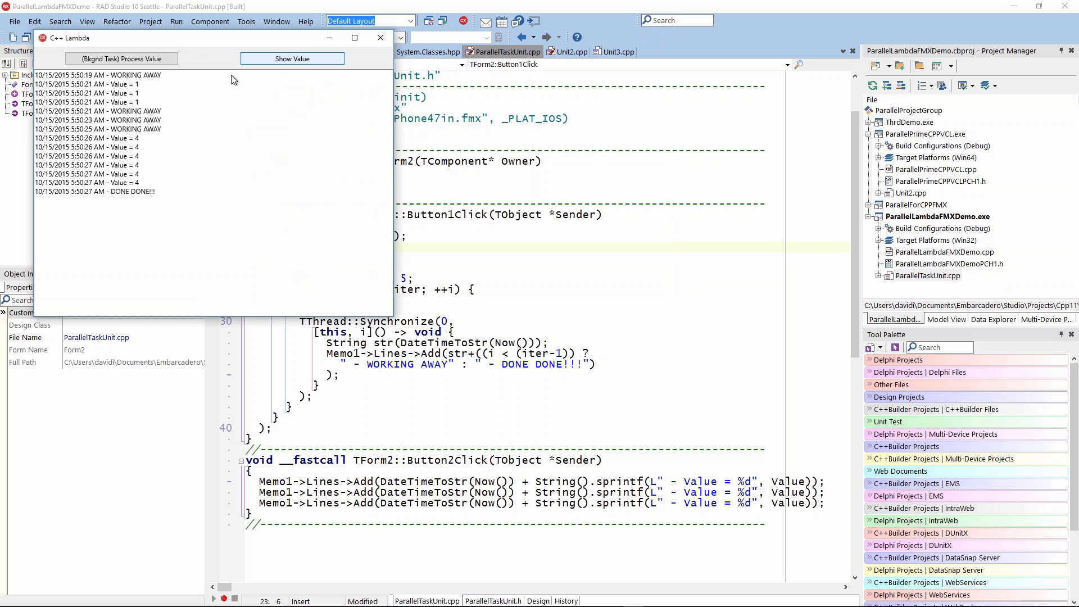
pyautogui.click(293, 57)
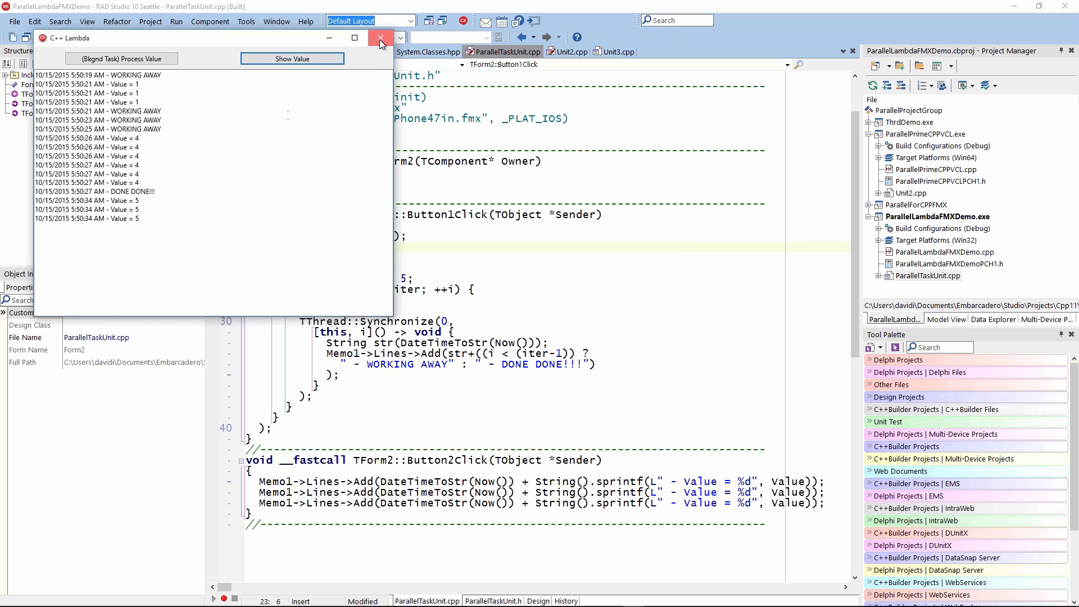
pyautogui.click(381, 38)
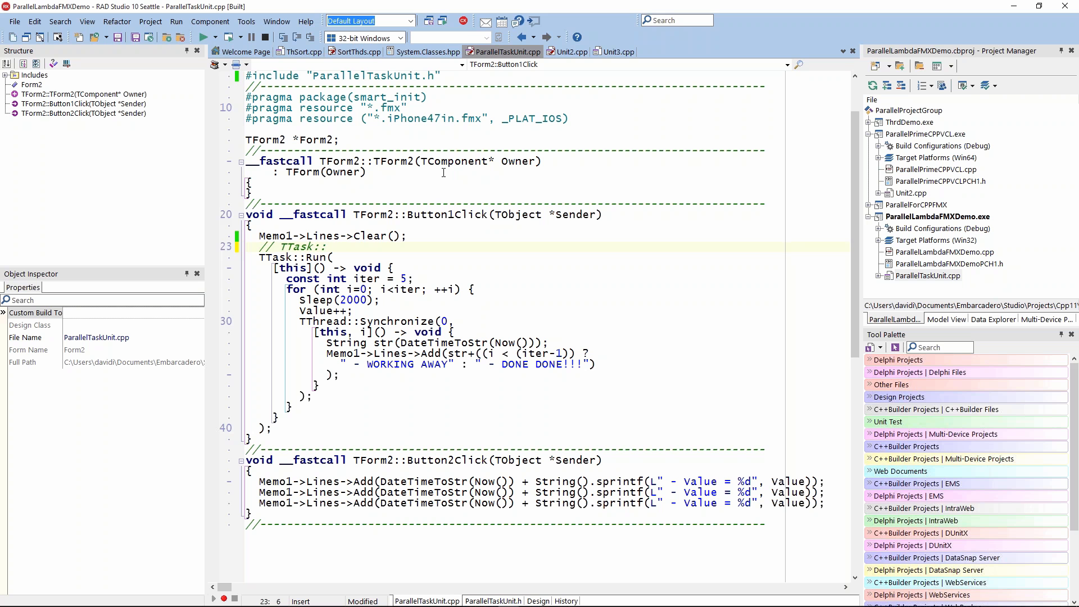
pyautogui.click(277, 246)
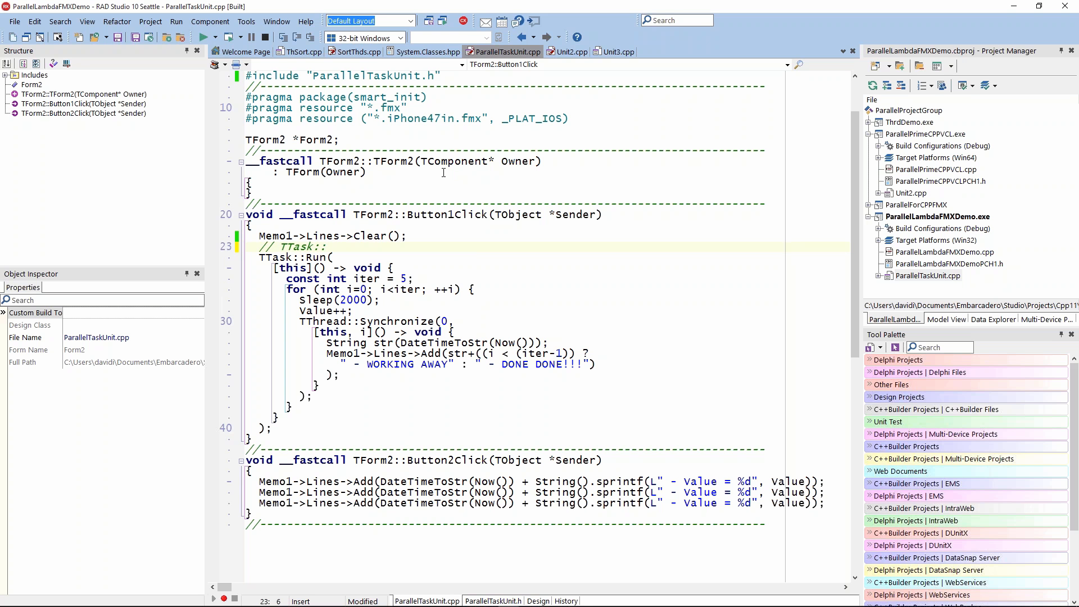
pyautogui.click(277, 246)
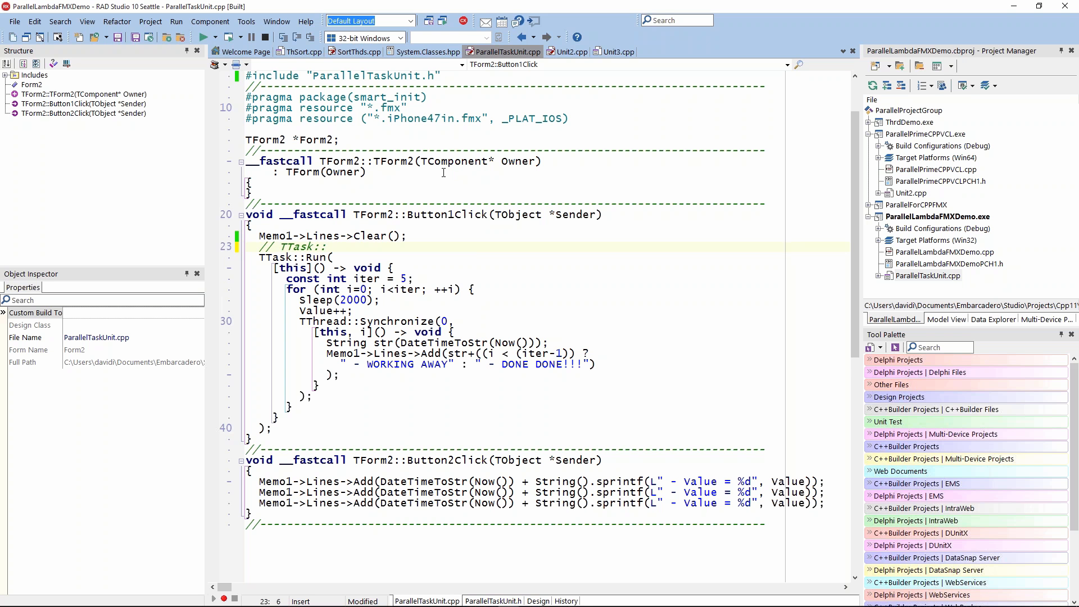
pyautogui.click(278, 246)
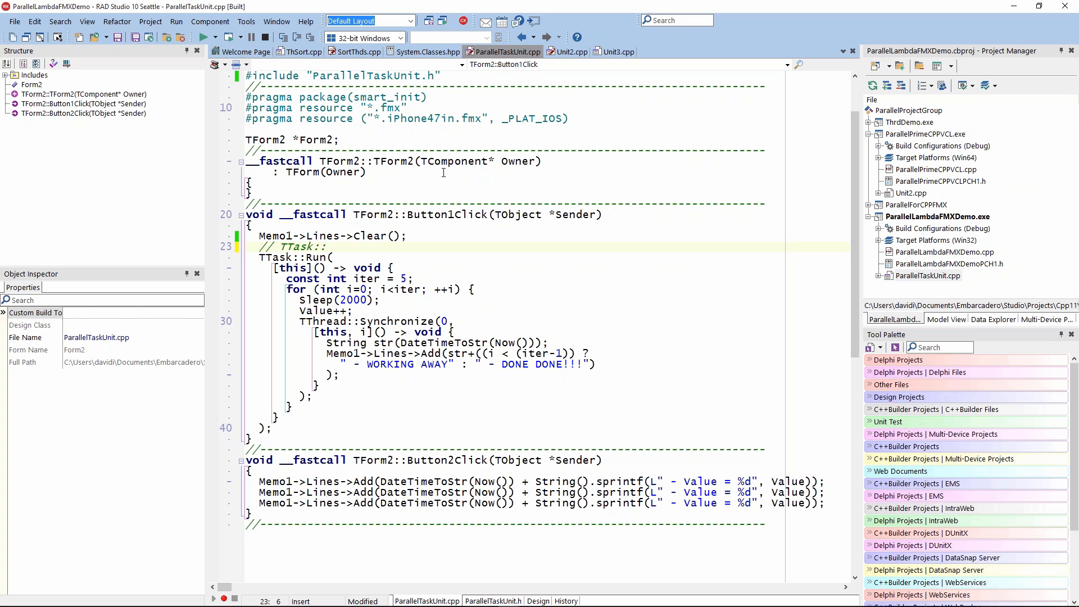
pyautogui.click(279, 246)
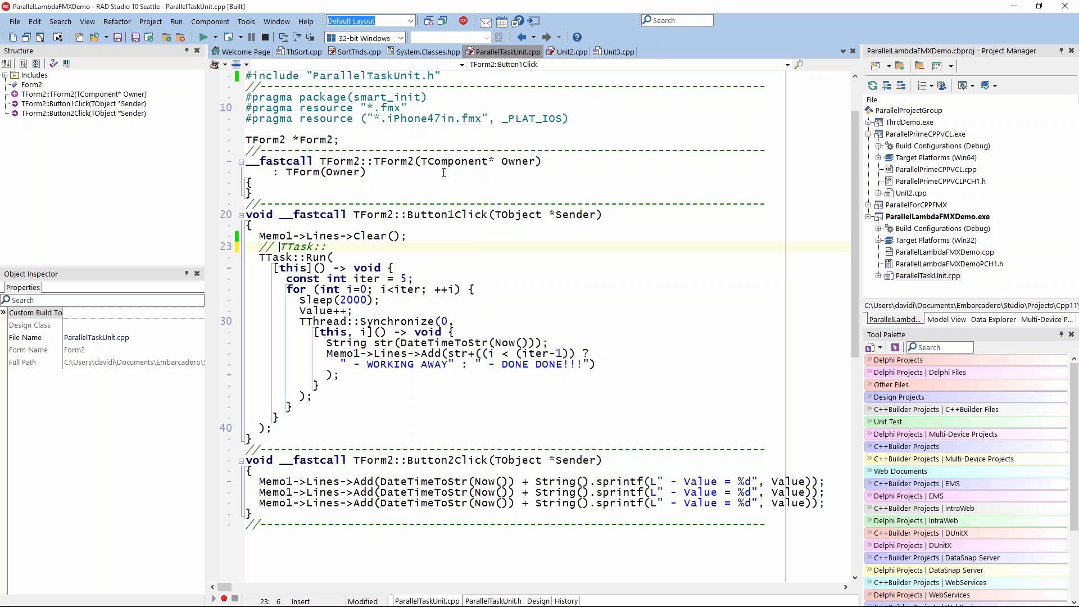